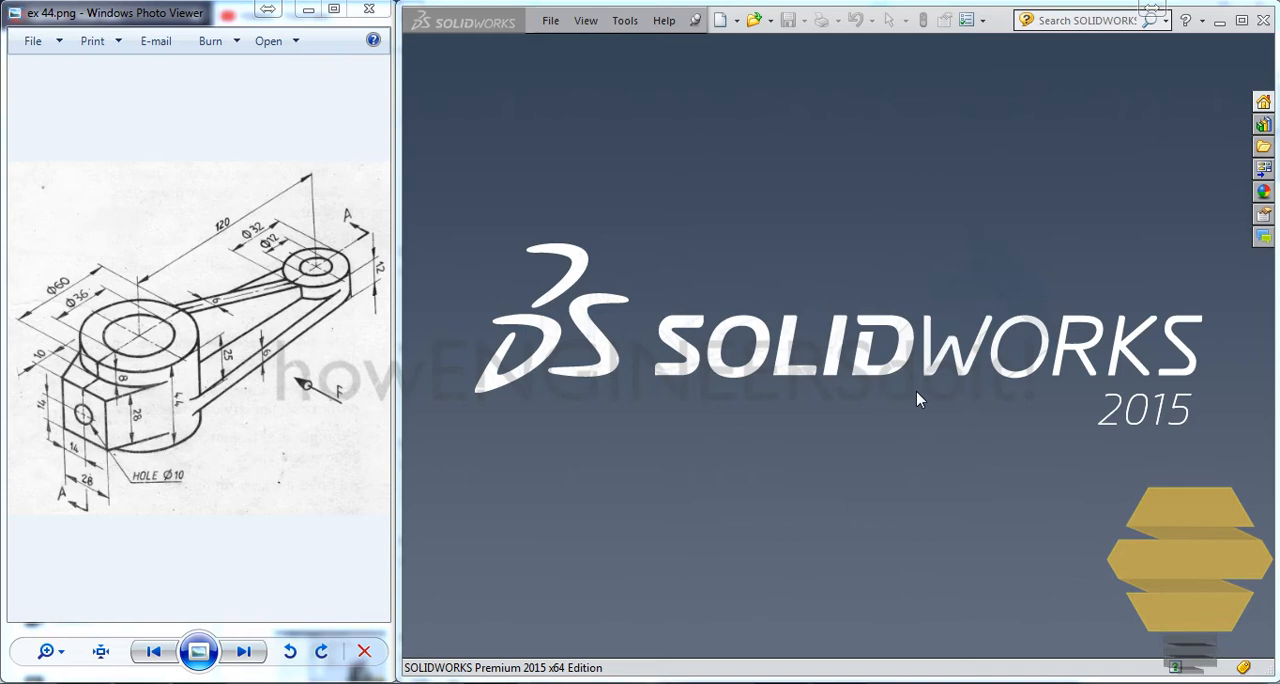
pyautogui.moveTo(612, 36)
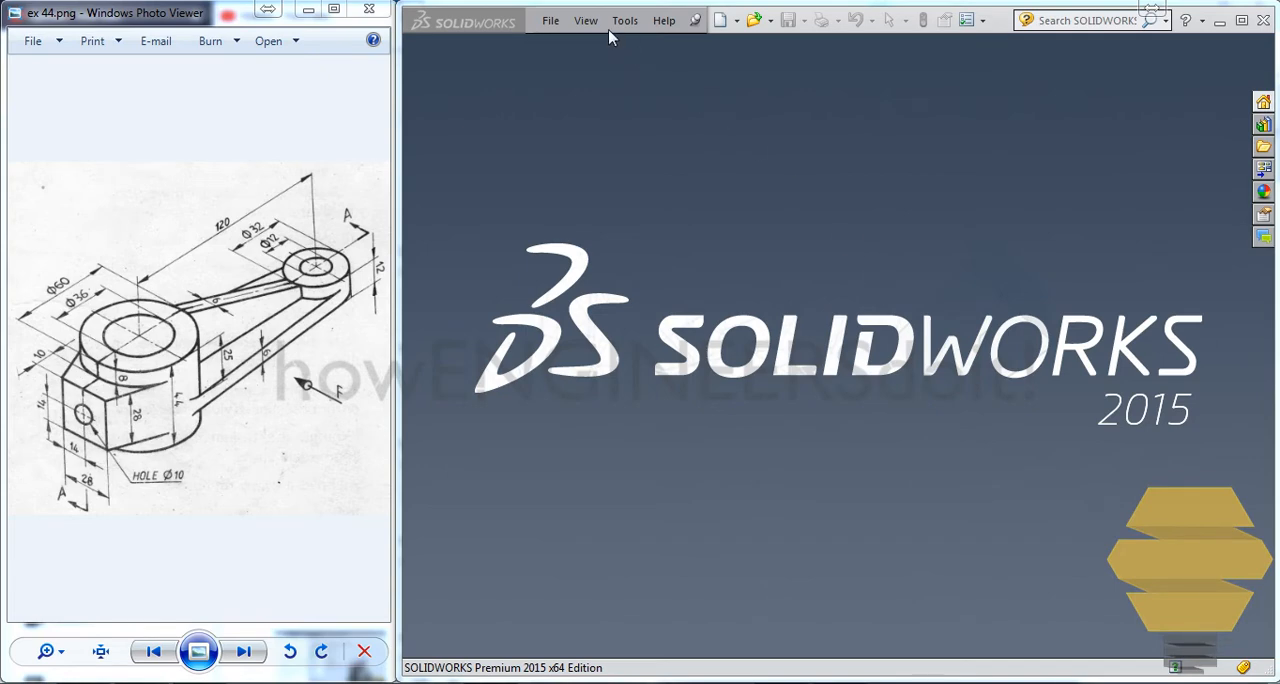
# Step: Create a new empty part document from the New SOLIDWORKS Document dialog
pyautogui.click(720, 20)
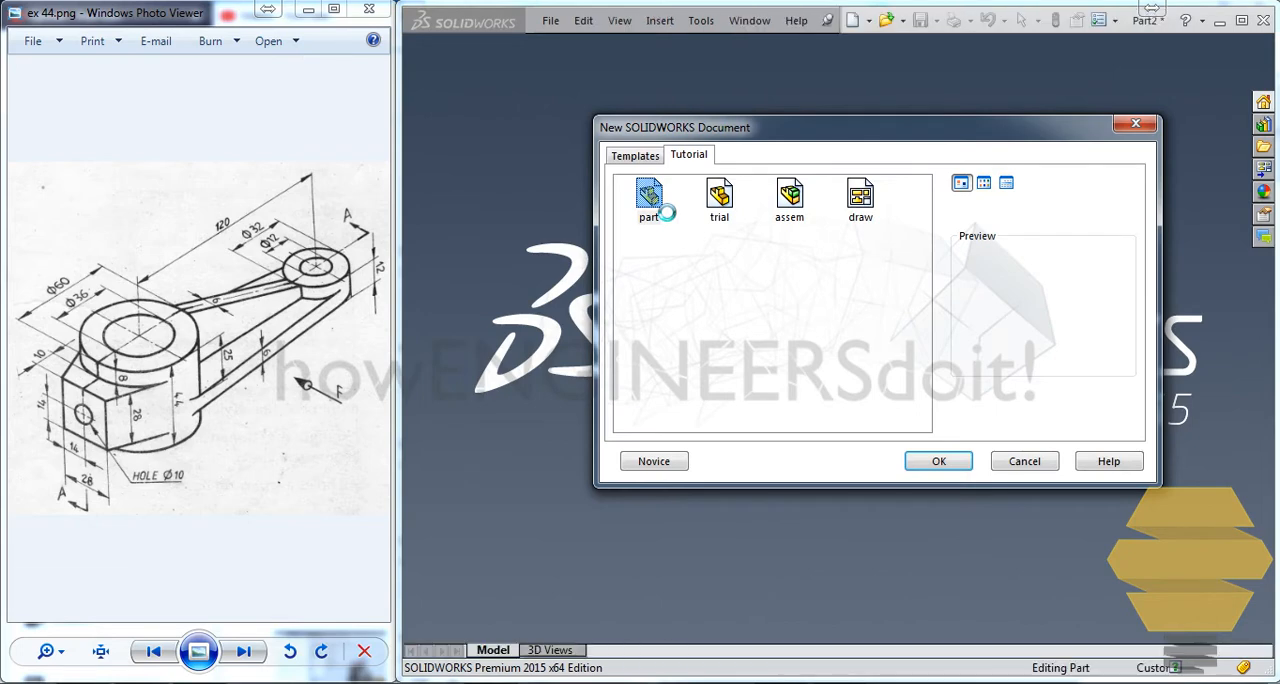
pyautogui.click(936, 460)
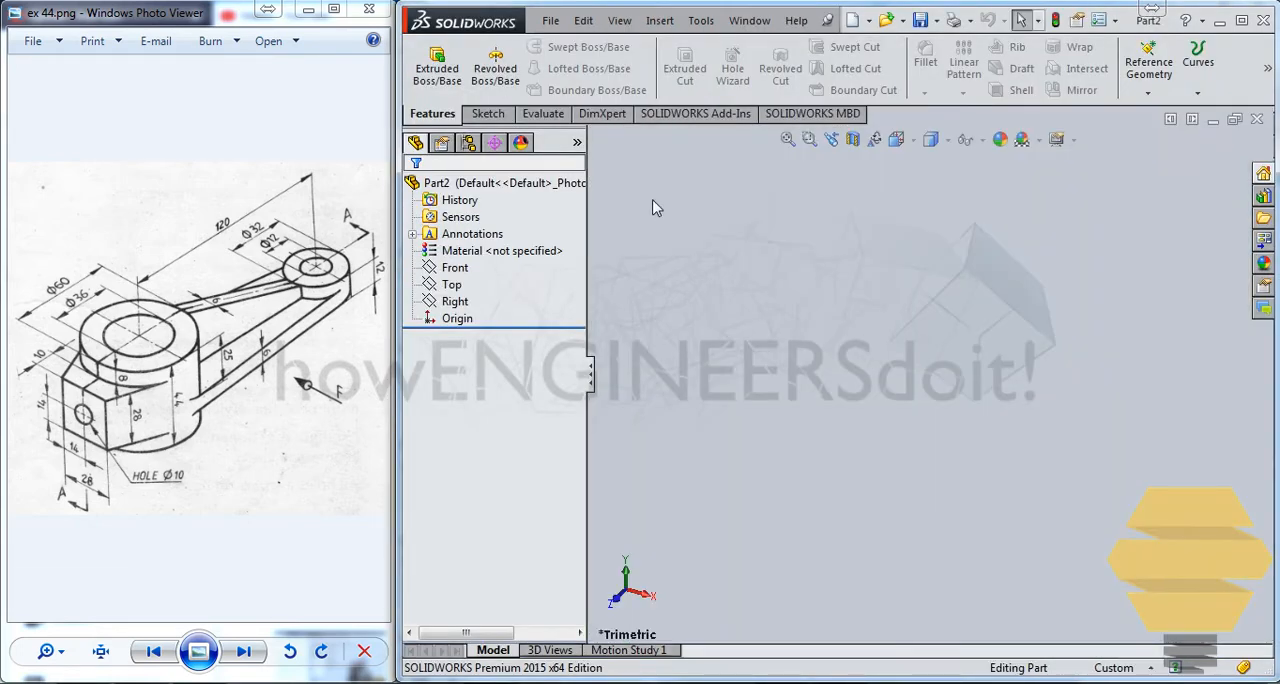
pyautogui.moveTo(620, 218)
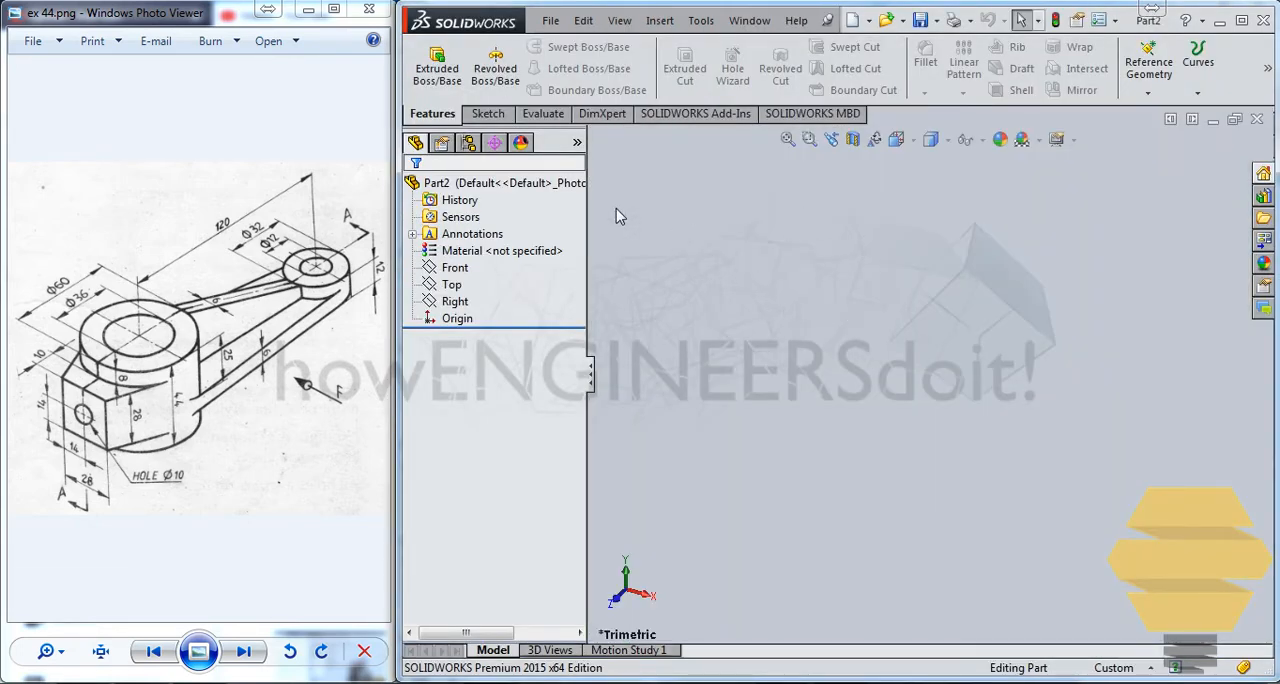
# Step: Start Sketch1 on the Top plane from the Sketch tools
pyautogui.click(484, 112)
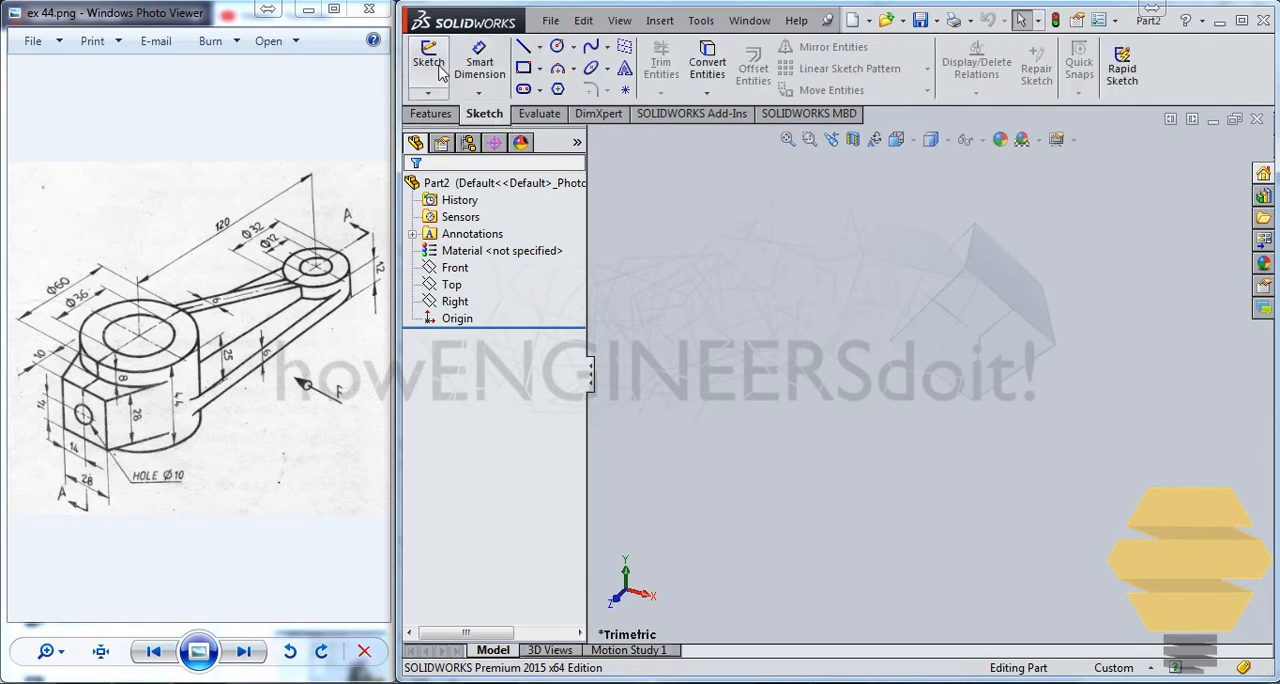
pyautogui.click(428, 62)
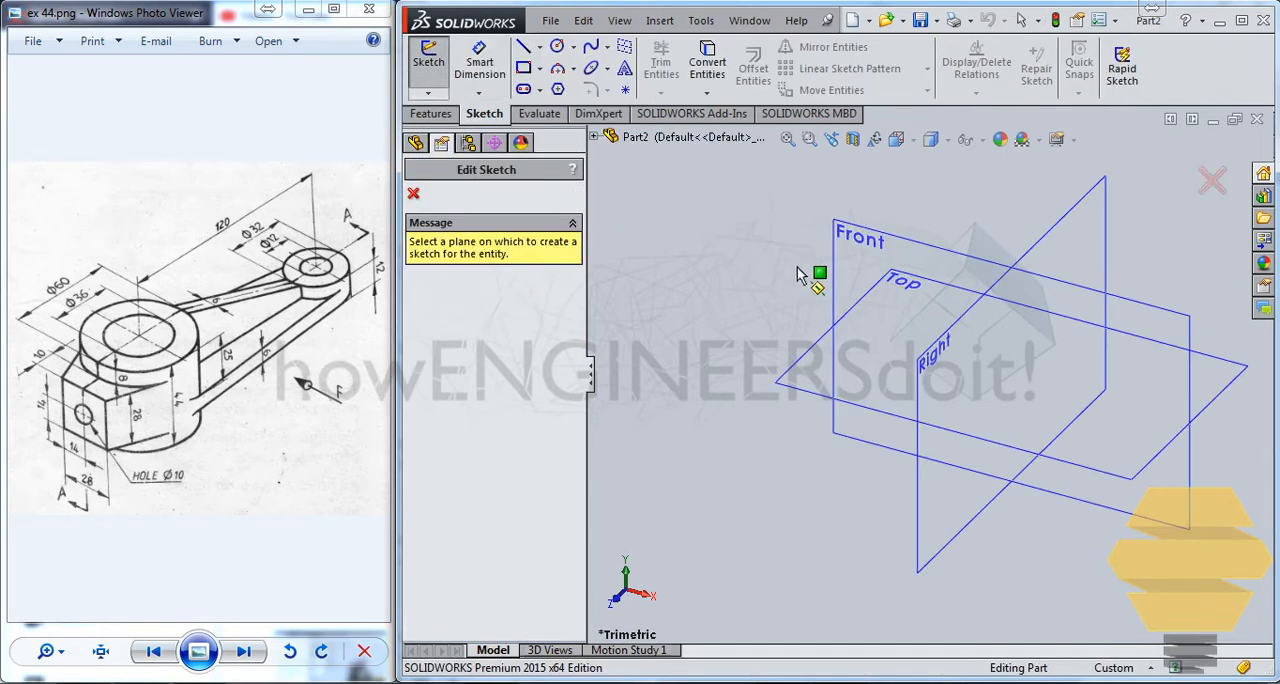
pyautogui.moveTo(824, 236)
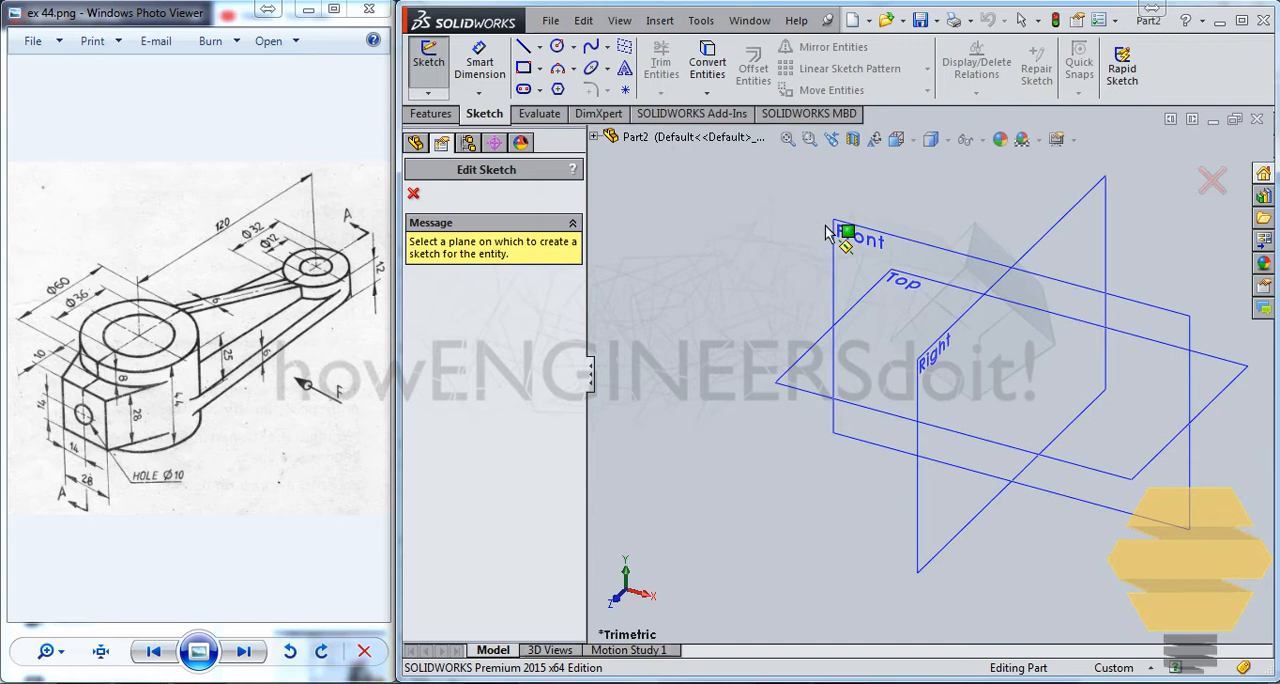
pyautogui.moveTo(924, 304)
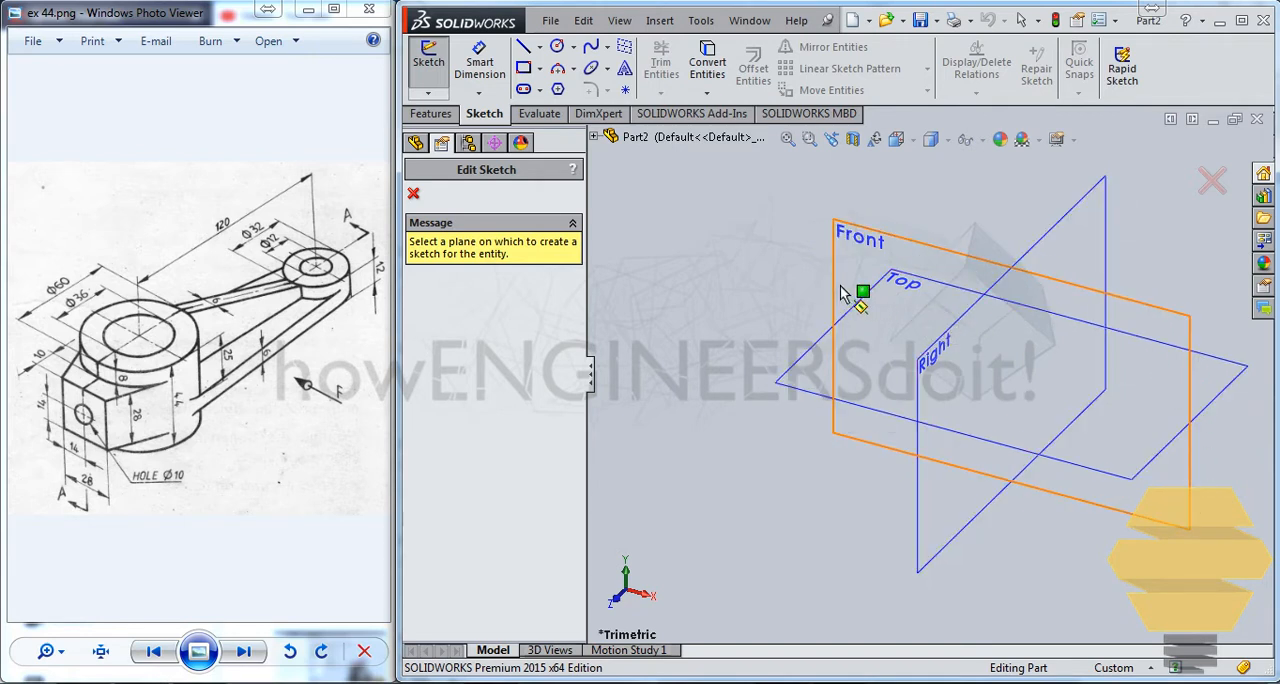
pyautogui.moveTo(860, 304)
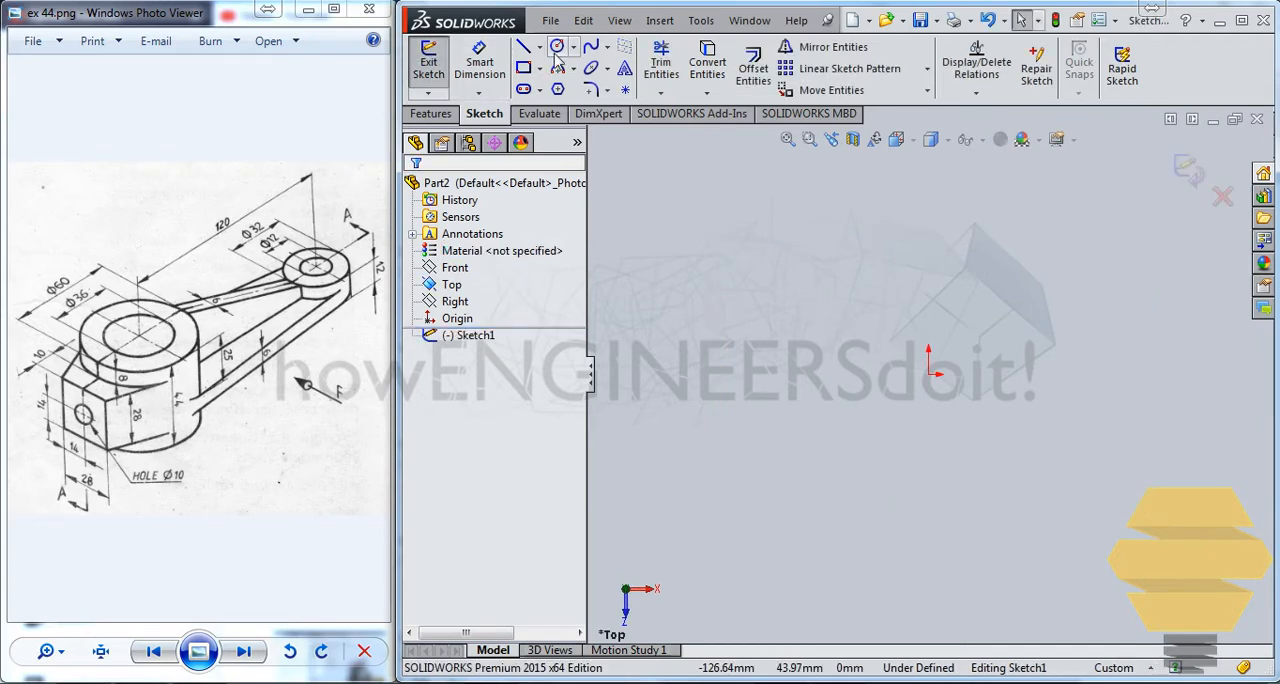
# Step: Sketch concentric circle pairs dimensioned Ø60/Ø36 and Ø32/Ø12 with centres 120 mm apart
pyautogui.click(556, 48)
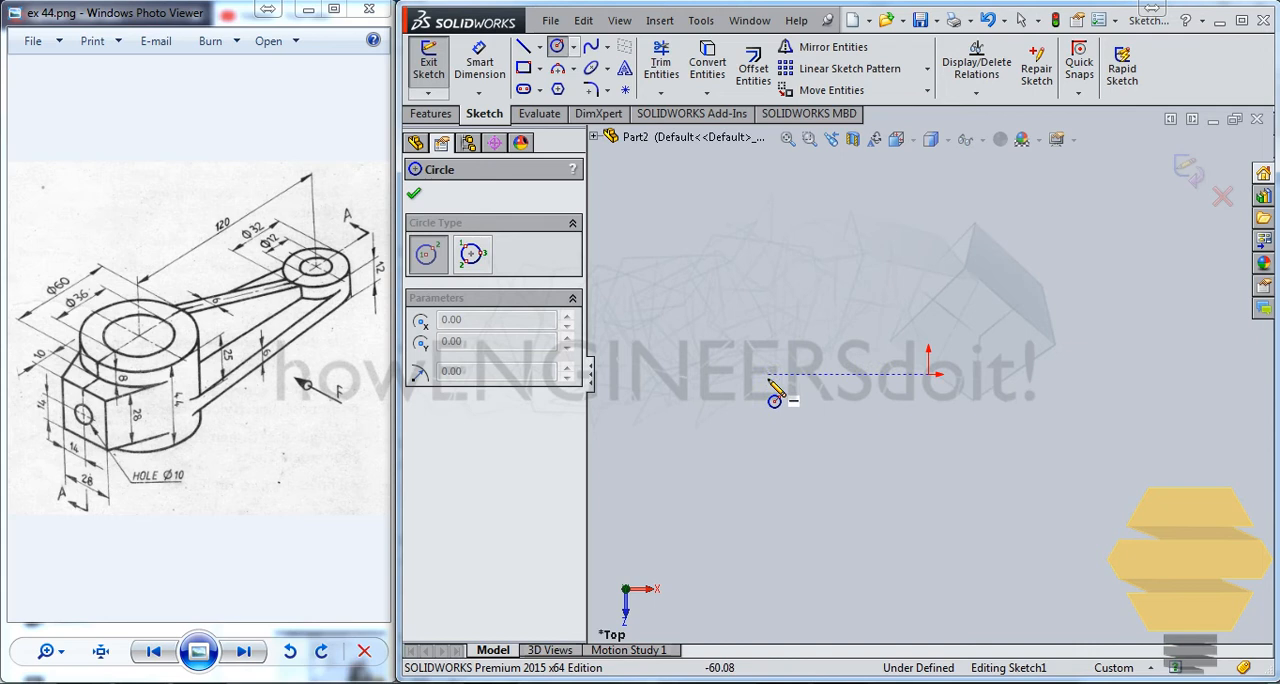
pyautogui.moveTo(936, 384)
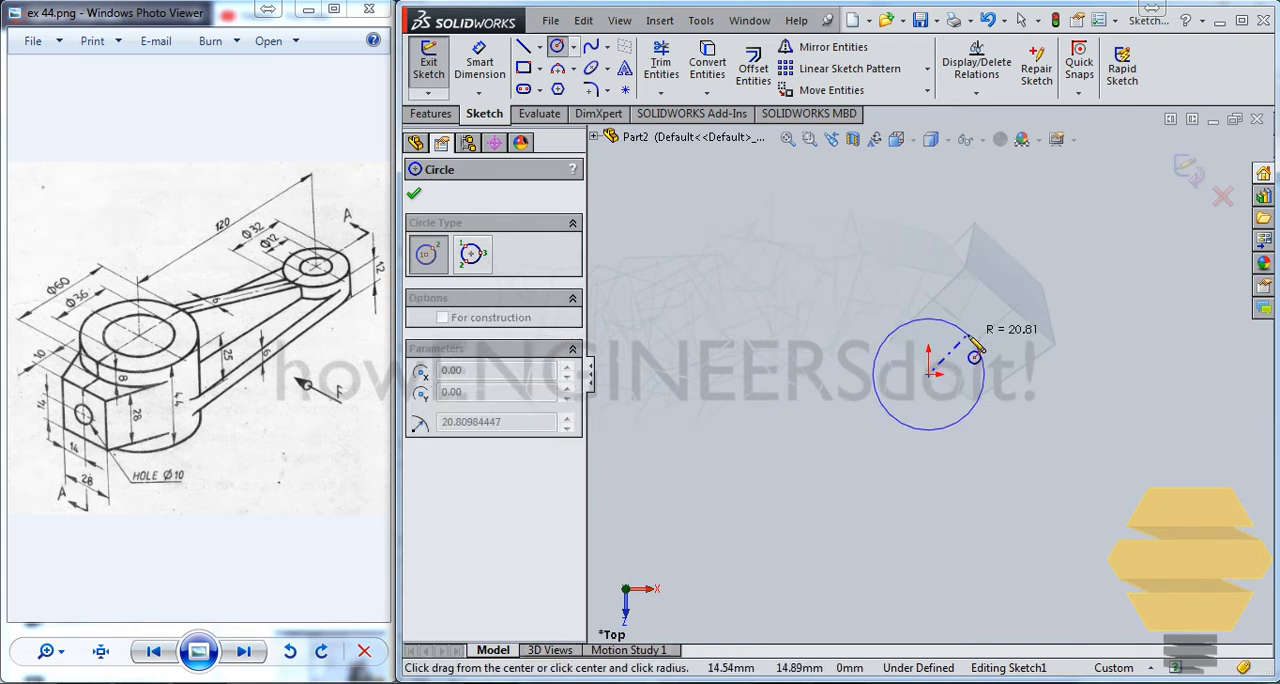
pyautogui.moveTo(976, 348); pyautogui.dragTo(984, 340)
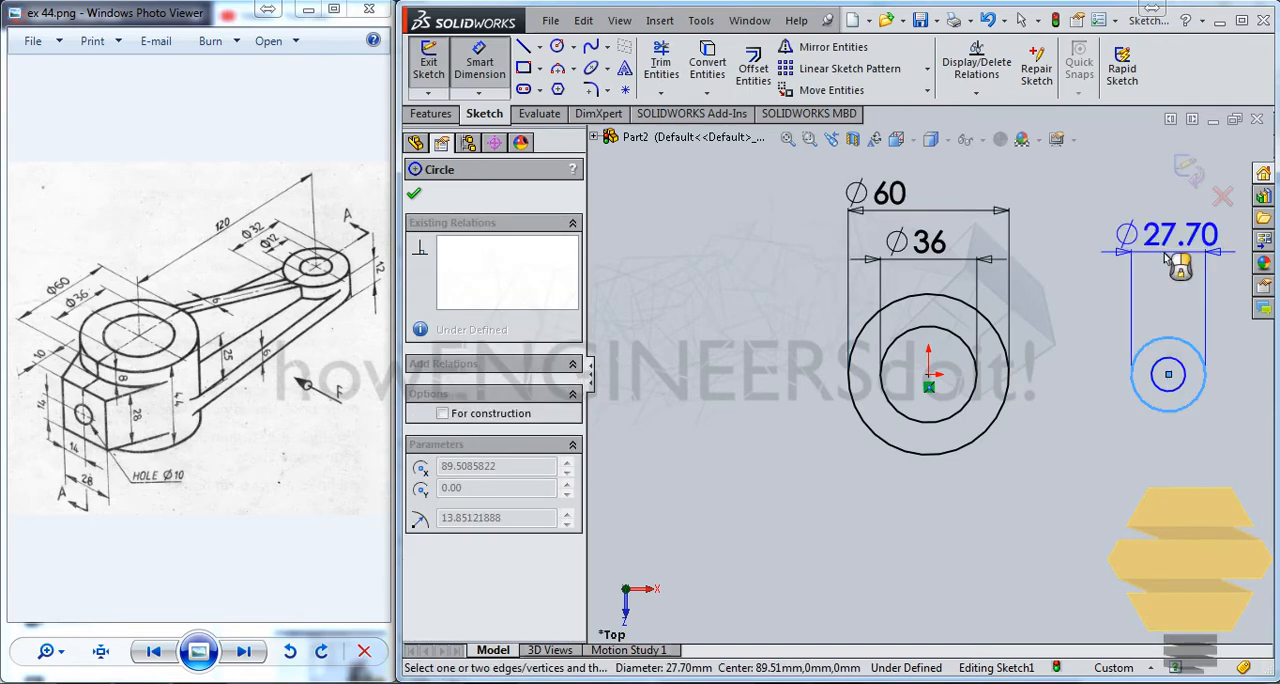
pyautogui.click(1180, 234)
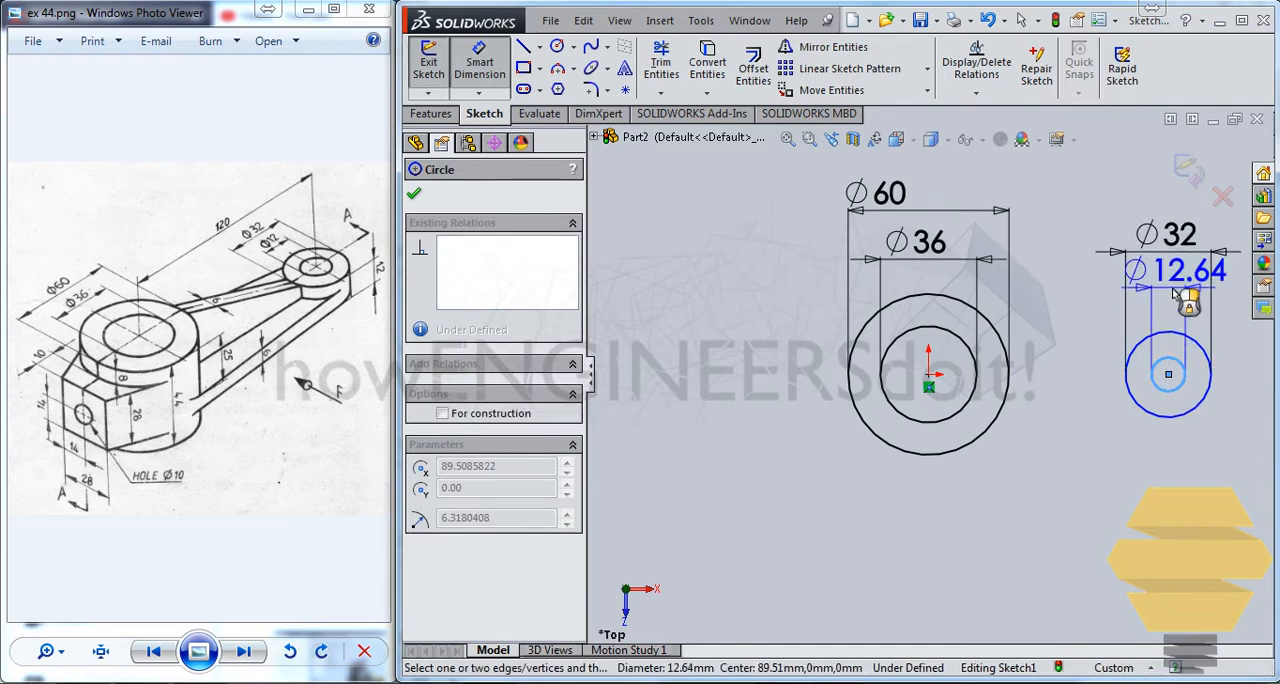
pyautogui.click(1184, 270)
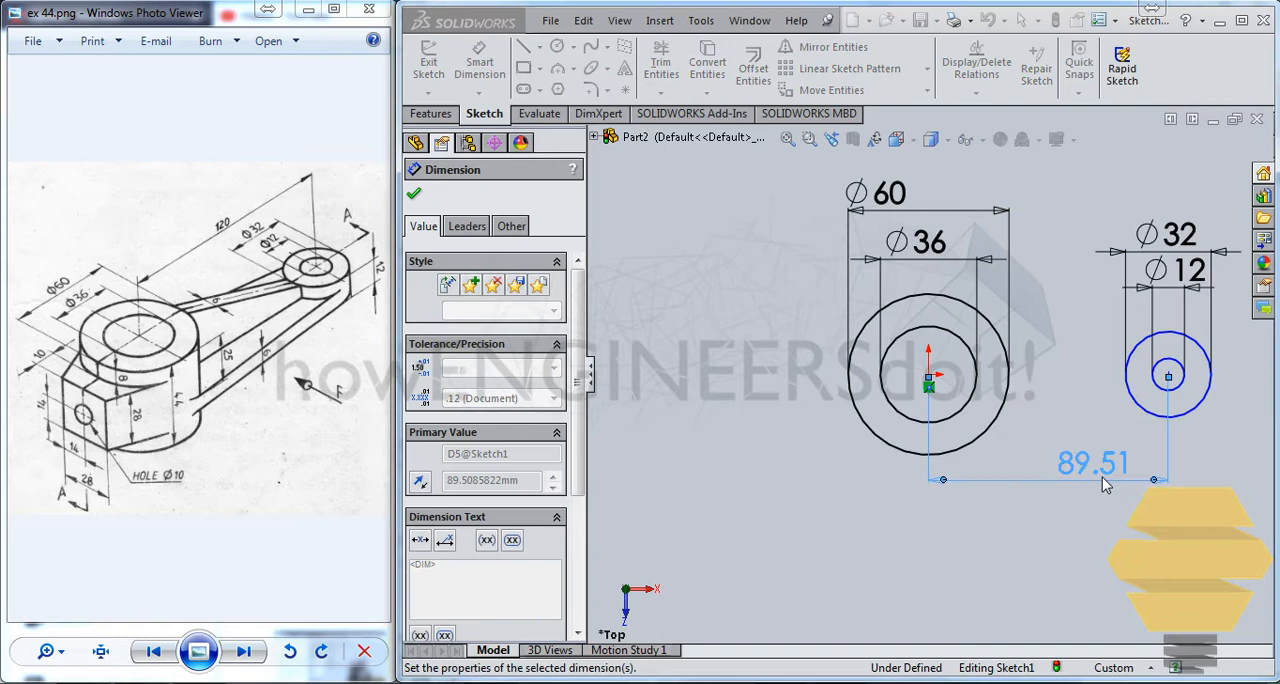
pyautogui.write('120.00mm')
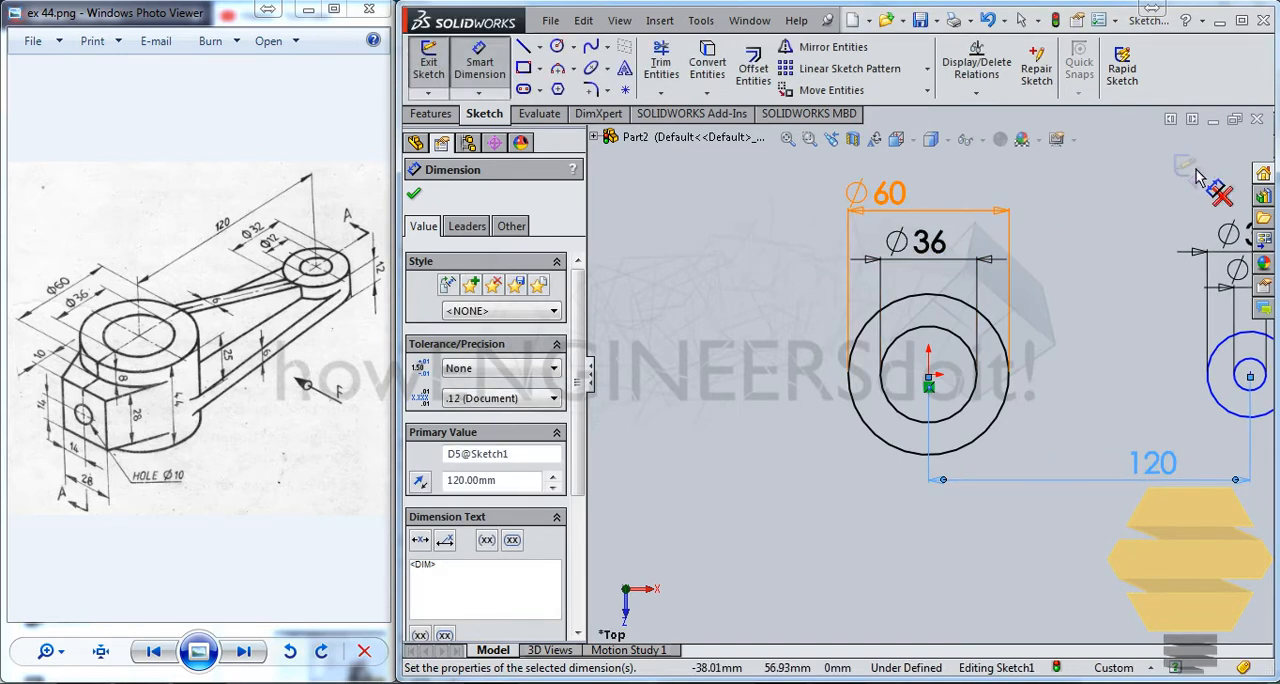
# Step: Extrude the Ø60/Ø36 ring from Sketch1 as Boss-Extrude1, 22 mm in both directions
pyautogui.click(414, 194)
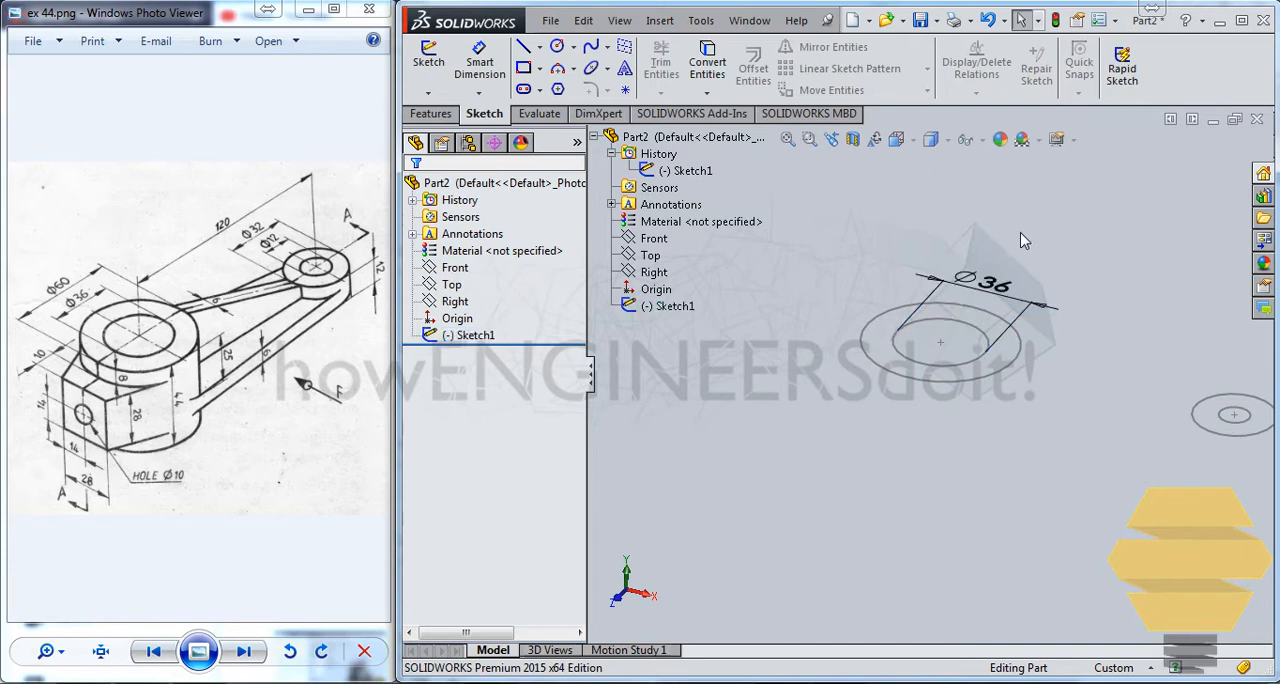
pyautogui.click(896, 336)
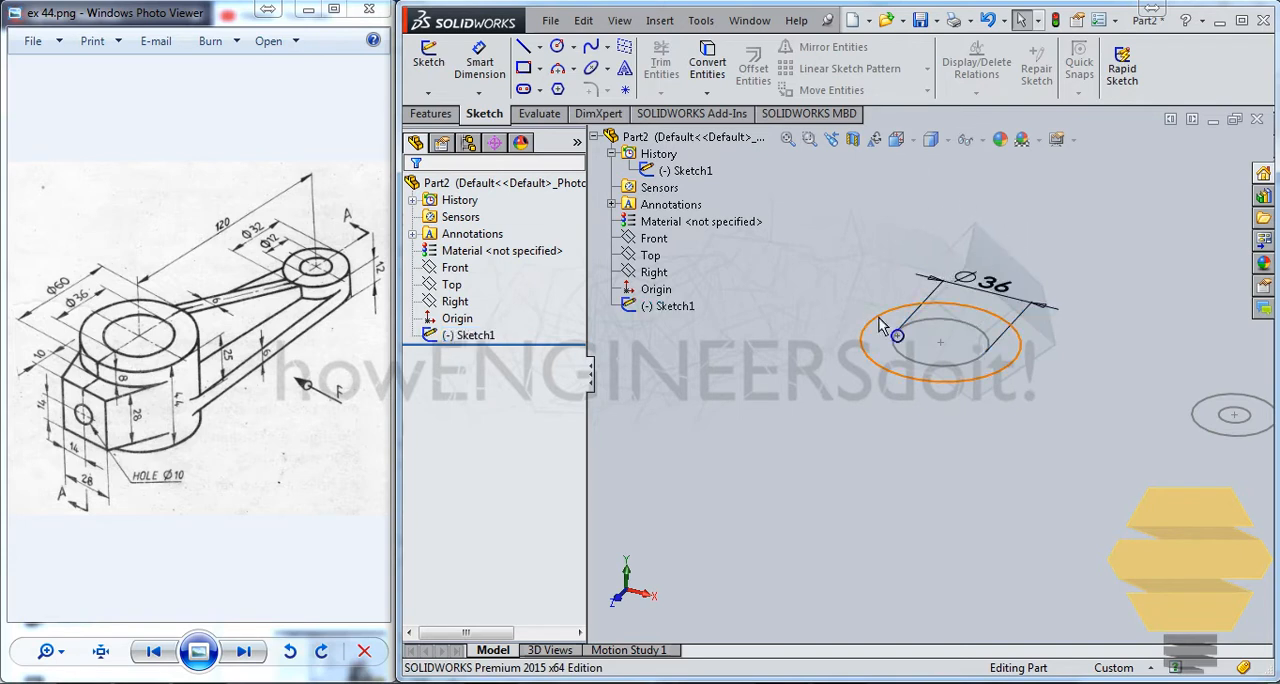
pyautogui.click(896, 336)
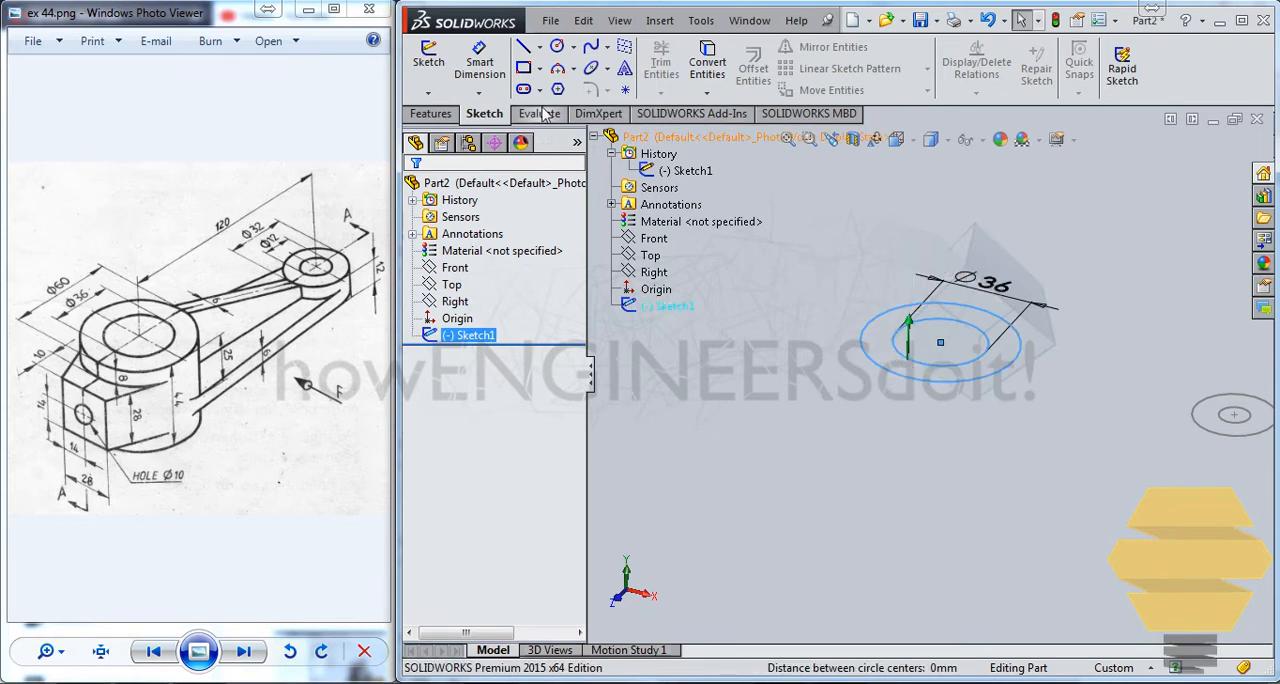
pyautogui.click(432, 112)
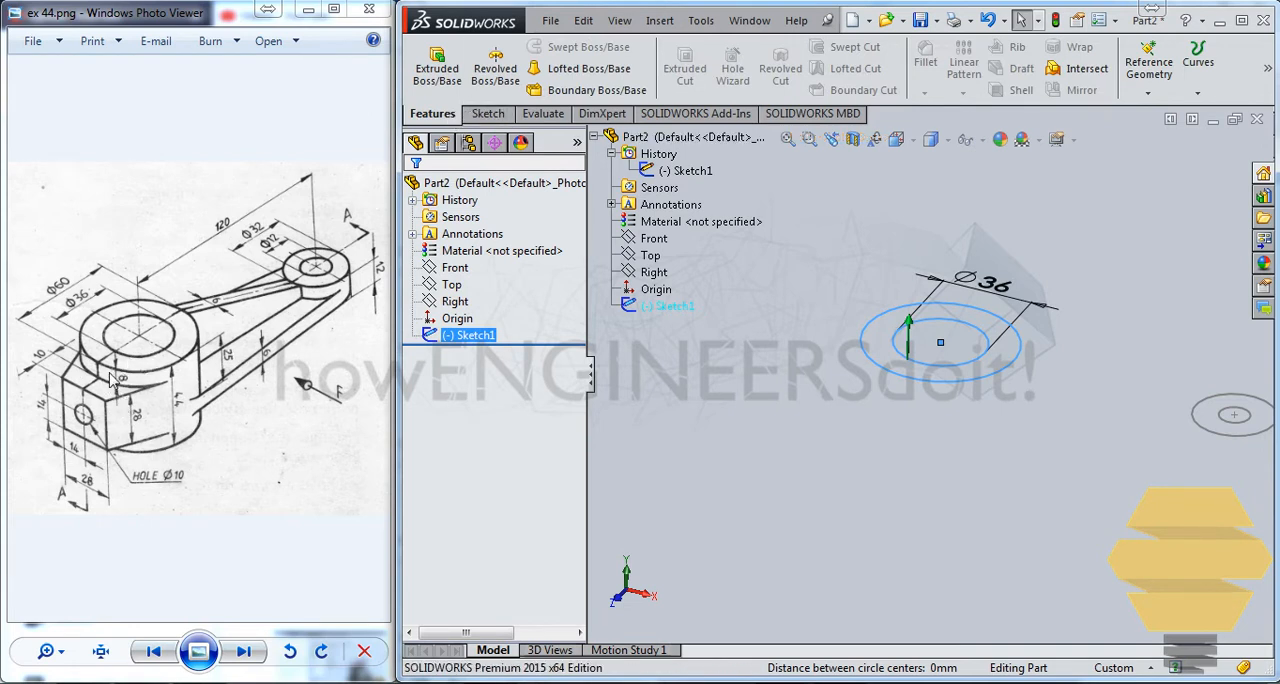
pyautogui.moveTo(168, 412)
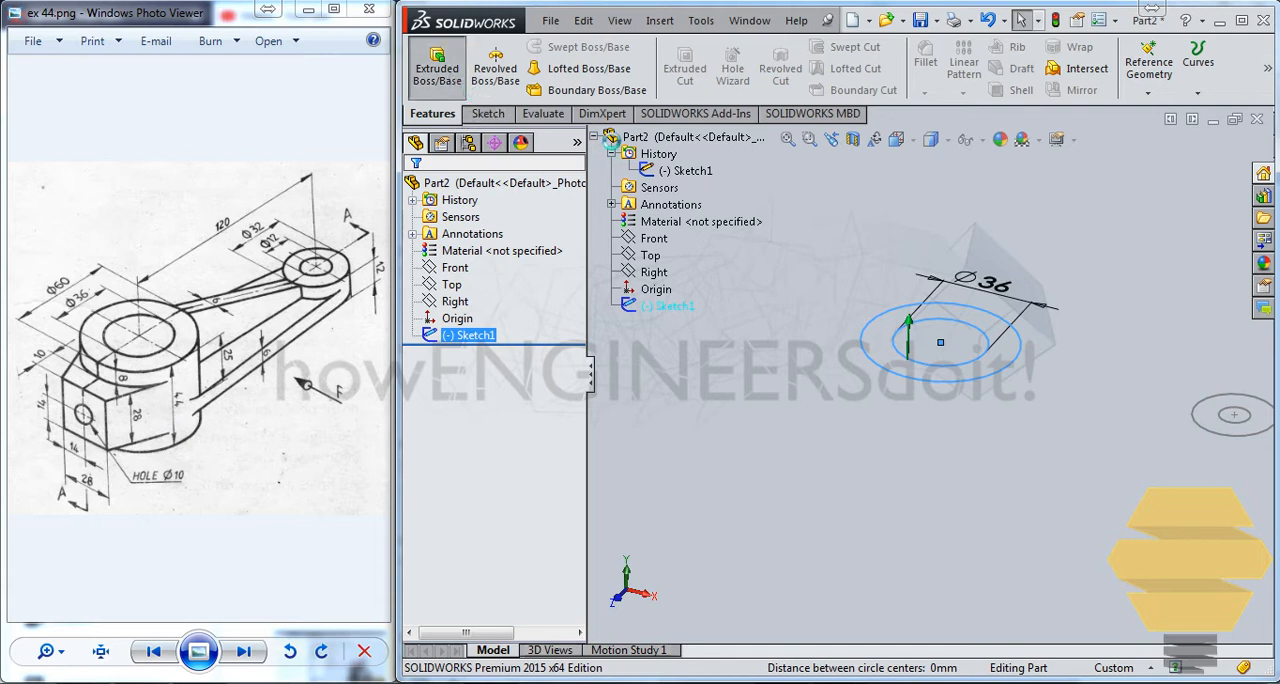
pyautogui.click(436, 62)
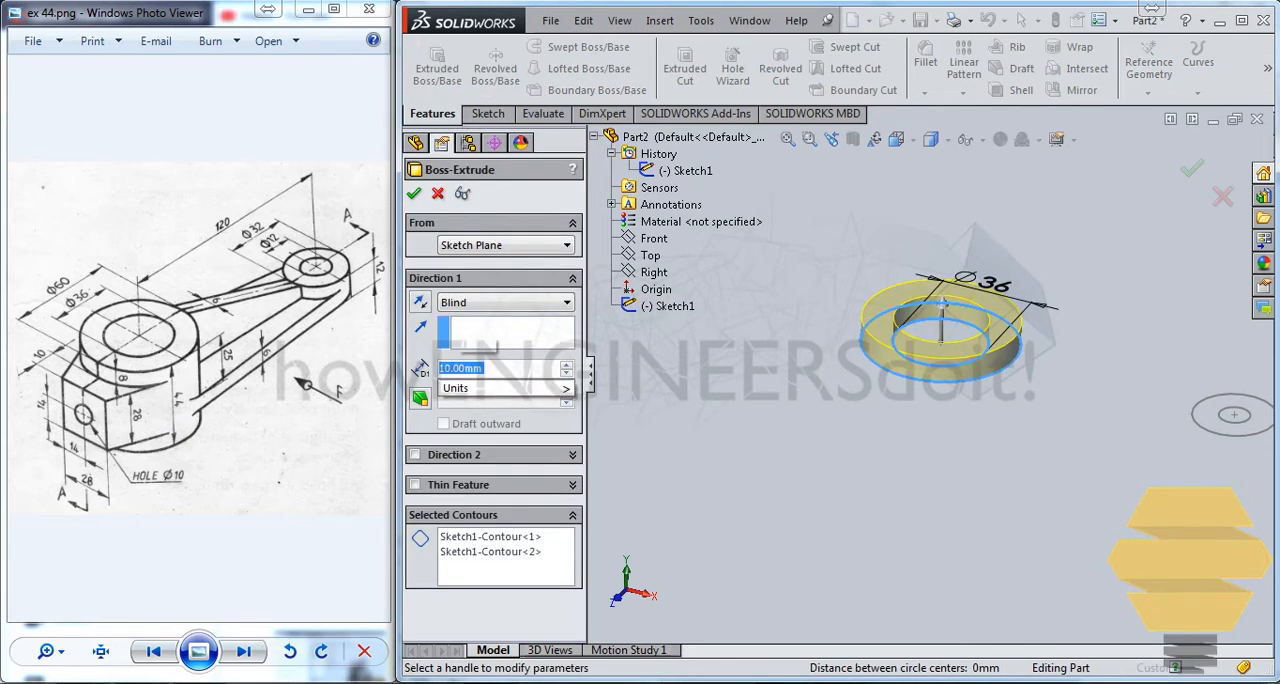
pyautogui.write('22')
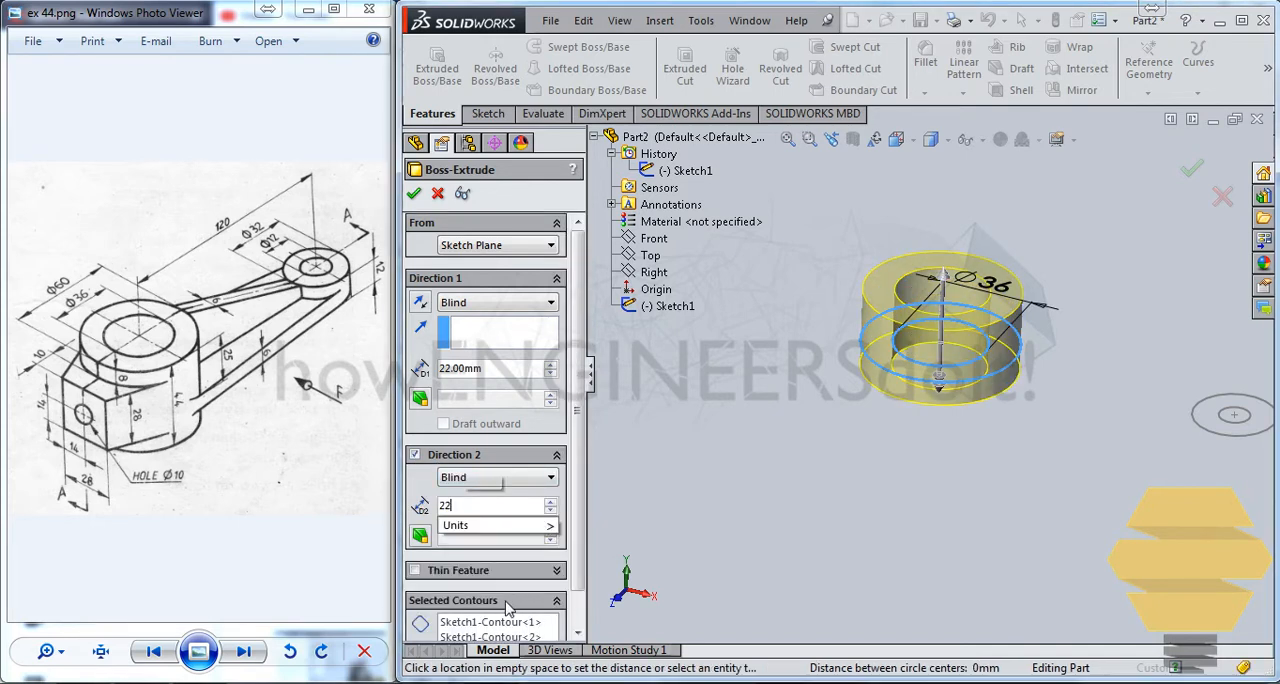
pyautogui.click(496, 524)
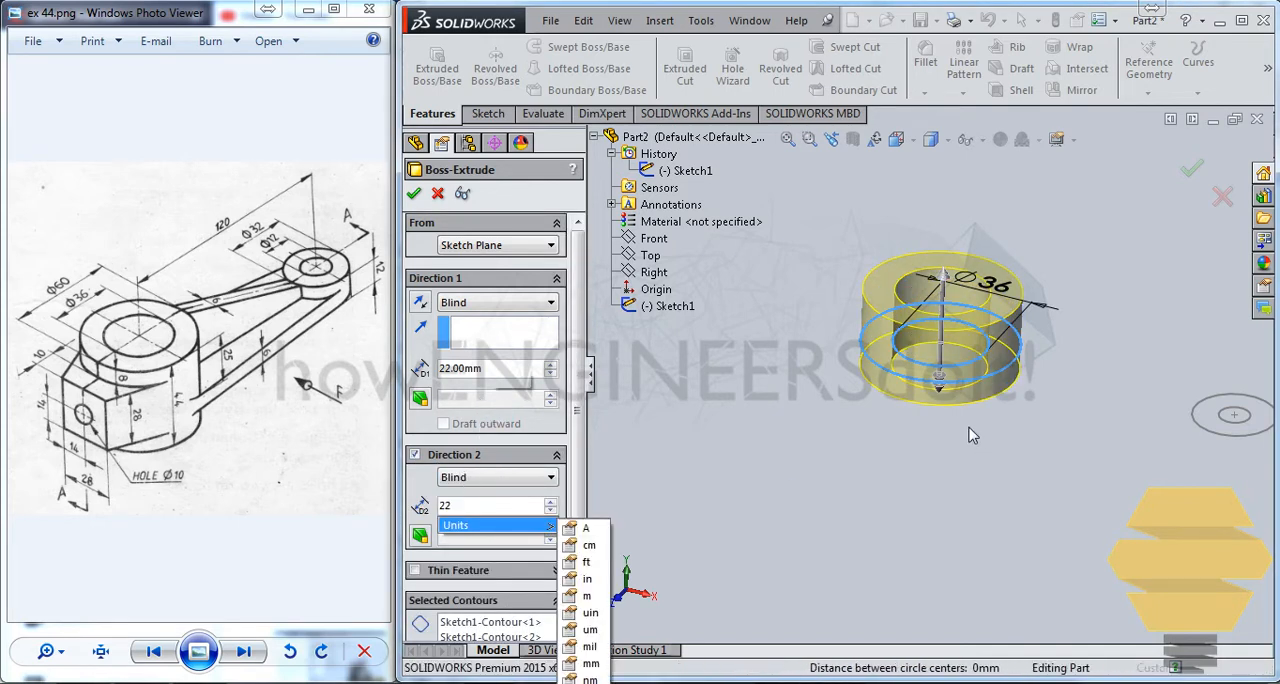
pyautogui.click(414, 192)
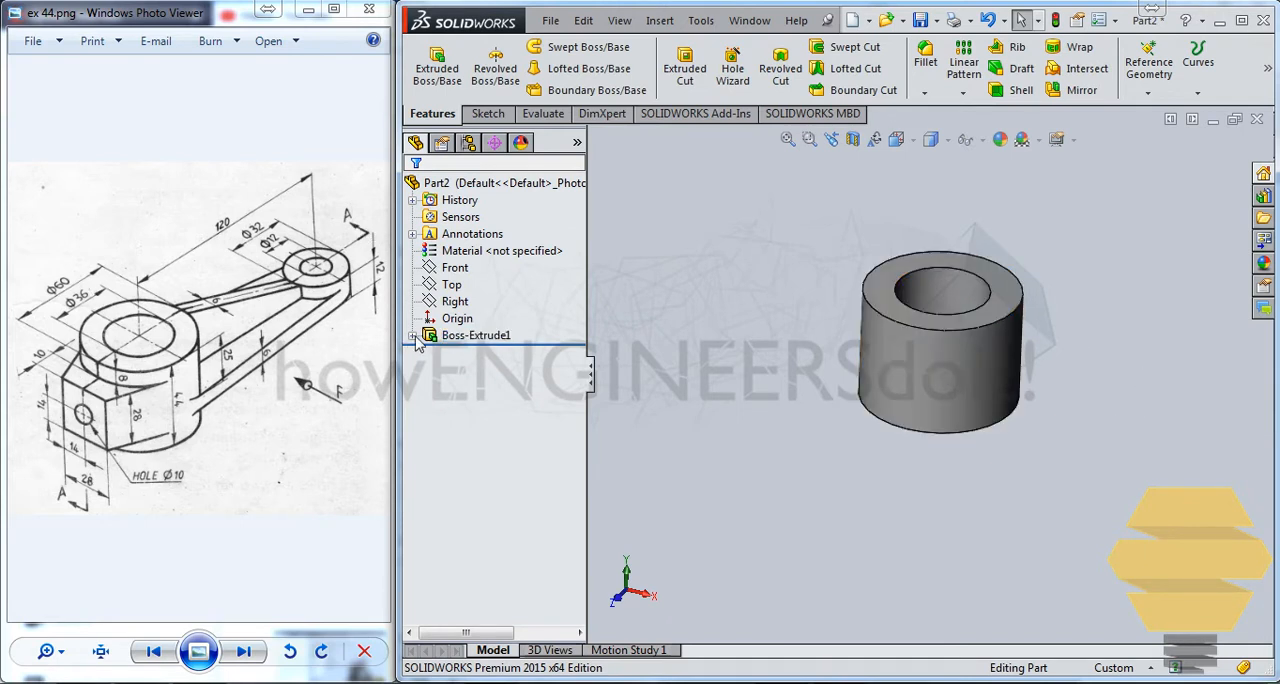
# Step: Extrude the Ø32/Ø12 ring from Sketch1 as Boss-Extrude2, 6 mm in both directions
pyautogui.click(412, 336)
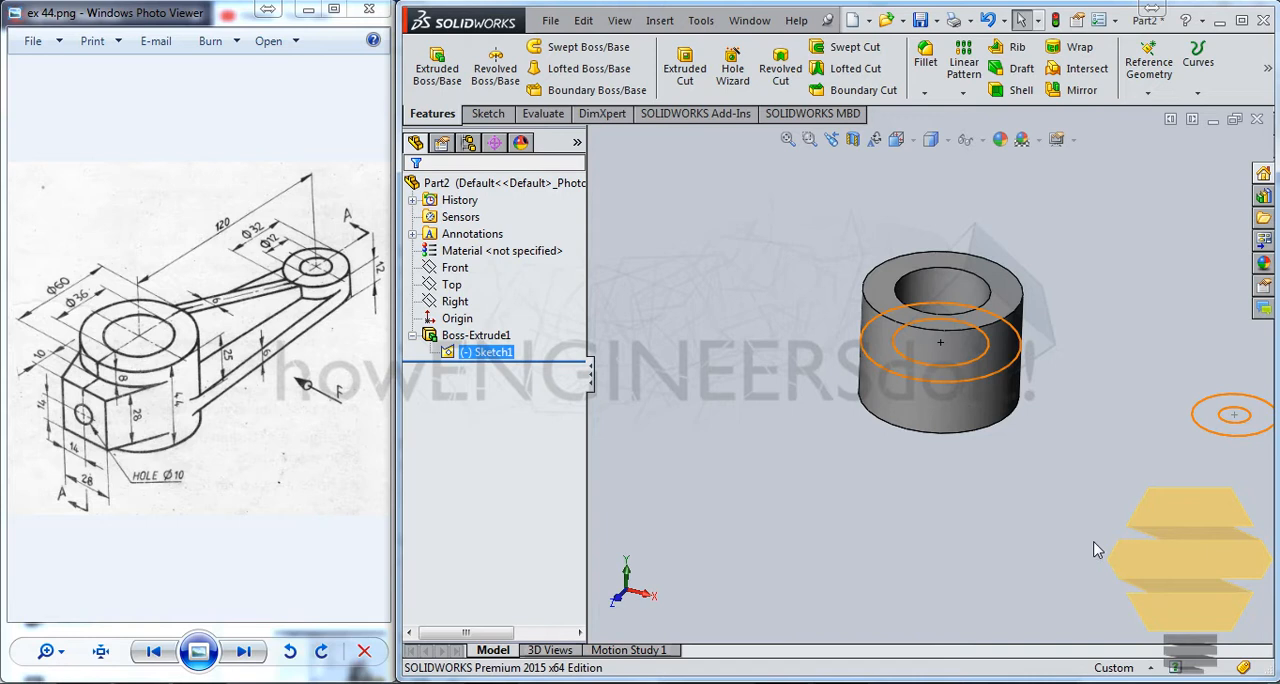
pyautogui.click(1232, 414)
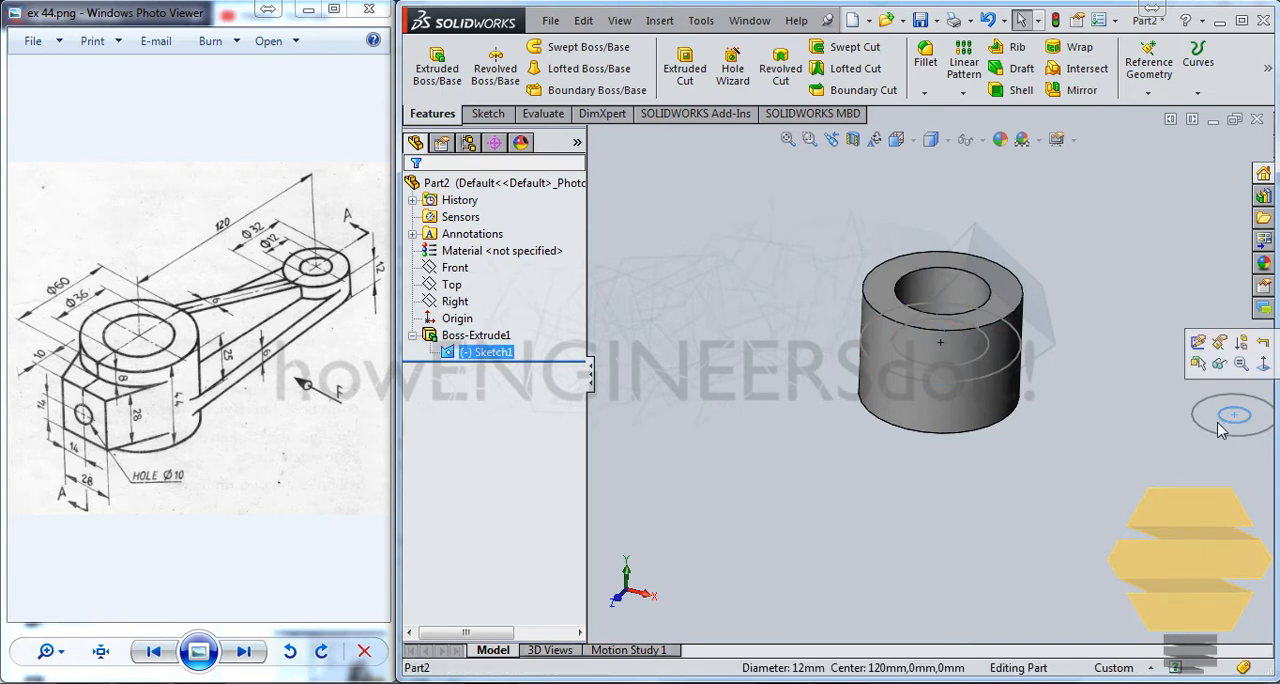
pyautogui.click(912, 328)
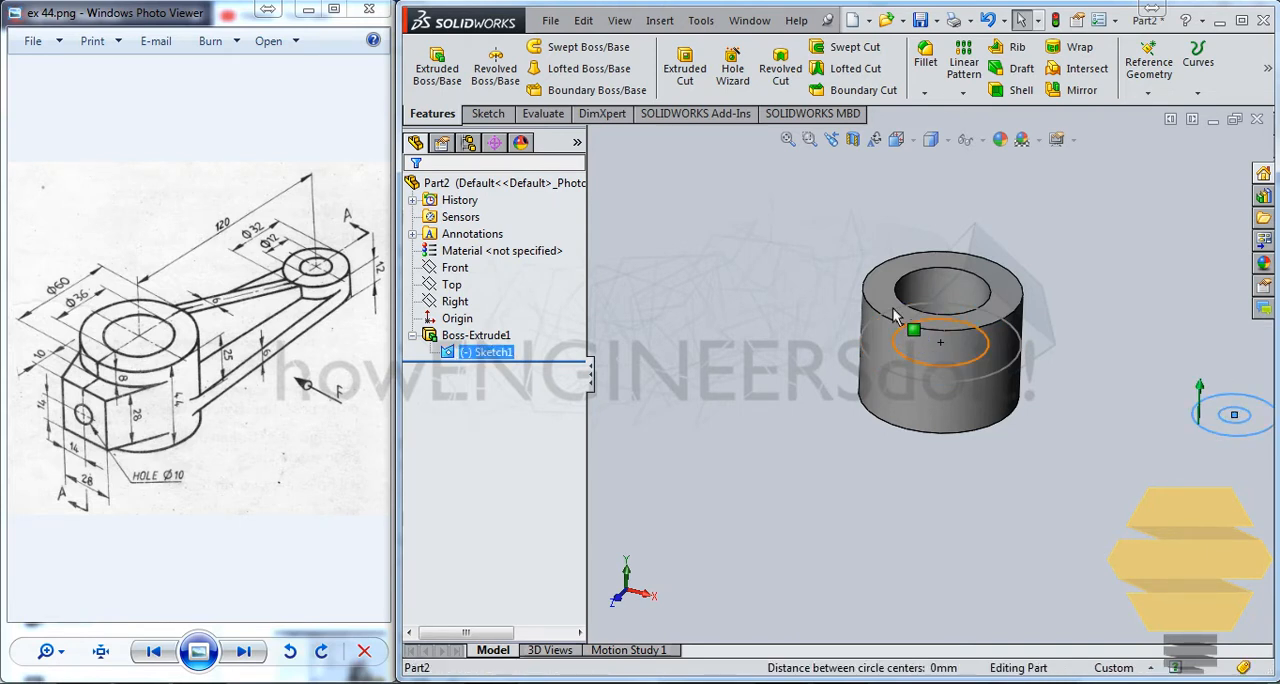
pyautogui.click(436, 62)
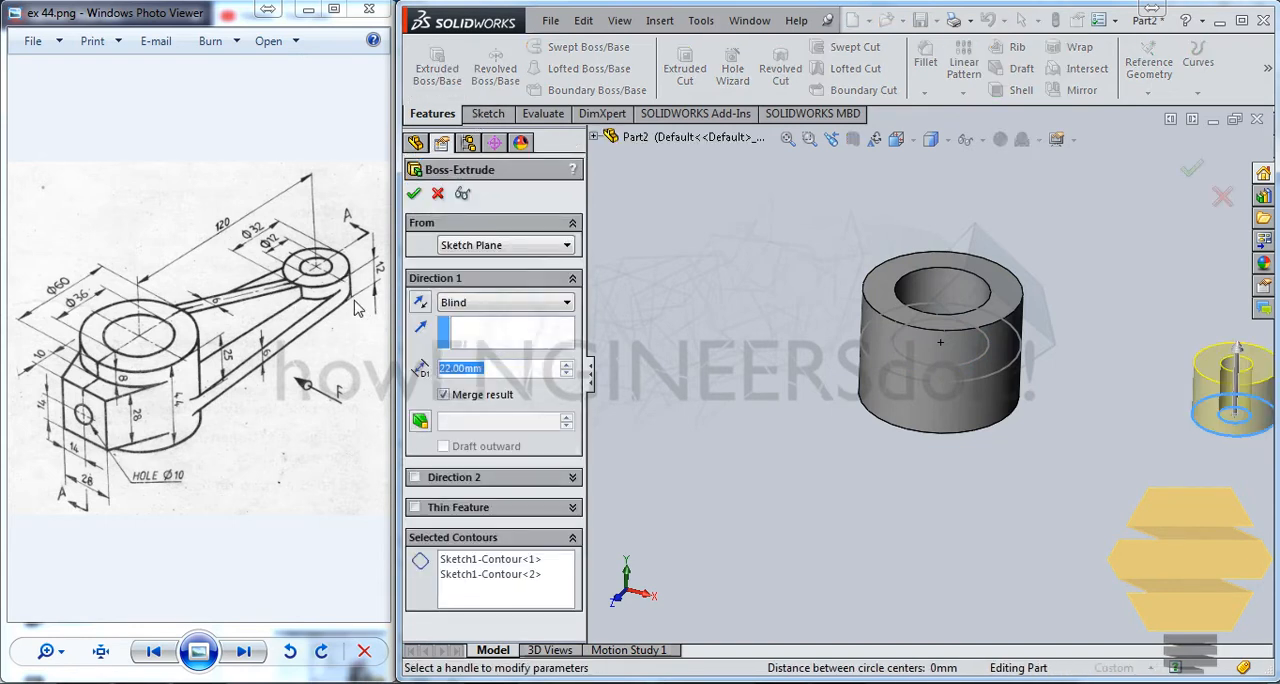
pyautogui.moveTo(524, 268)
pyautogui.write('6')
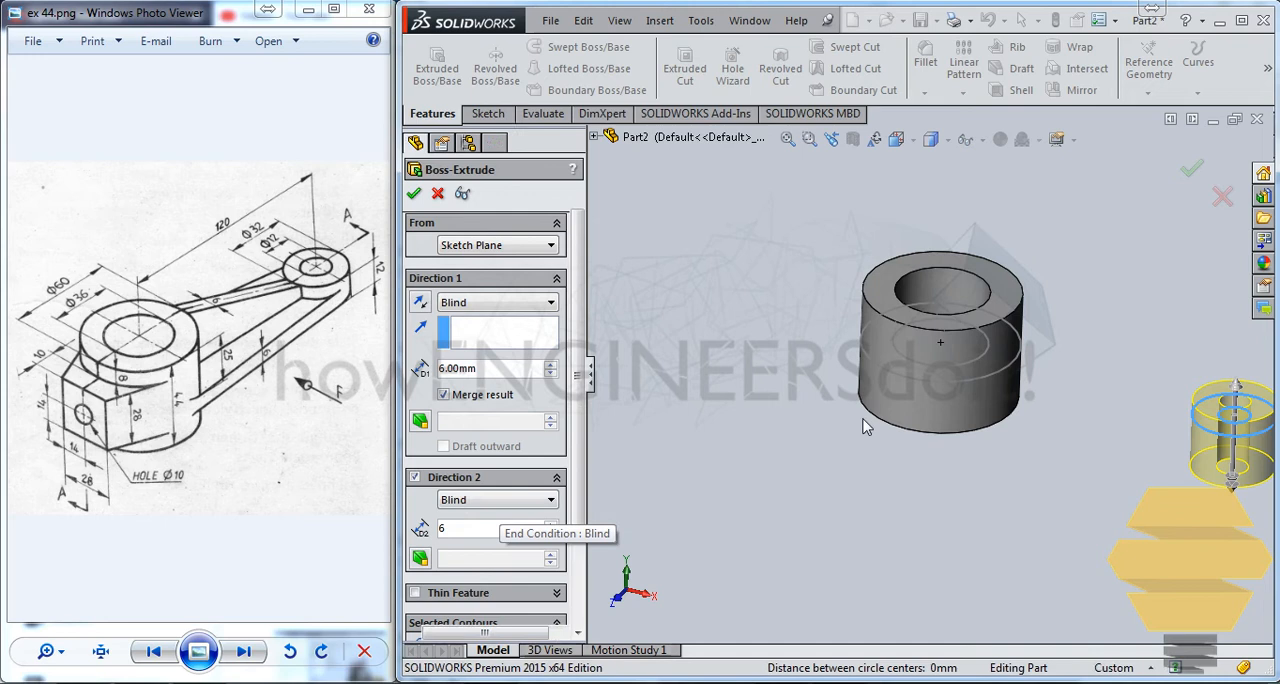
pyautogui.click(414, 194)
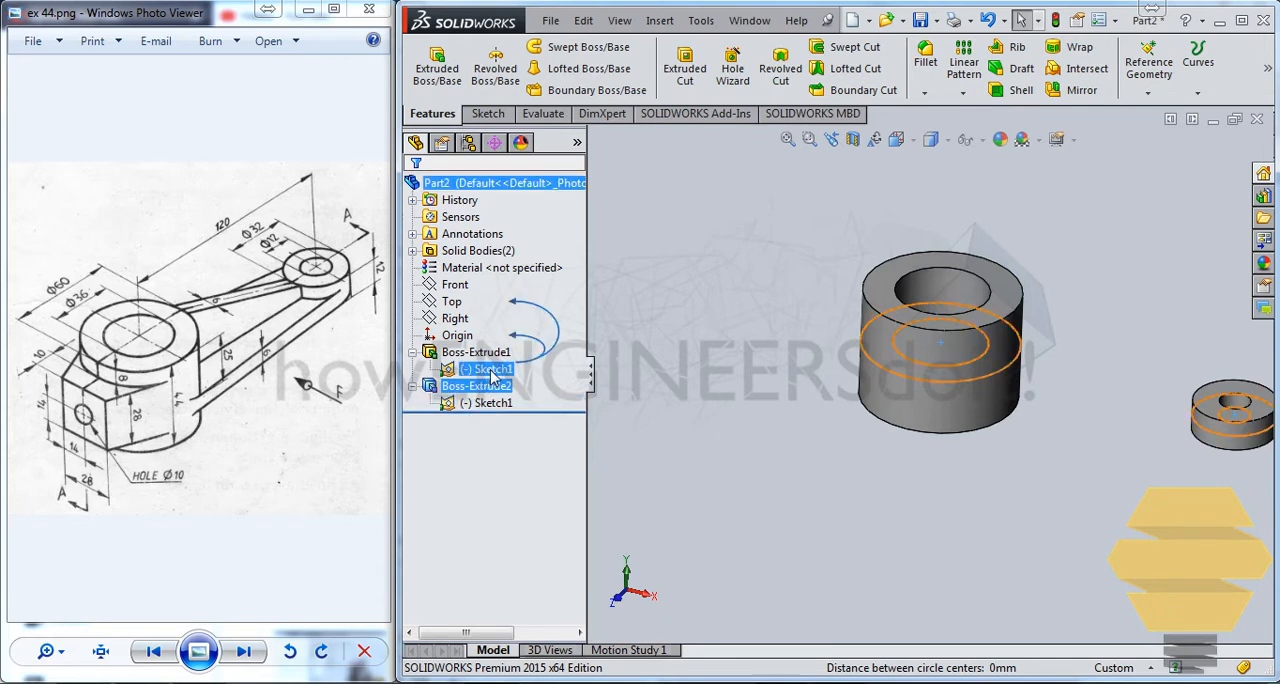
# Step: Inspect Boss-Extrude2 and the large boss edges in the FeatureManager and graphics area
pyautogui.click(484, 368)
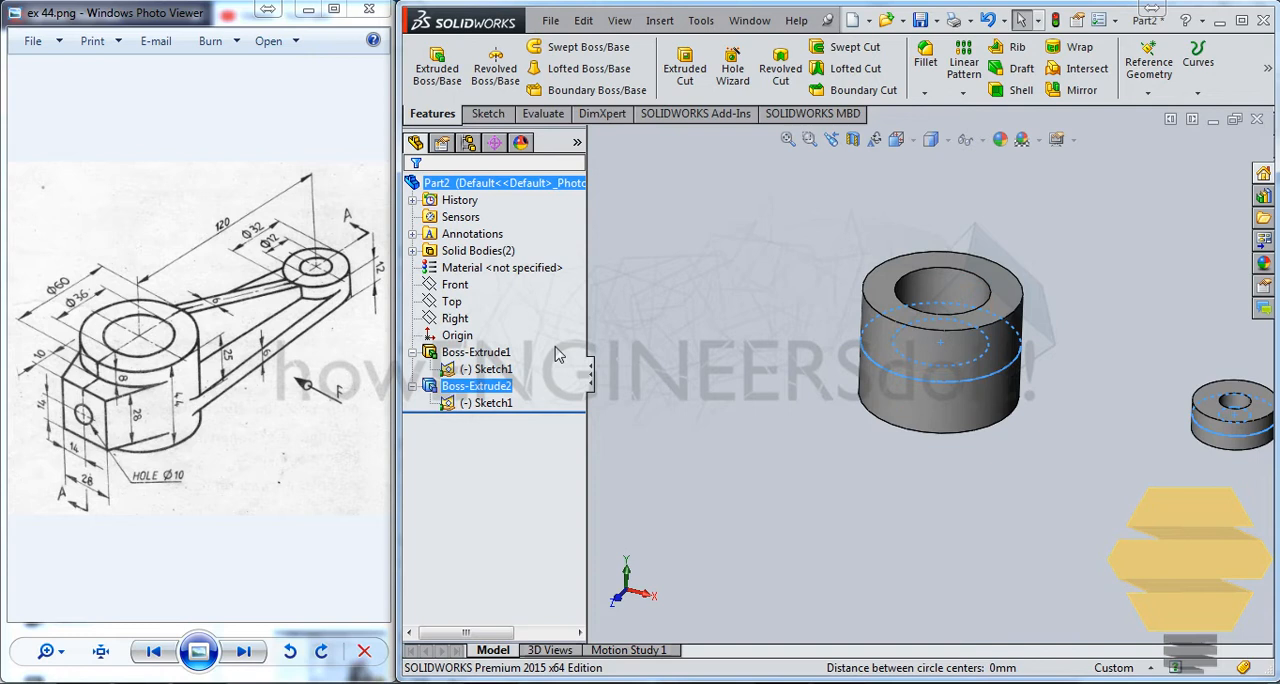
pyautogui.click(488, 368)
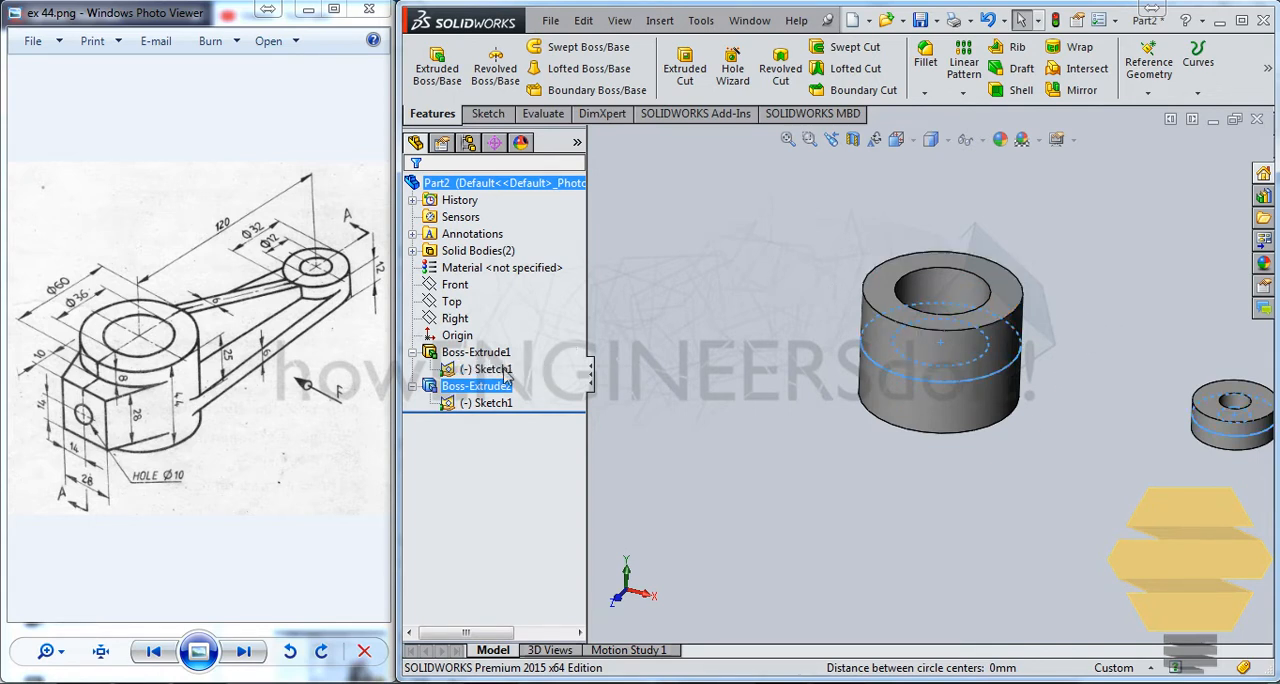
pyautogui.click(970, 364)
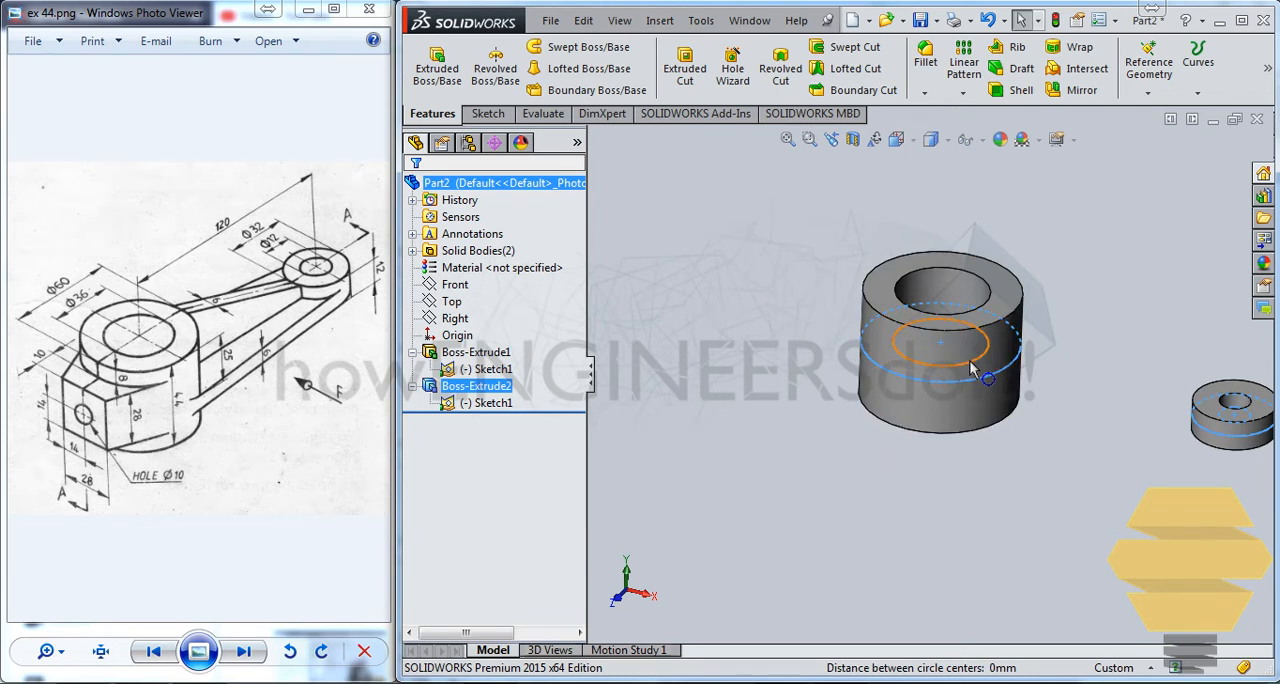
pyautogui.moveTo(980, 372)
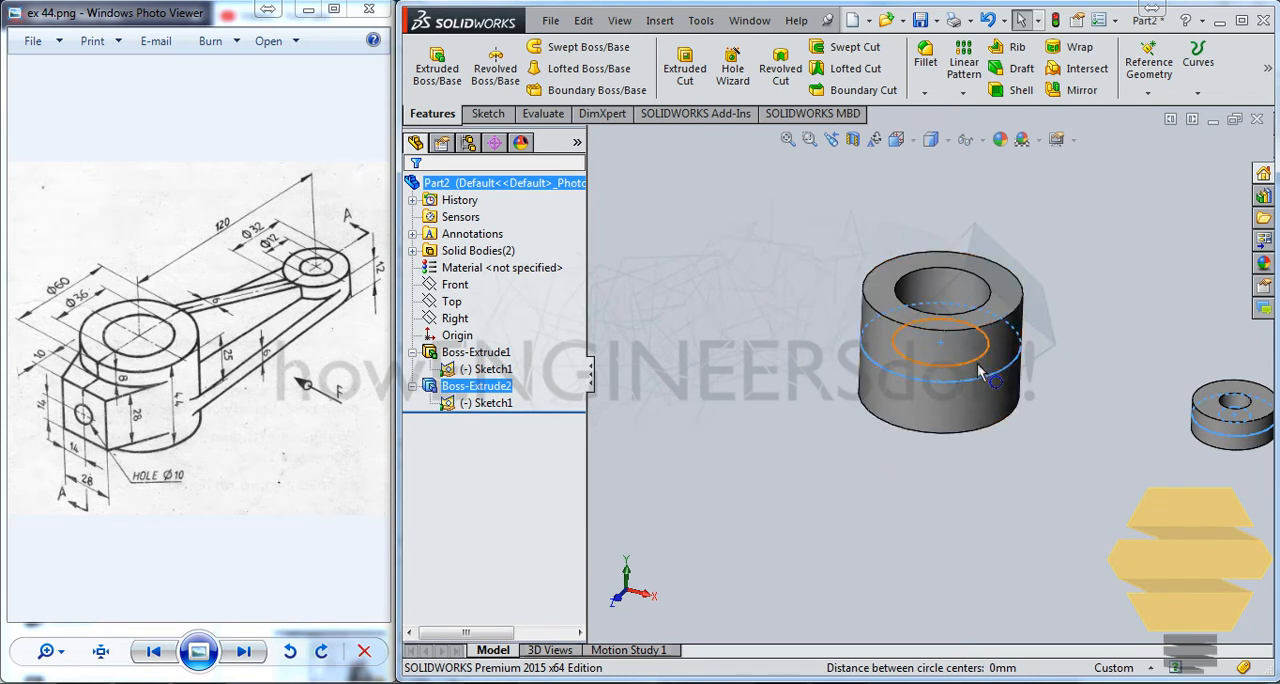
pyautogui.moveTo(960, 356)
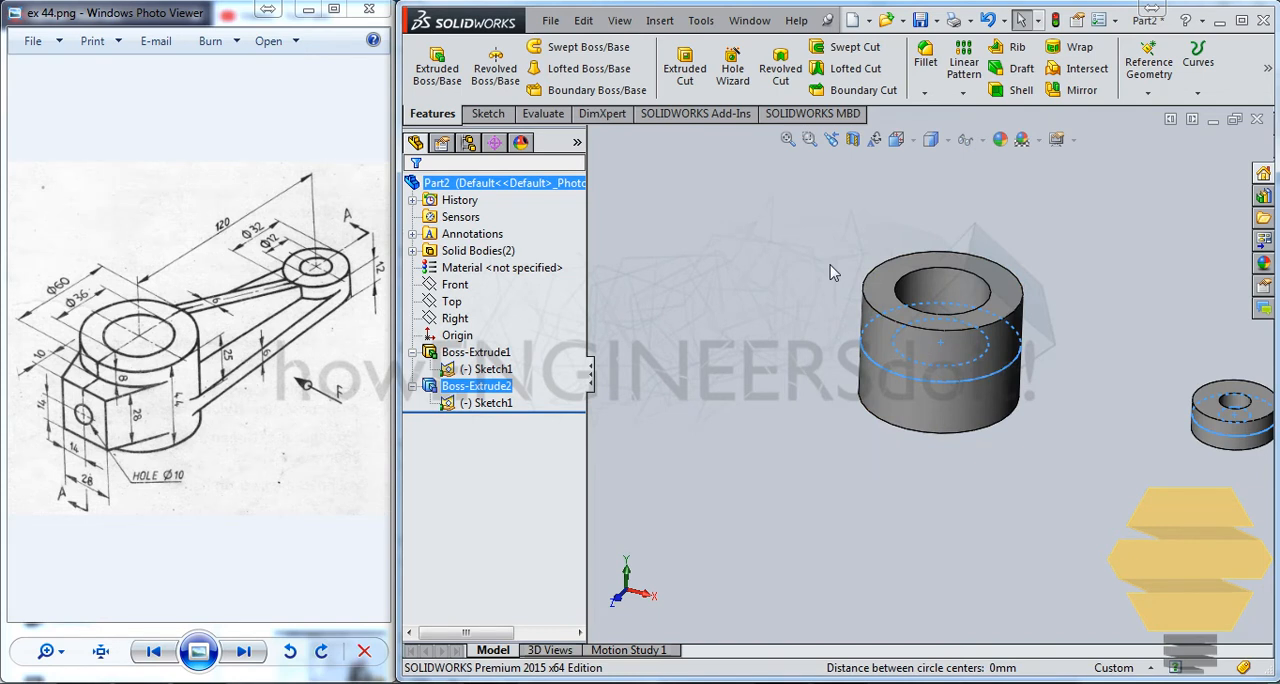
pyautogui.moveTo(800, 270)
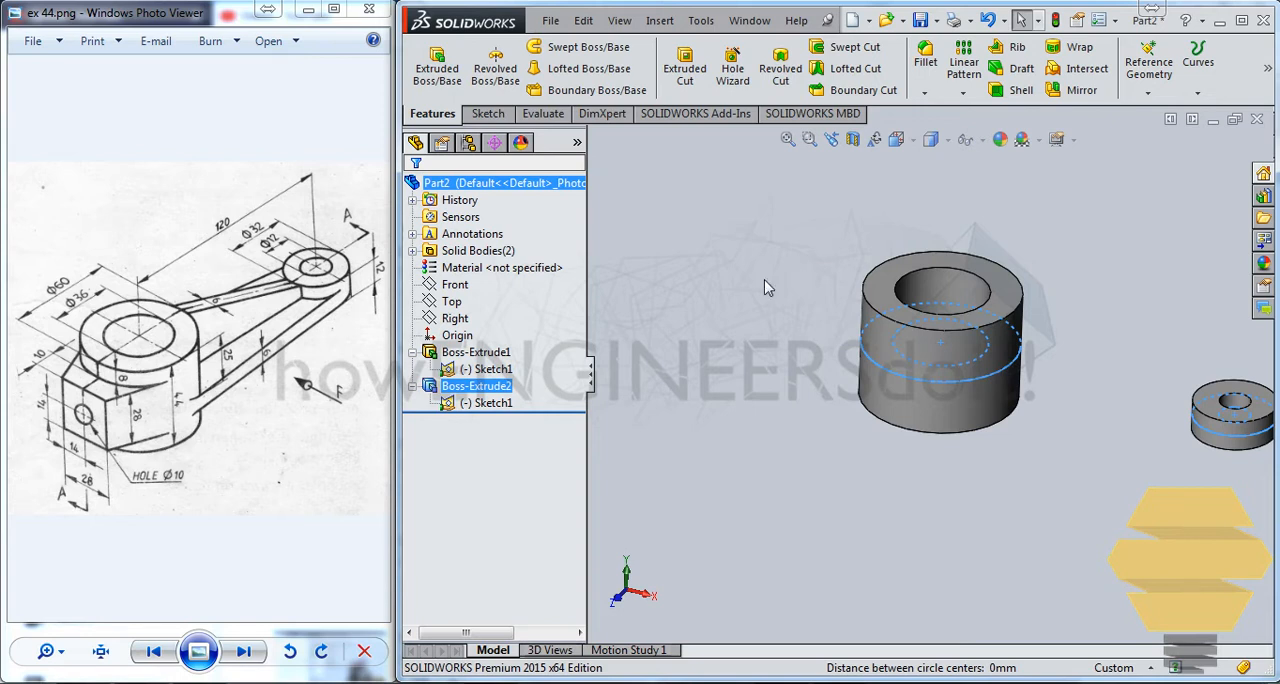
pyautogui.click(490, 368)
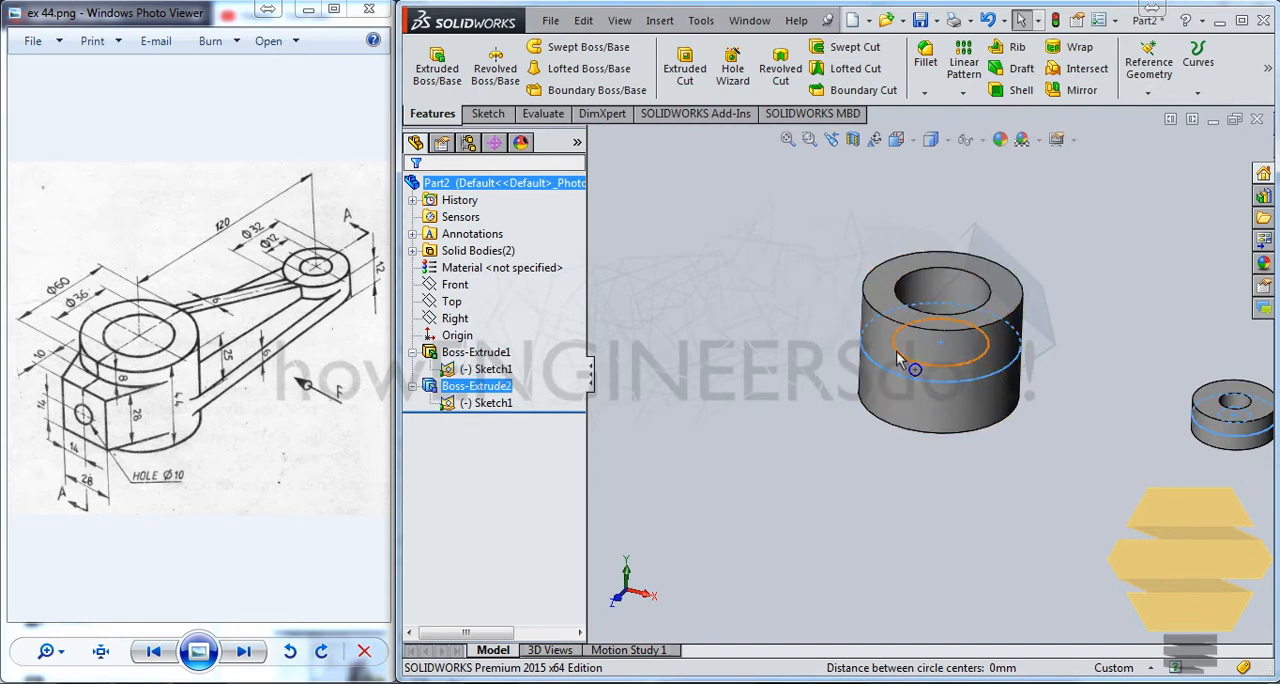
pyautogui.moveTo(900, 370)
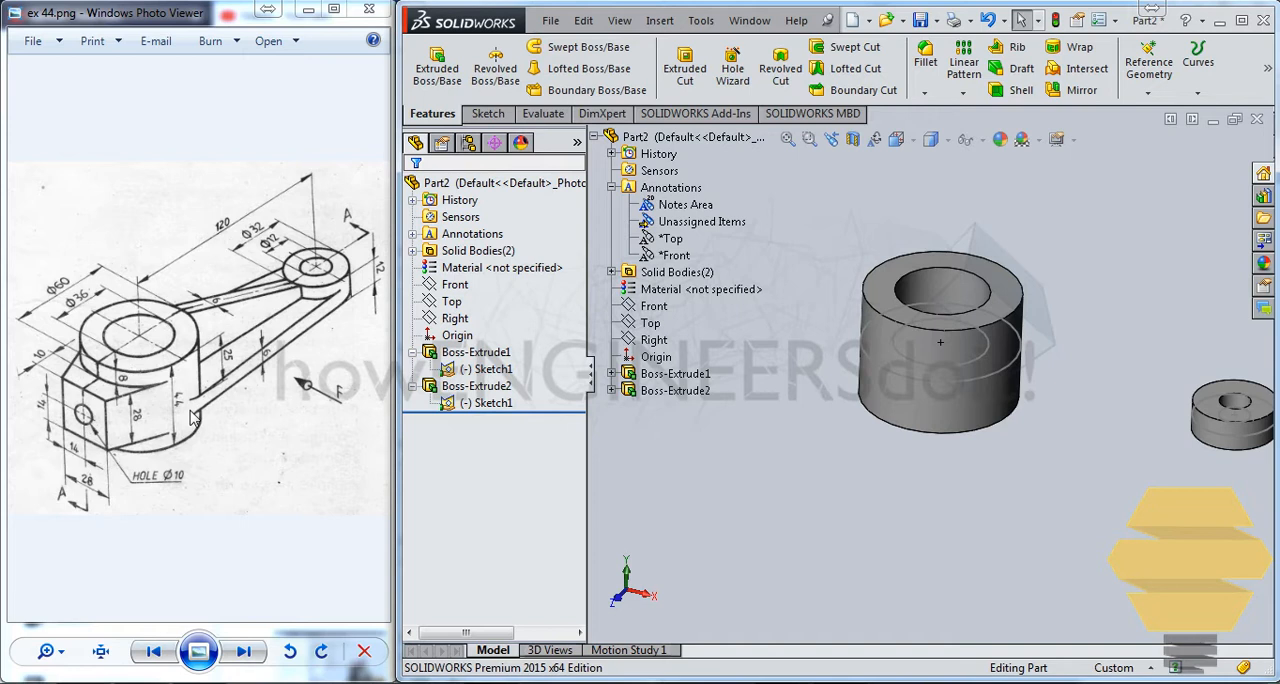
pyautogui.moveTo(252, 372)
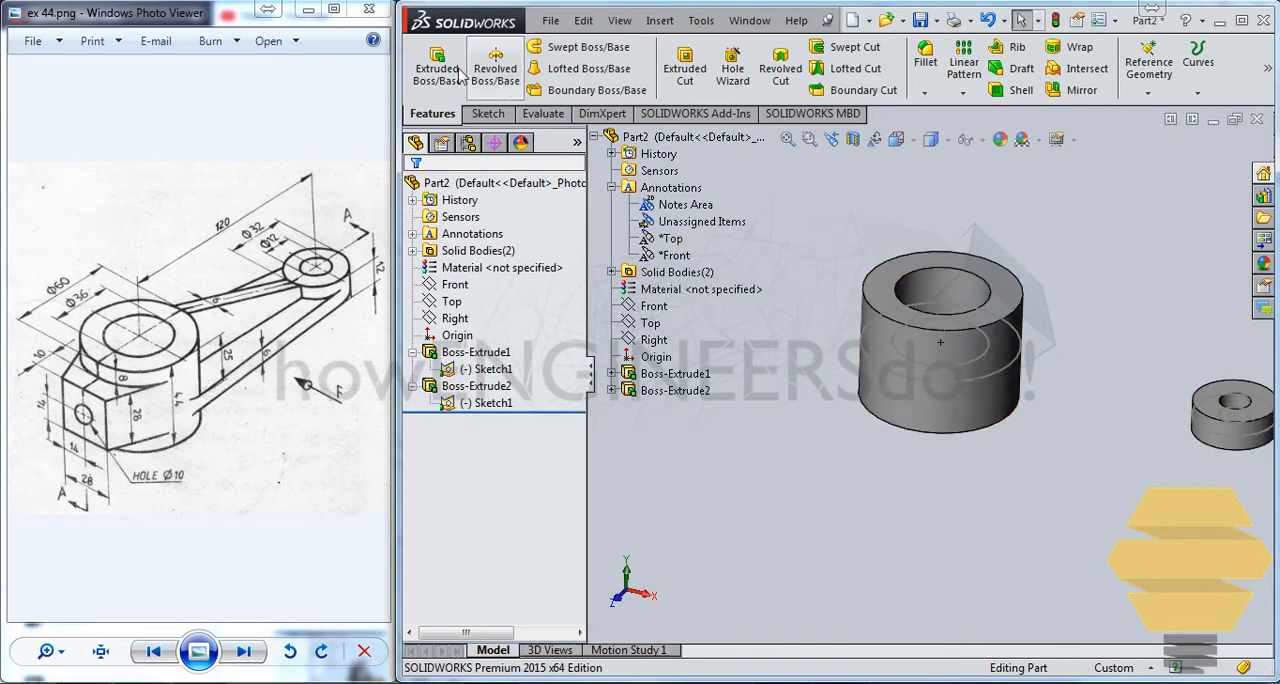
# Step: Start Sketch2 on the Top plane and draw the arm line tangent to the large boss circle
pyautogui.click(484, 112)
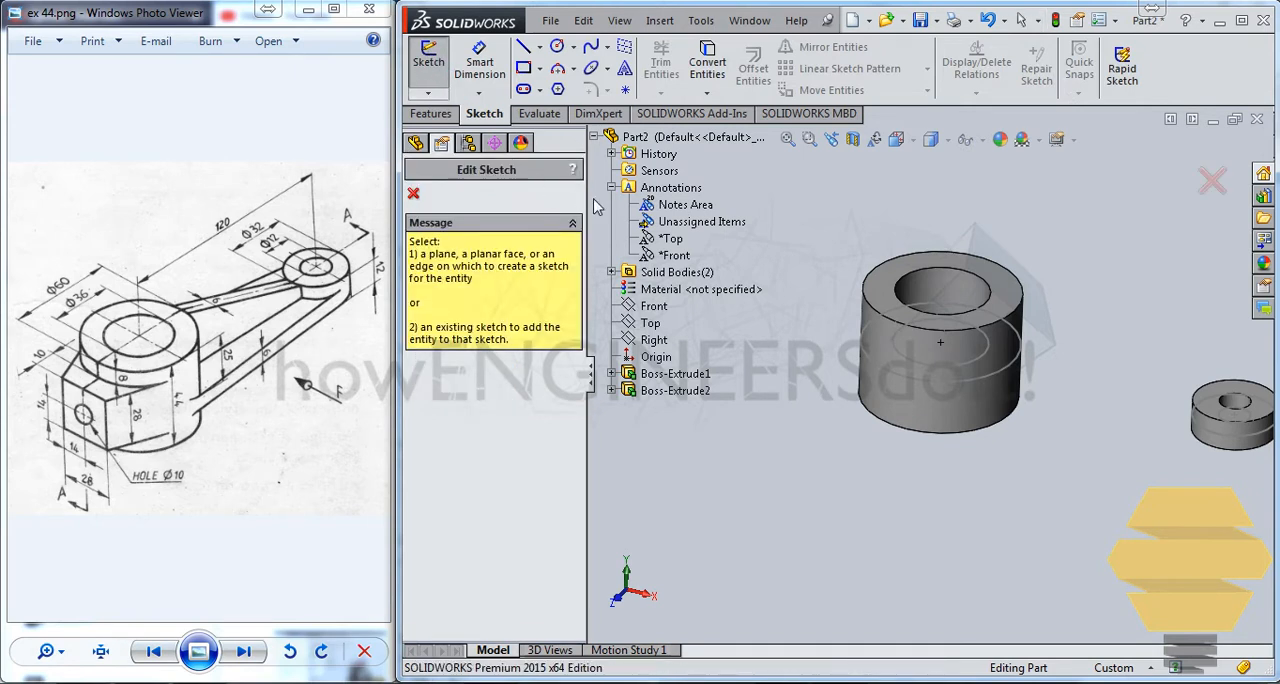
pyautogui.click(612, 152)
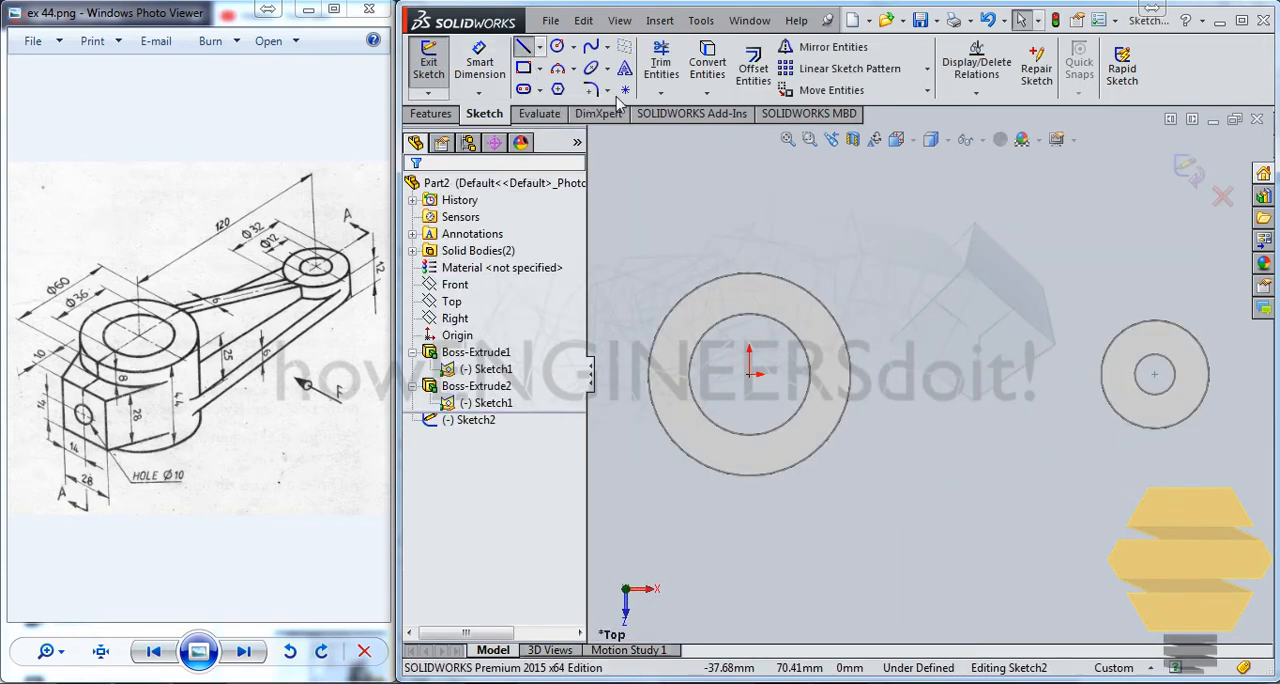
pyautogui.click(524, 46)
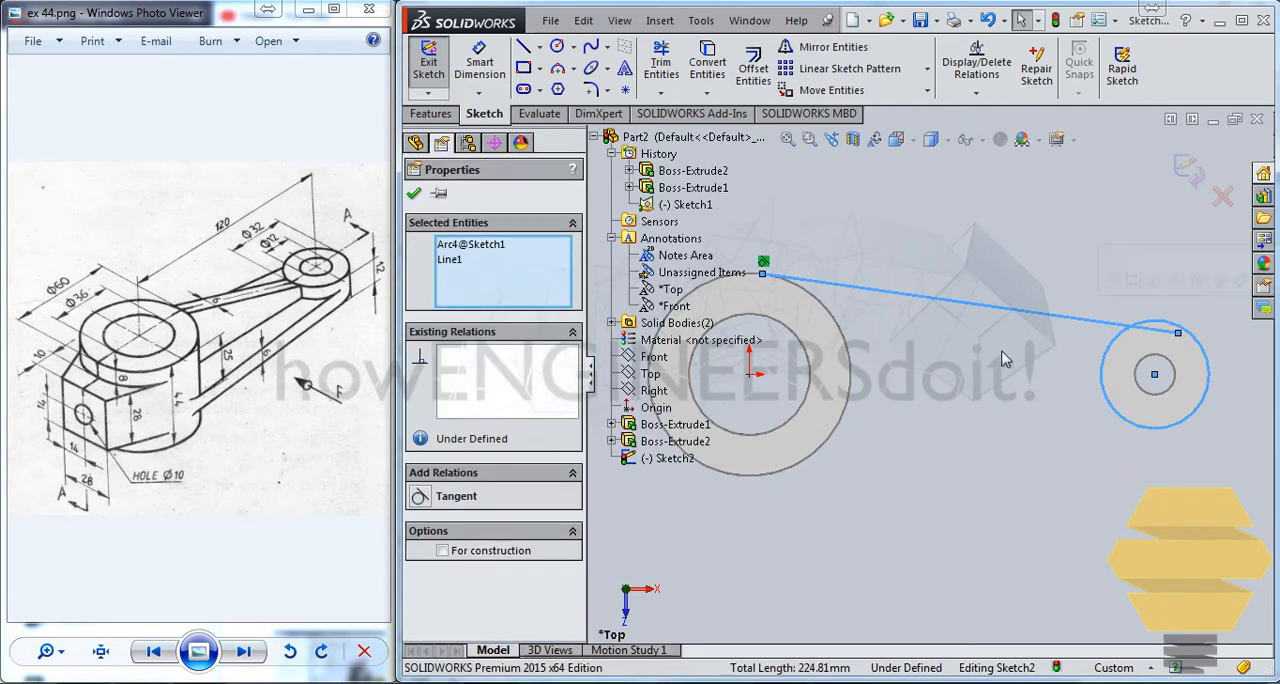
pyautogui.click(420, 496)
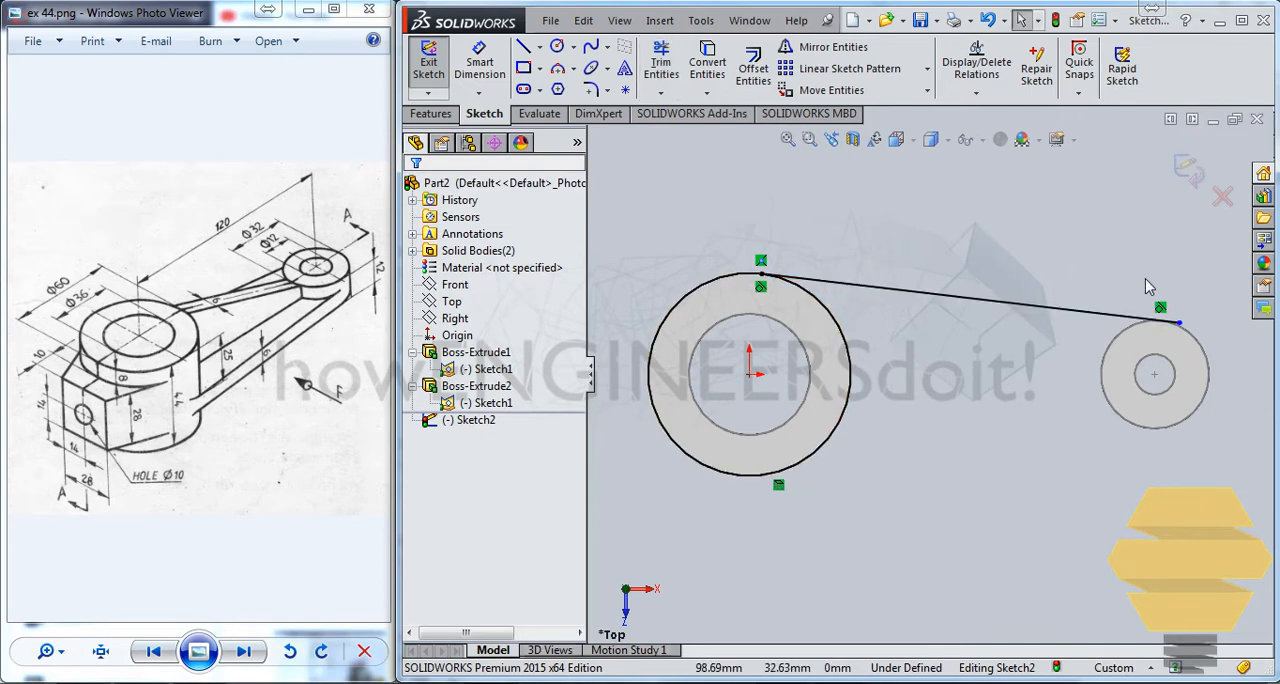
# Step: Attempt to extend the arm line to the circle, dismiss the warning and fit both bosses in view
pyautogui.click(660, 62)
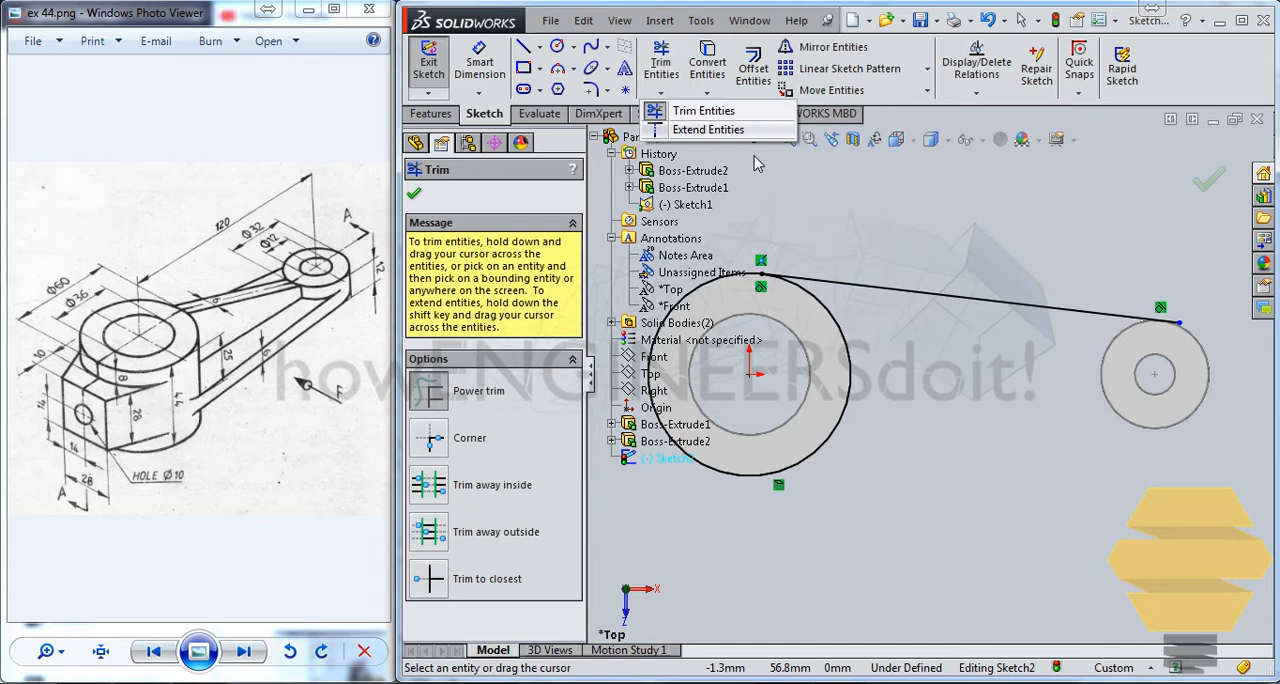
pyautogui.click(708, 128)
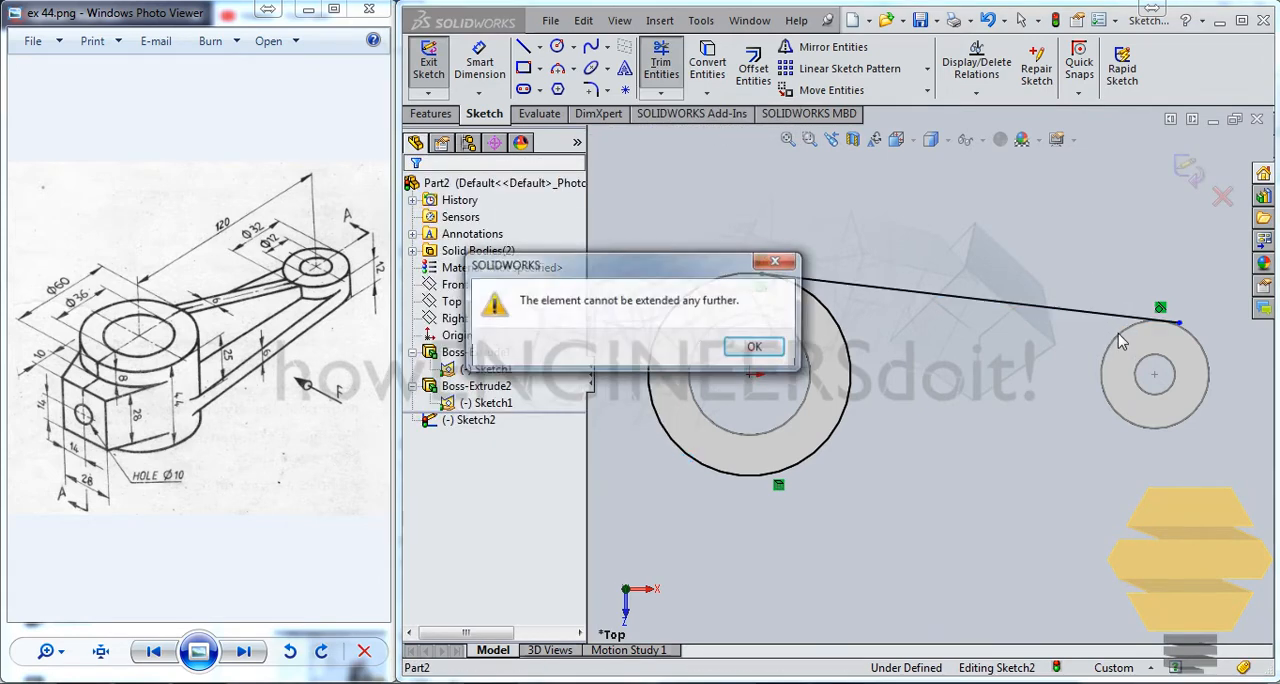
pyautogui.click(754, 346)
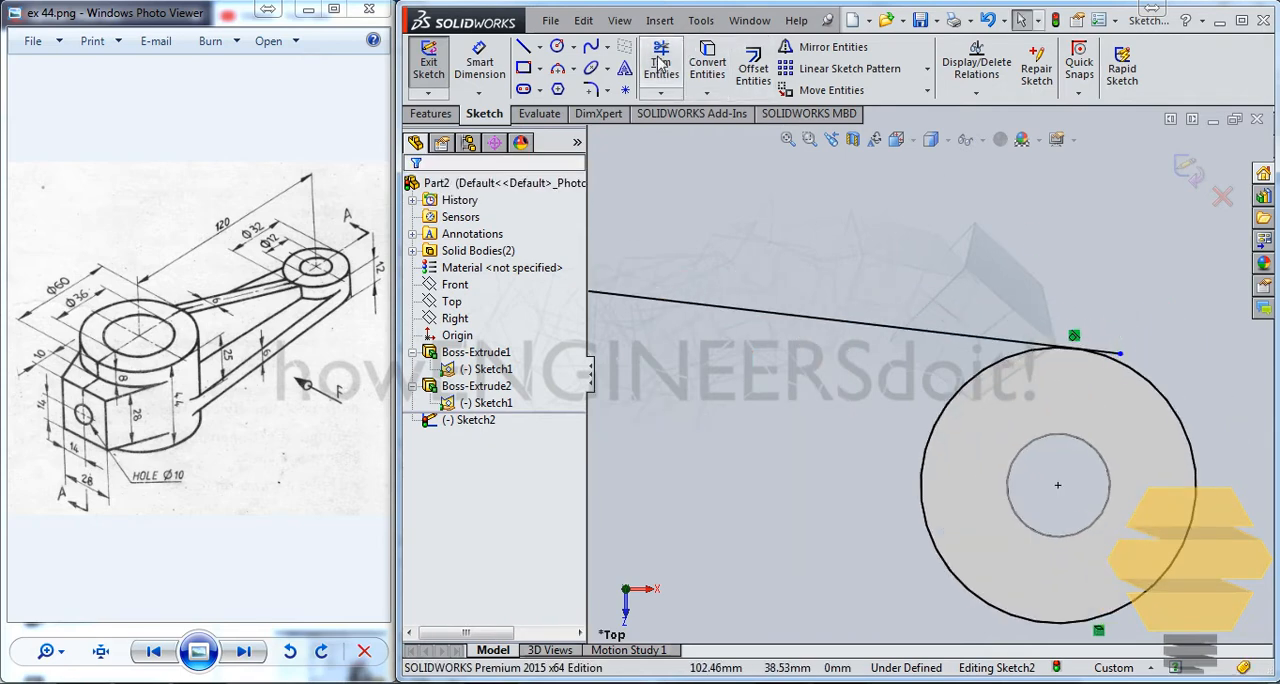
pyautogui.click(660, 64)
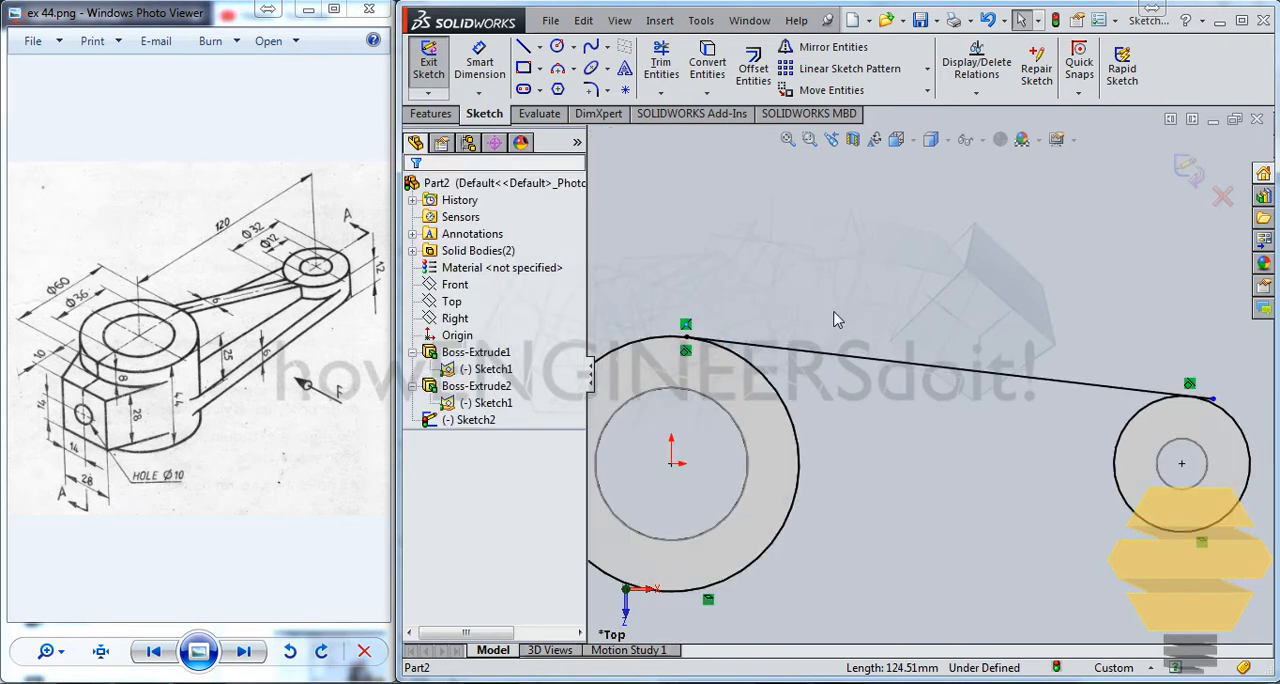
pyautogui.moveTo(676, 460); pyautogui.dragTo(752, 436)
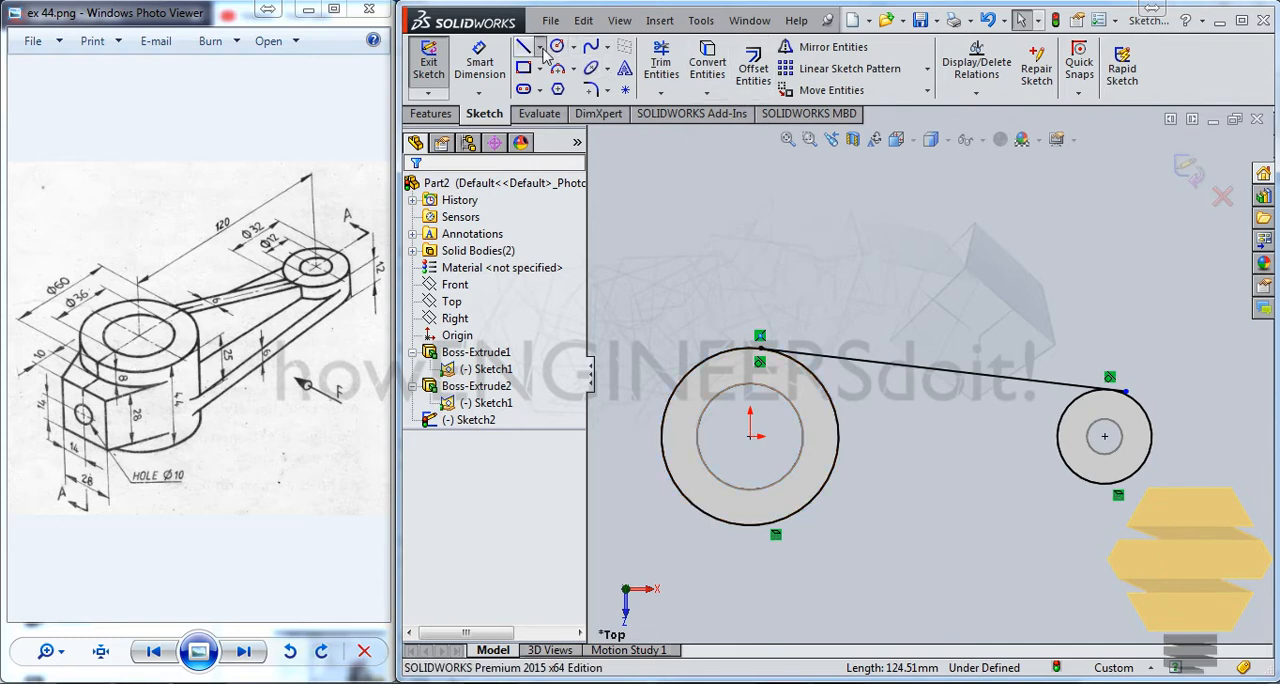
# Step: Draw a centreline between the boss centres, mirror the tangent line about it and exit the sketch
pyautogui.click(524, 46)
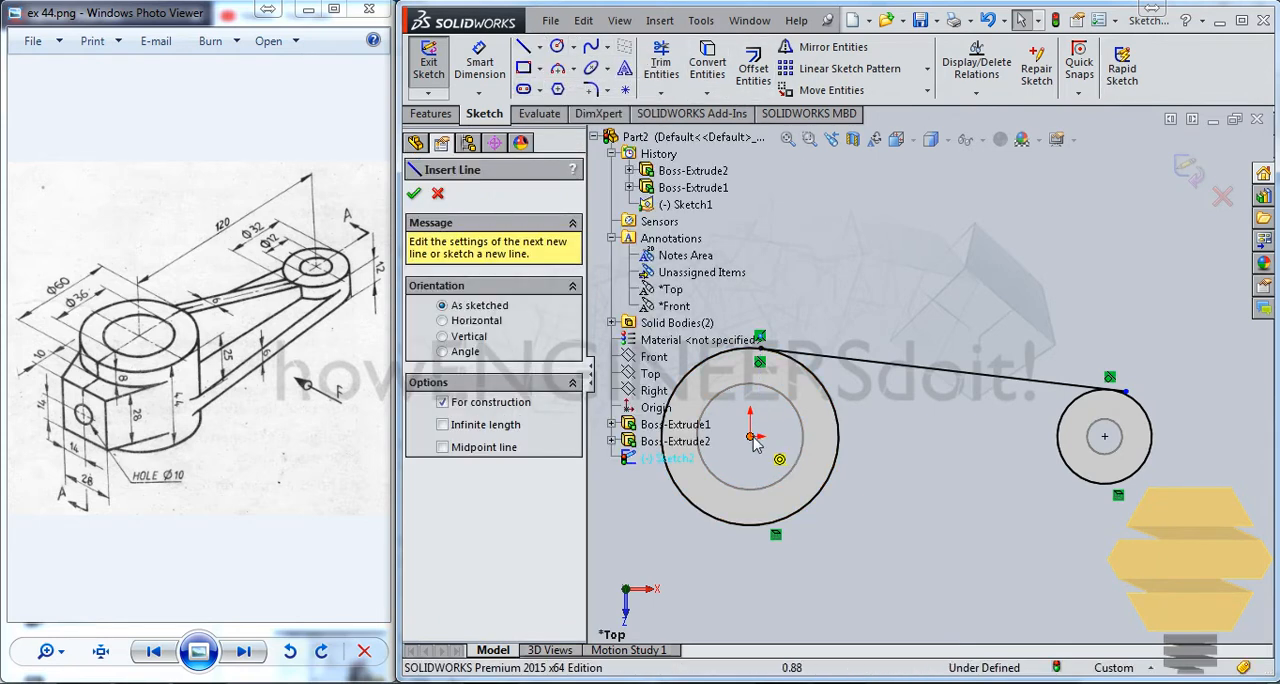
pyautogui.moveTo(750, 436); pyautogui.dragTo(1100, 434)
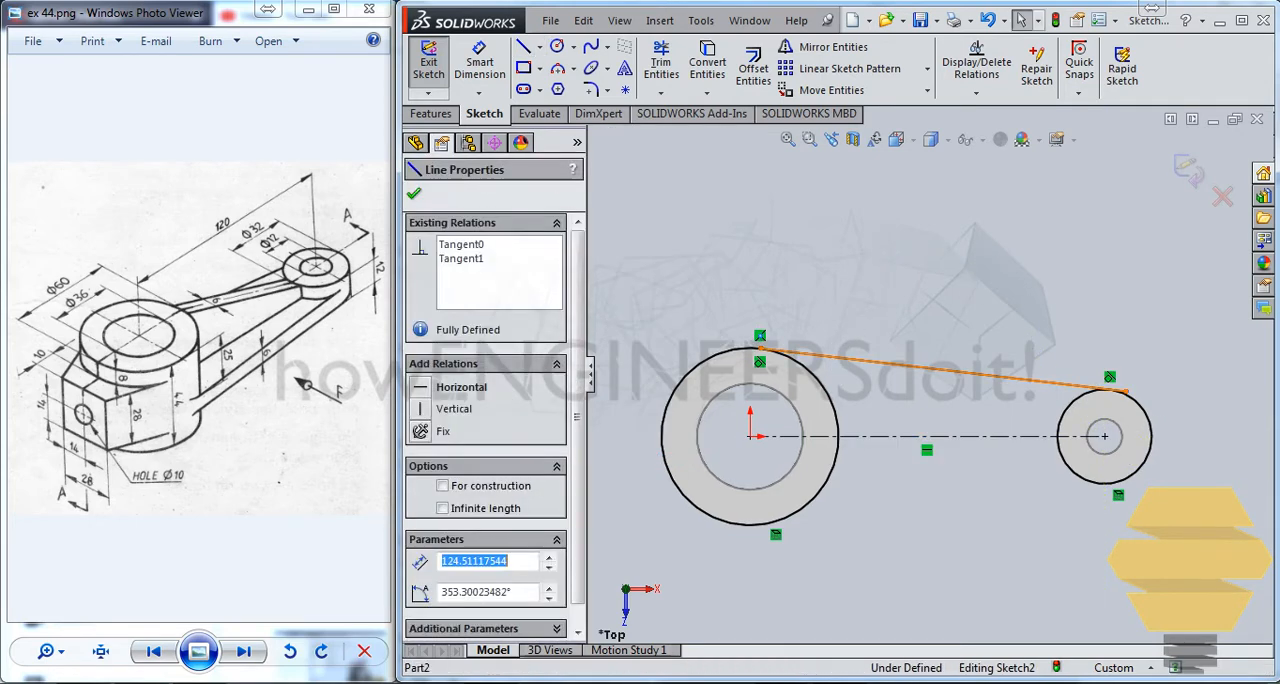
pyautogui.click(832, 46)
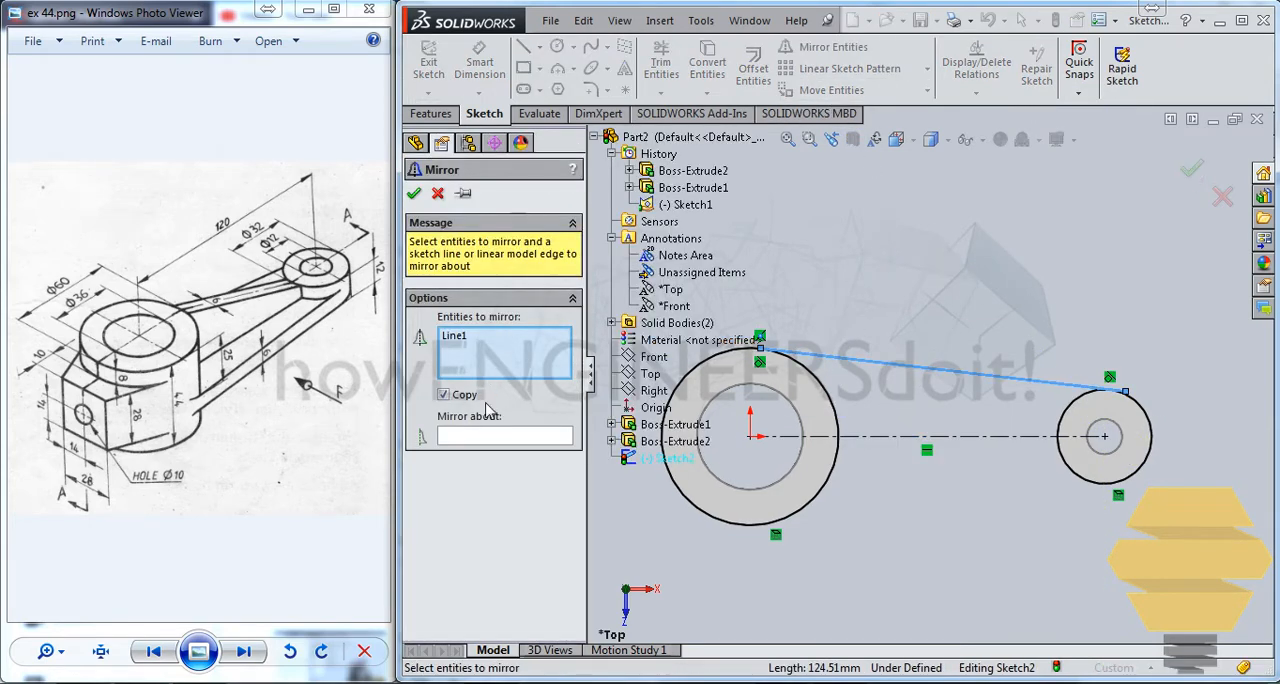
pyautogui.click(924, 450)
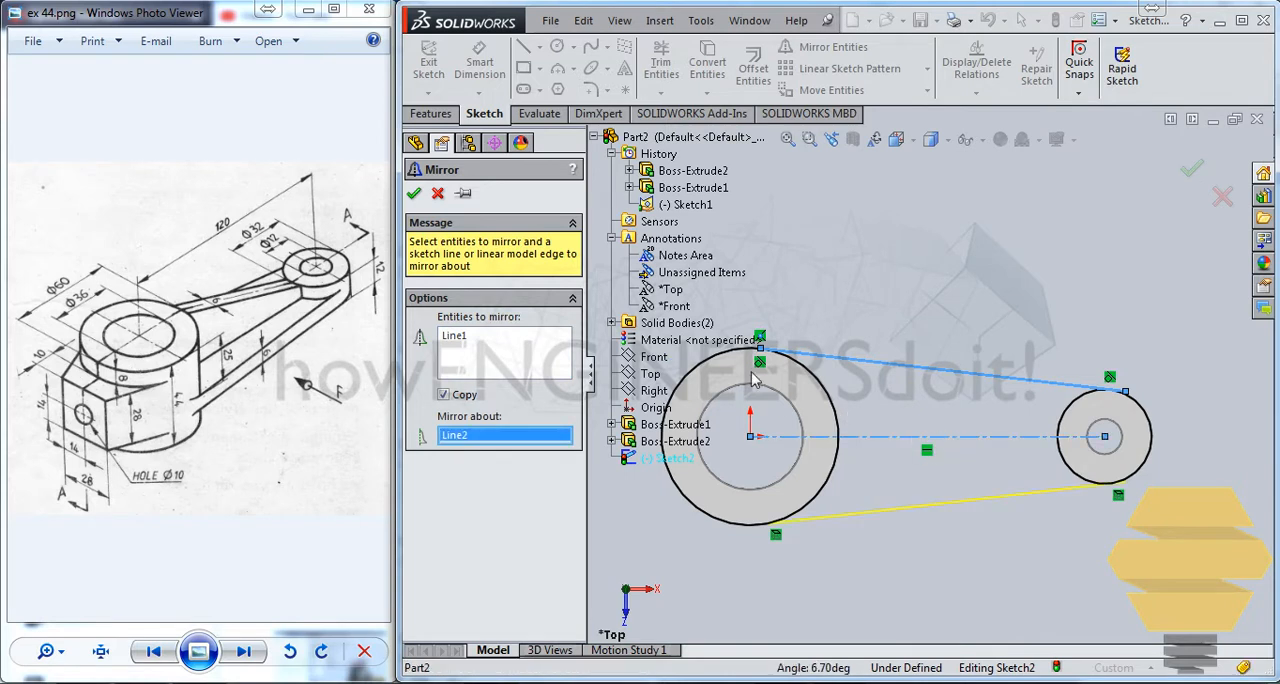
pyautogui.click(414, 194)
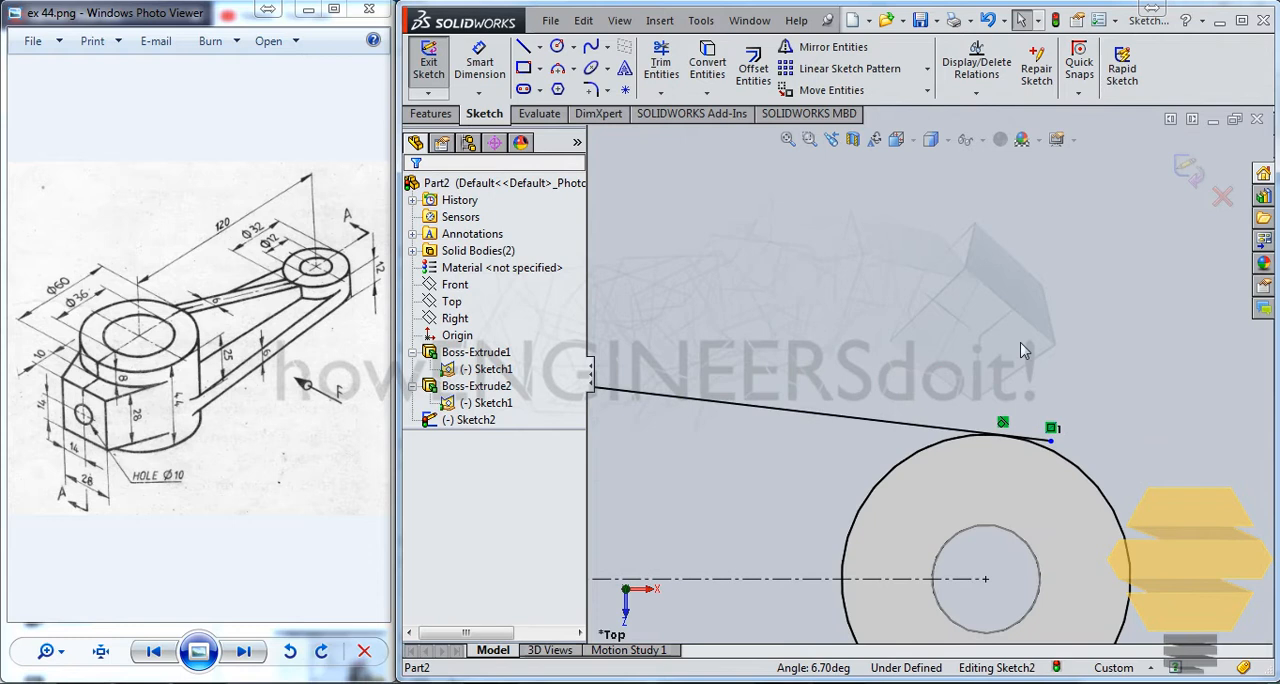
pyautogui.click(660, 60)
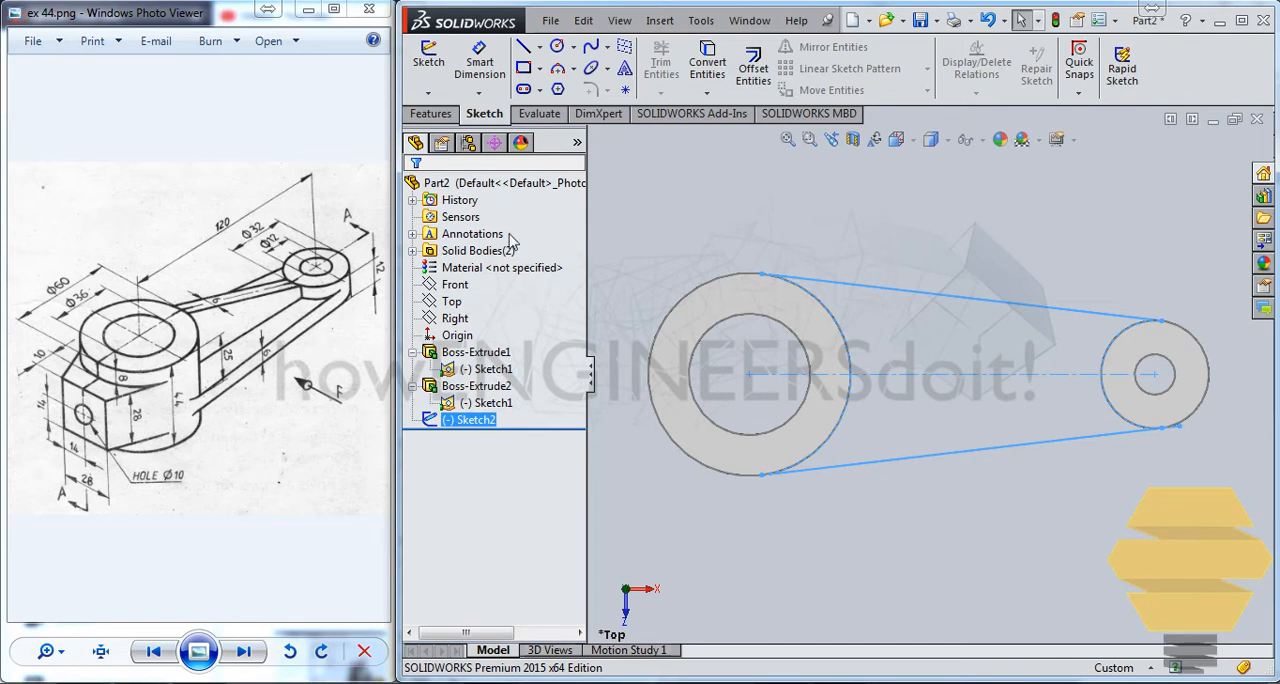
# Step: Reopen Sketch2, trim the extra circle segments and make the lower line tangent to the small boss arc
pyautogui.rightClick(476, 420)
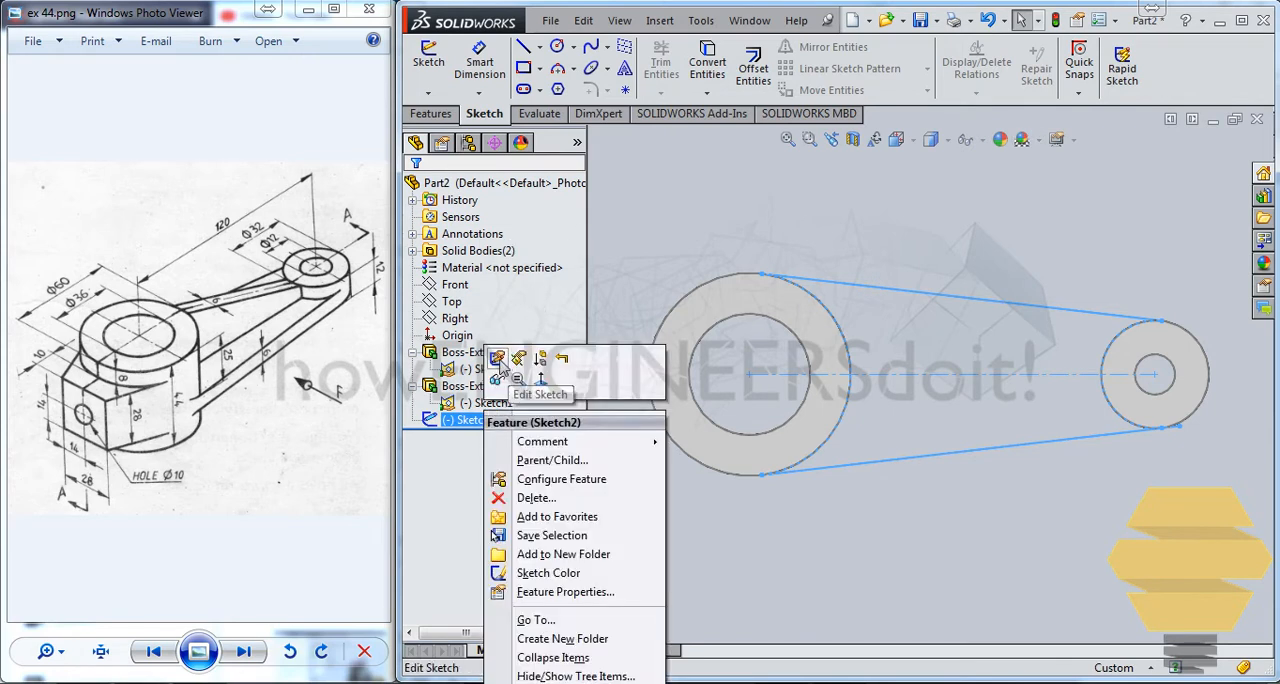
pyautogui.click(540, 392)
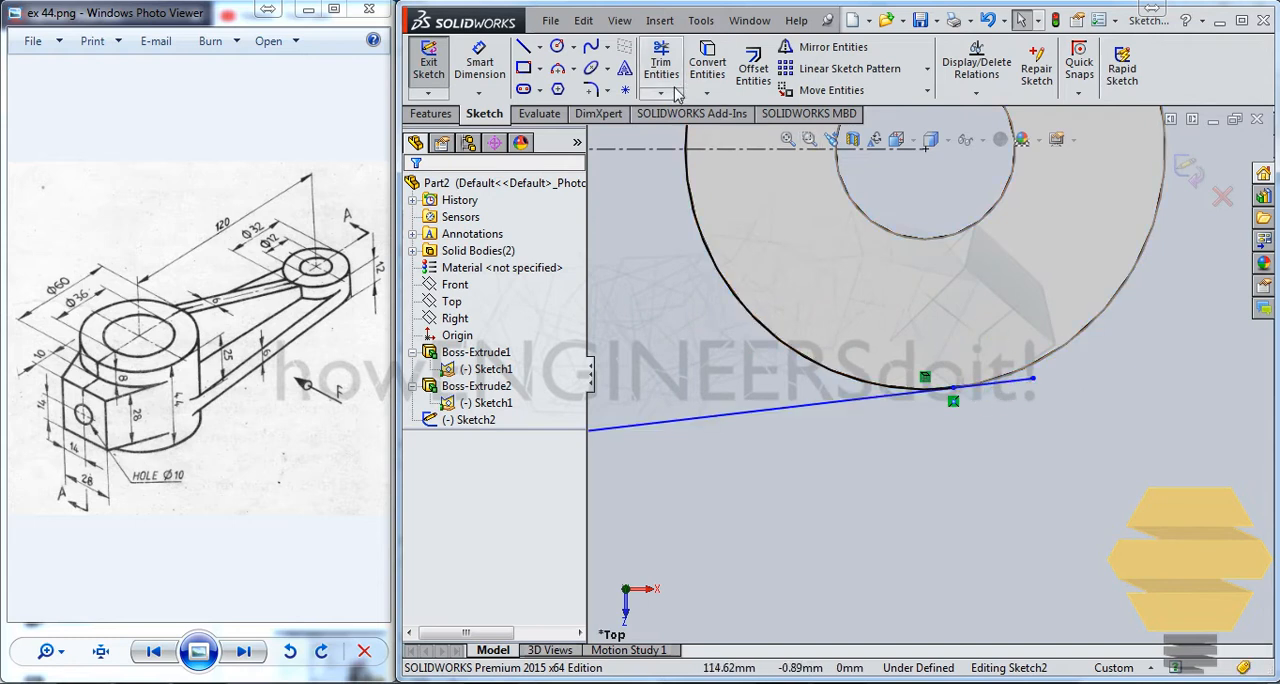
pyautogui.click(660, 62)
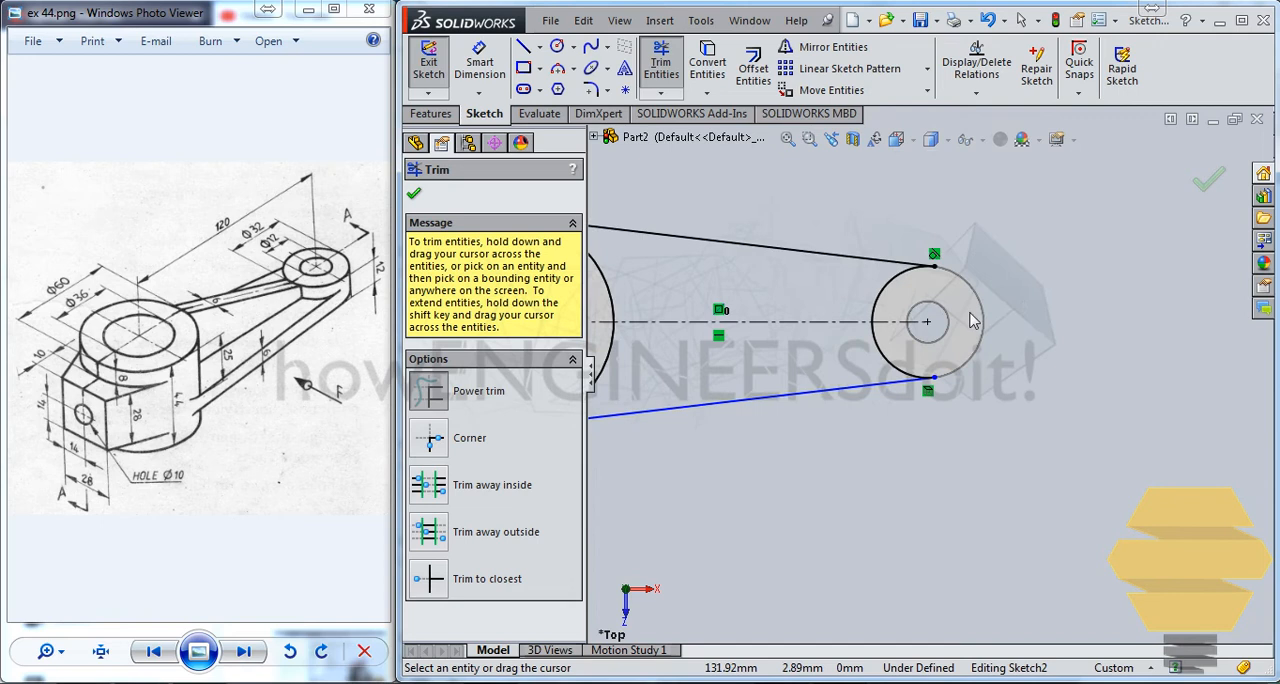
pyautogui.moveTo(756, 300)
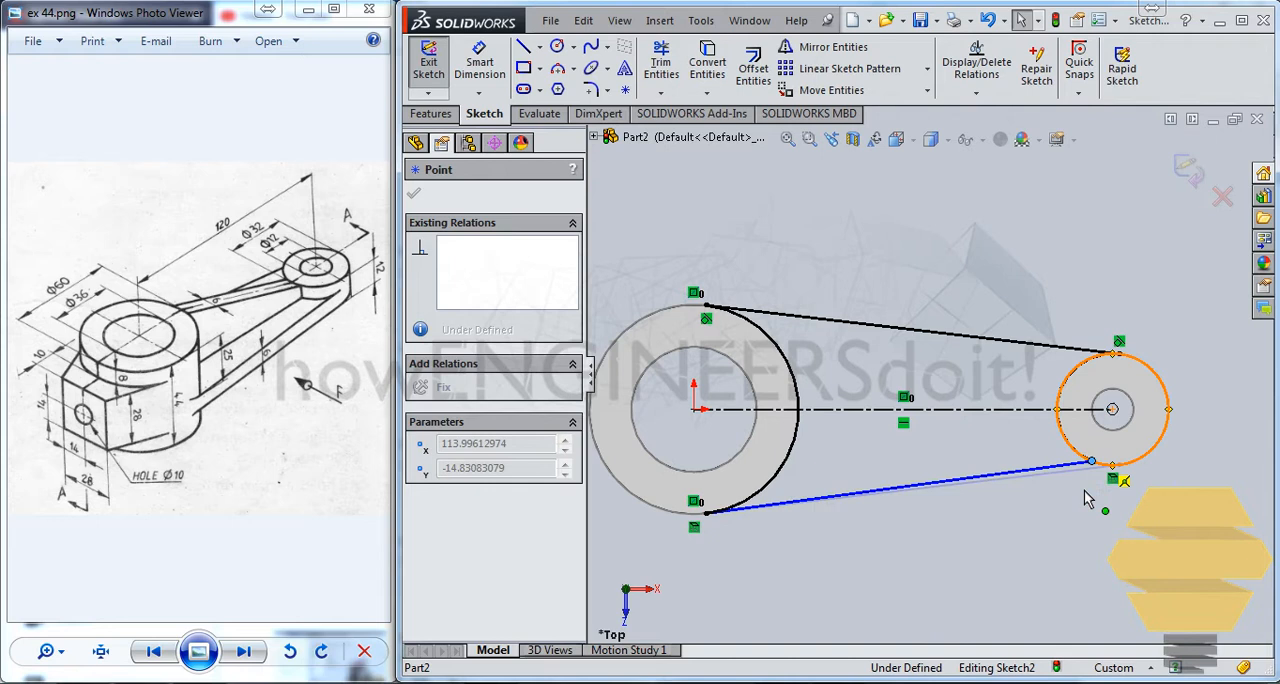
pyautogui.click(1092, 460)
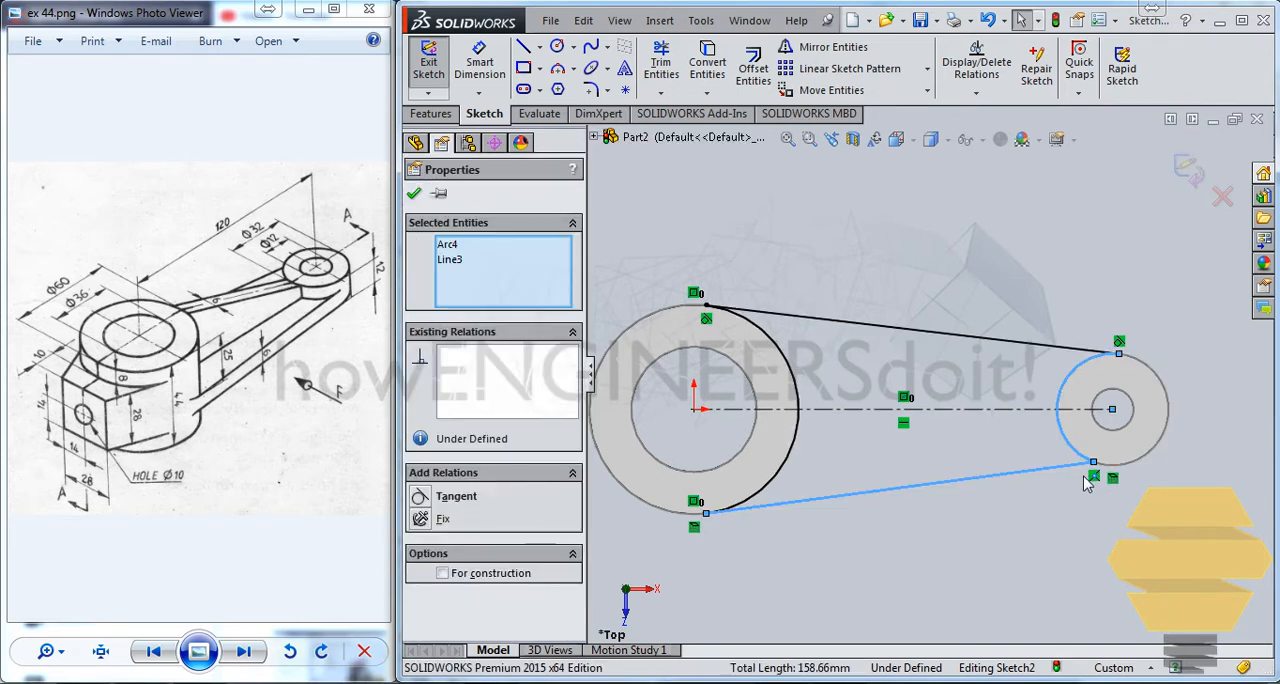
pyautogui.click(456, 496)
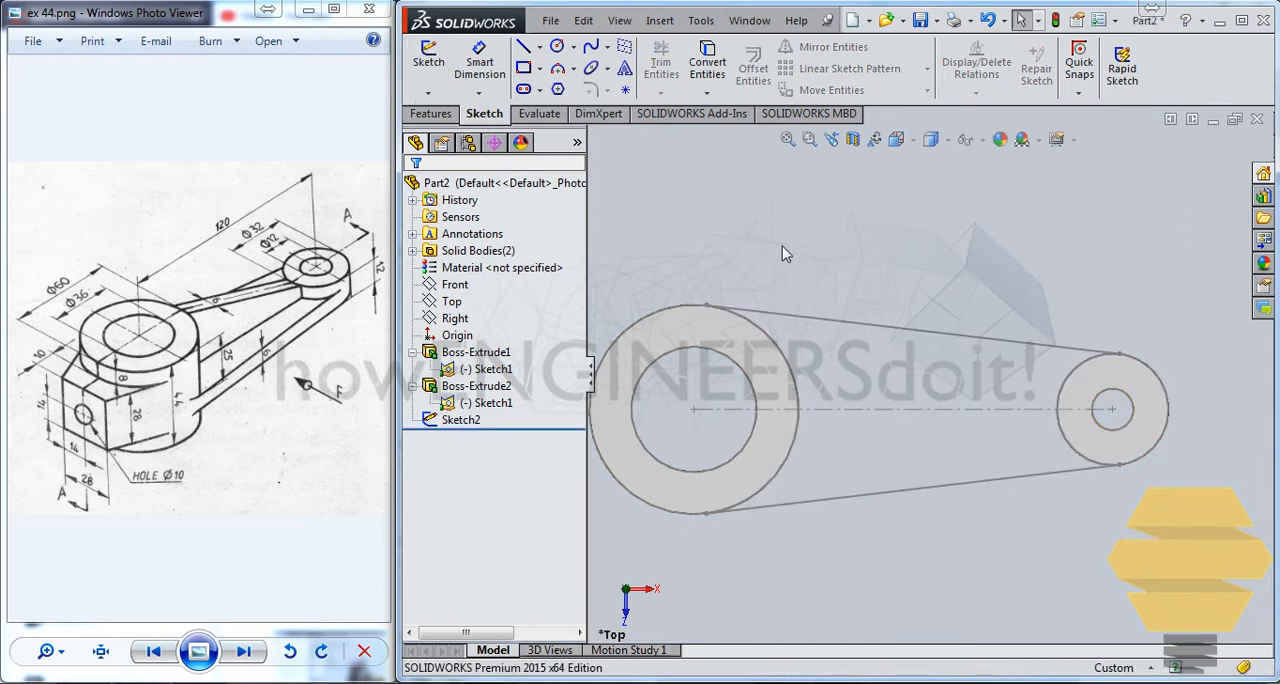
# Step: Extrude the Sketch2 arm outline as Boss-Extrude3, Blind 3.00 mm in both directions
pyautogui.click(432, 112)
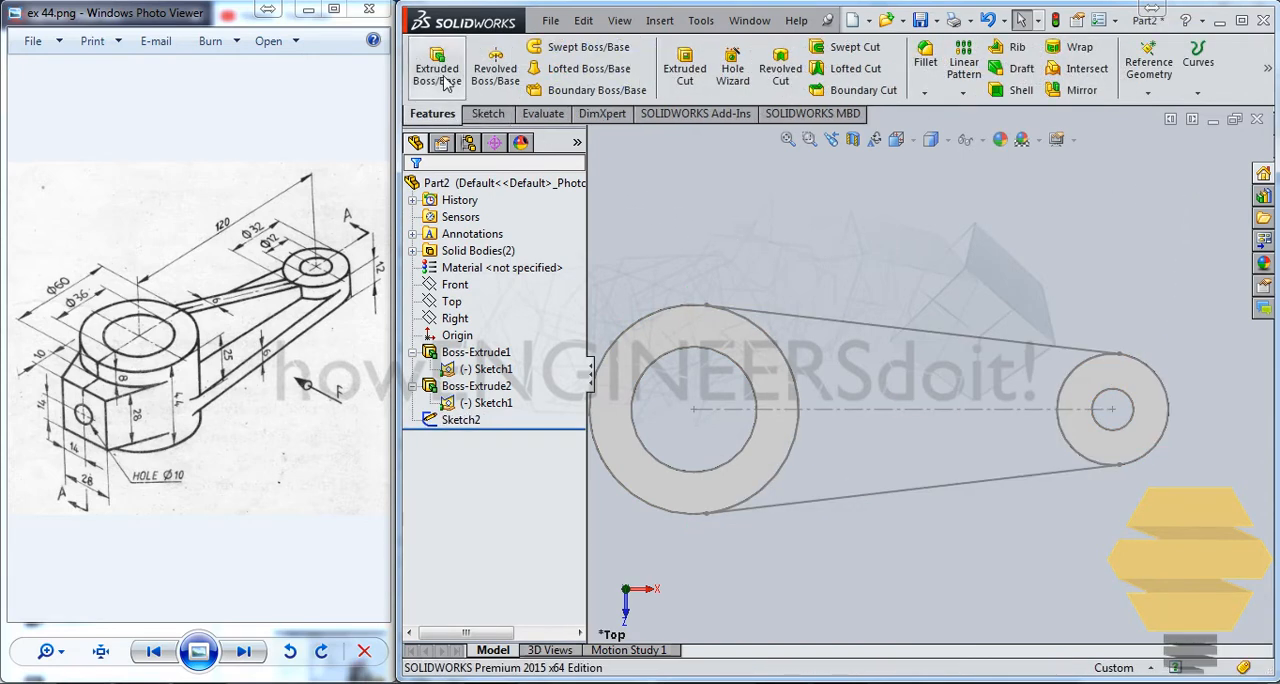
pyautogui.click(436, 68)
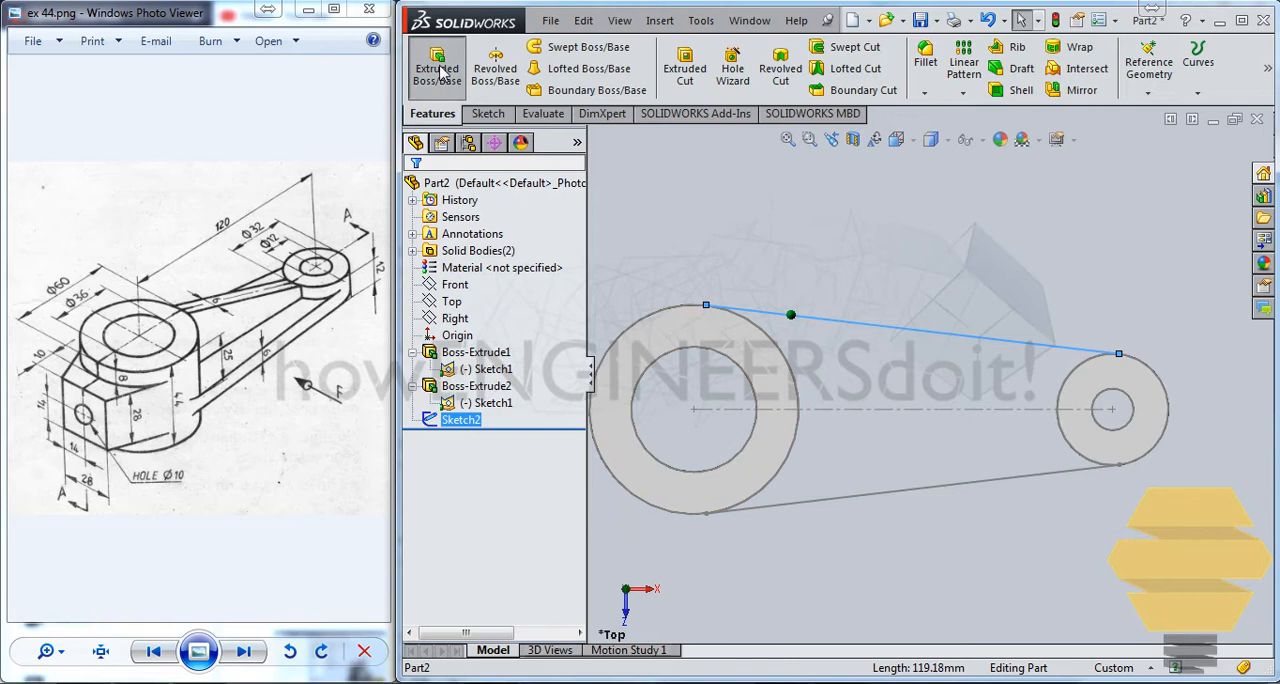
pyautogui.click(436, 64)
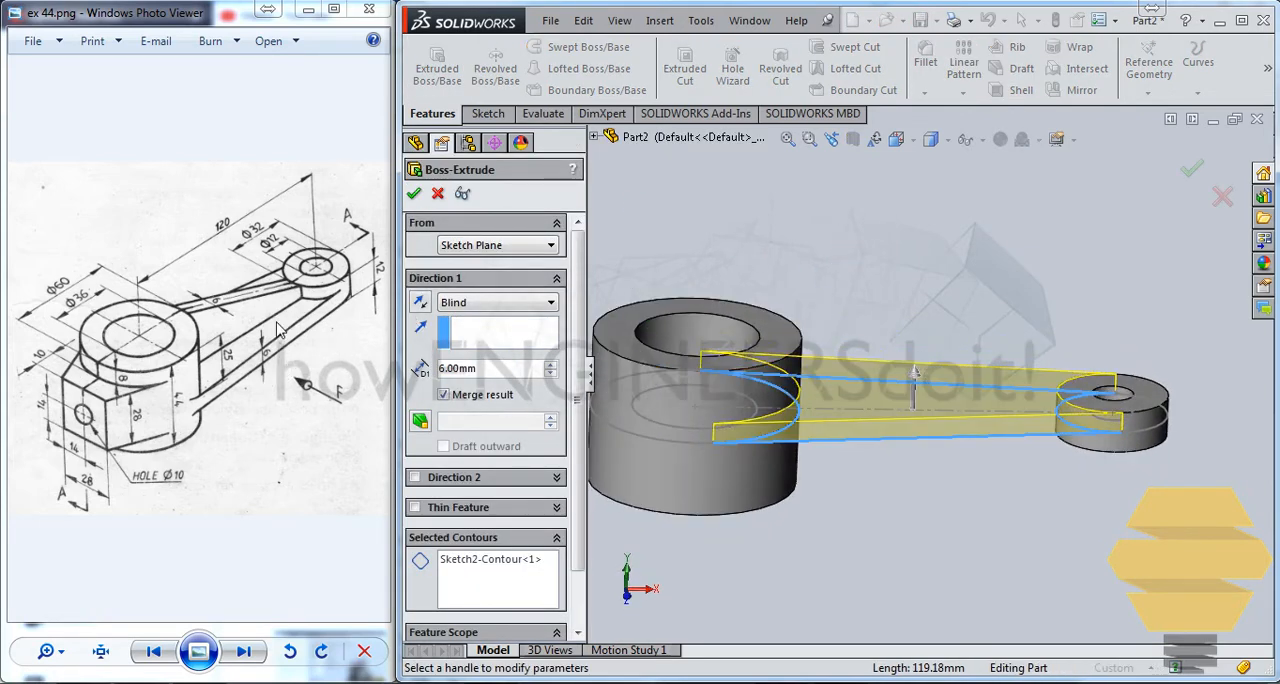
pyautogui.moveTo(492, 384)
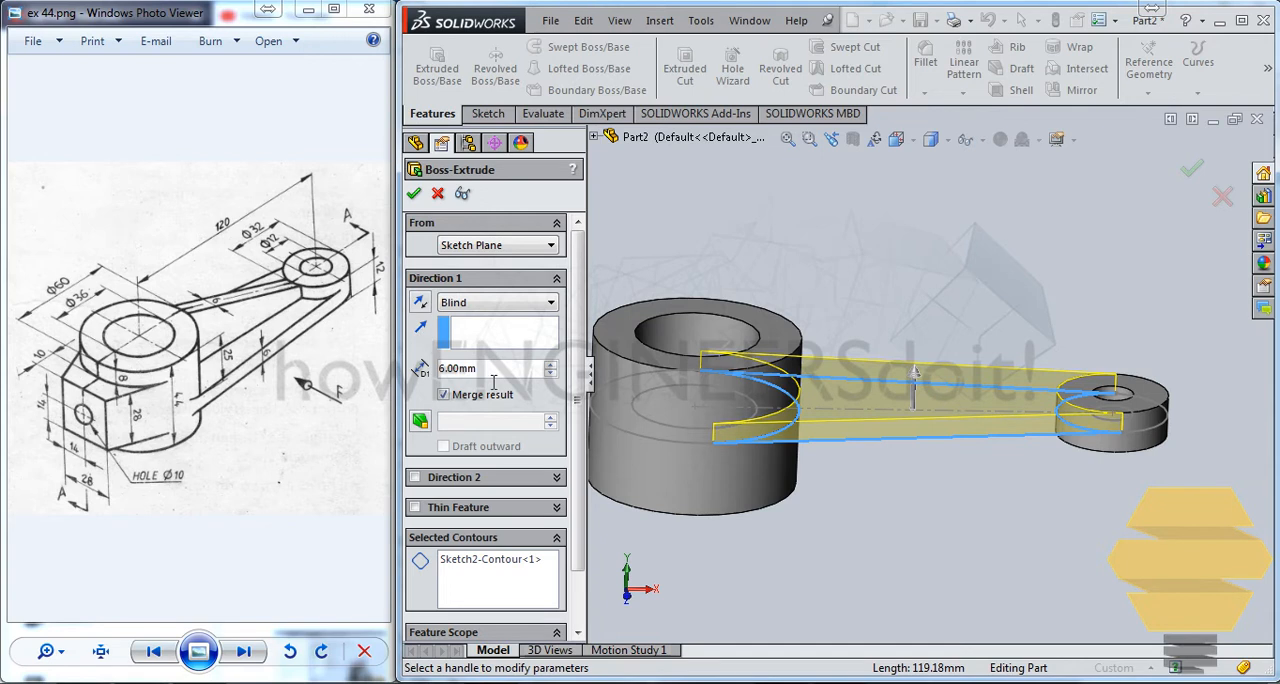
pyautogui.write('3.00mm')
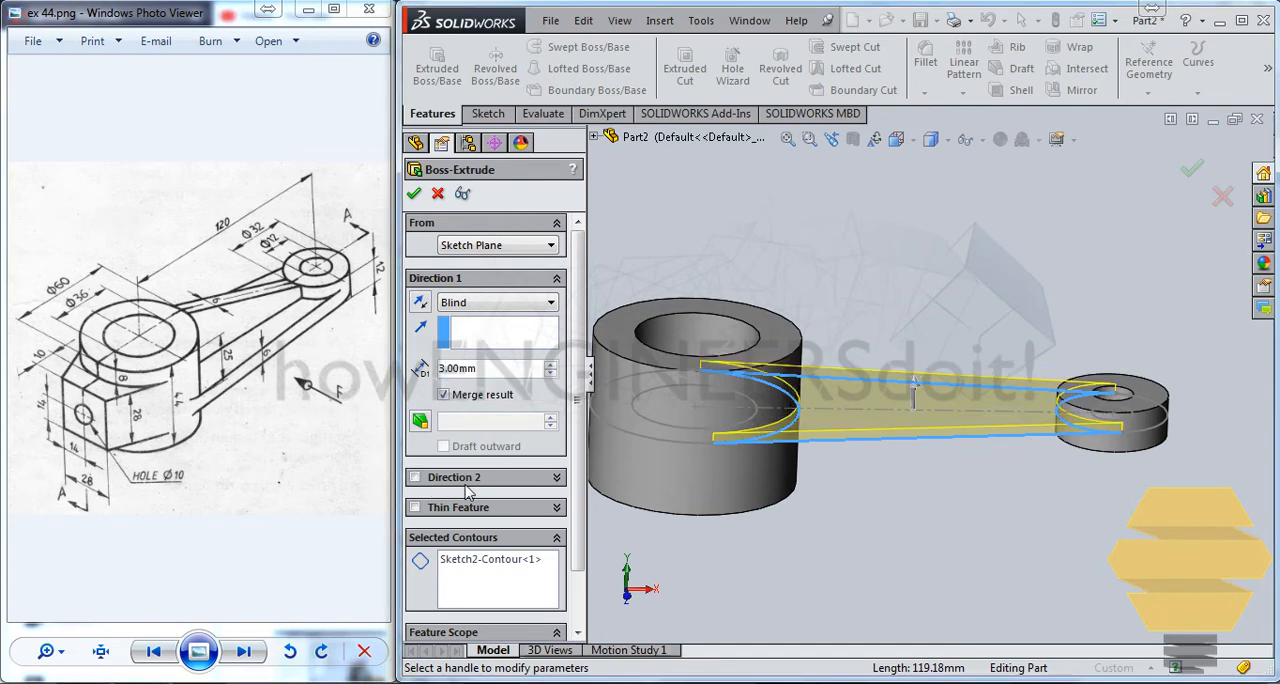
pyautogui.click(452, 476)
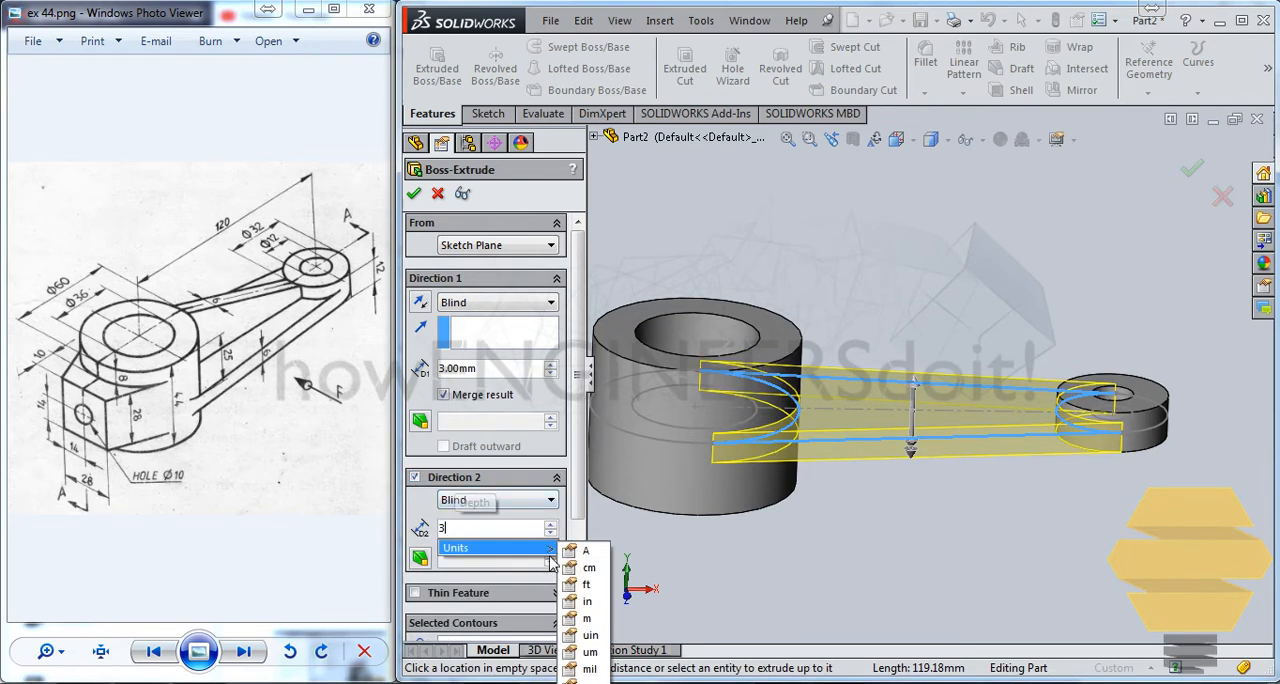
pyautogui.click(414, 194)
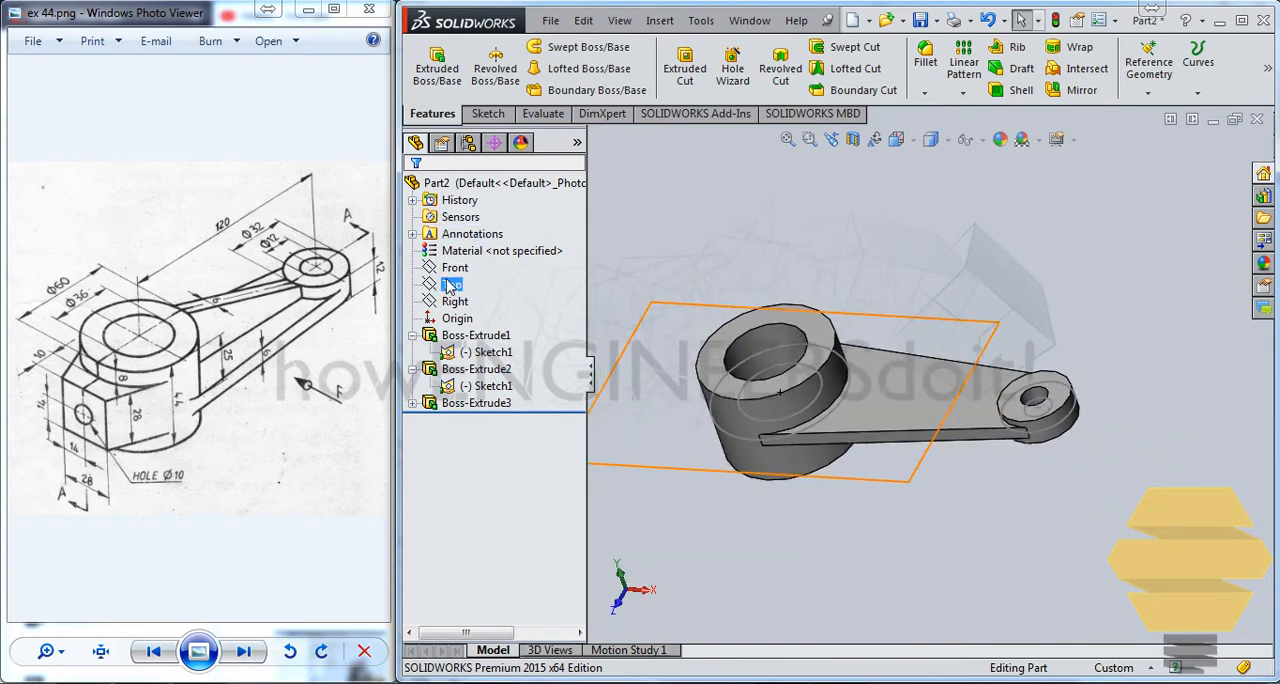
# Step: Start Sketch3 on the Front plane and begin the sloping rib line from the large boss top
pyautogui.click(456, 268)
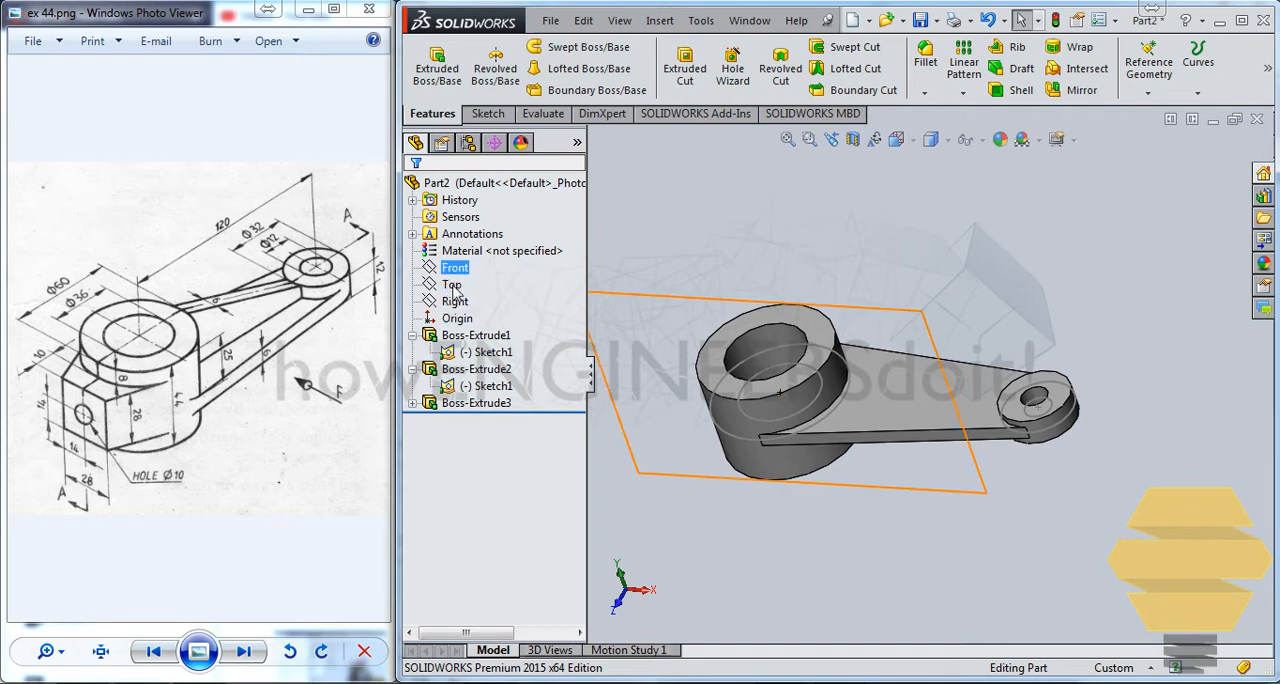
pyautogui.click(452, 284)
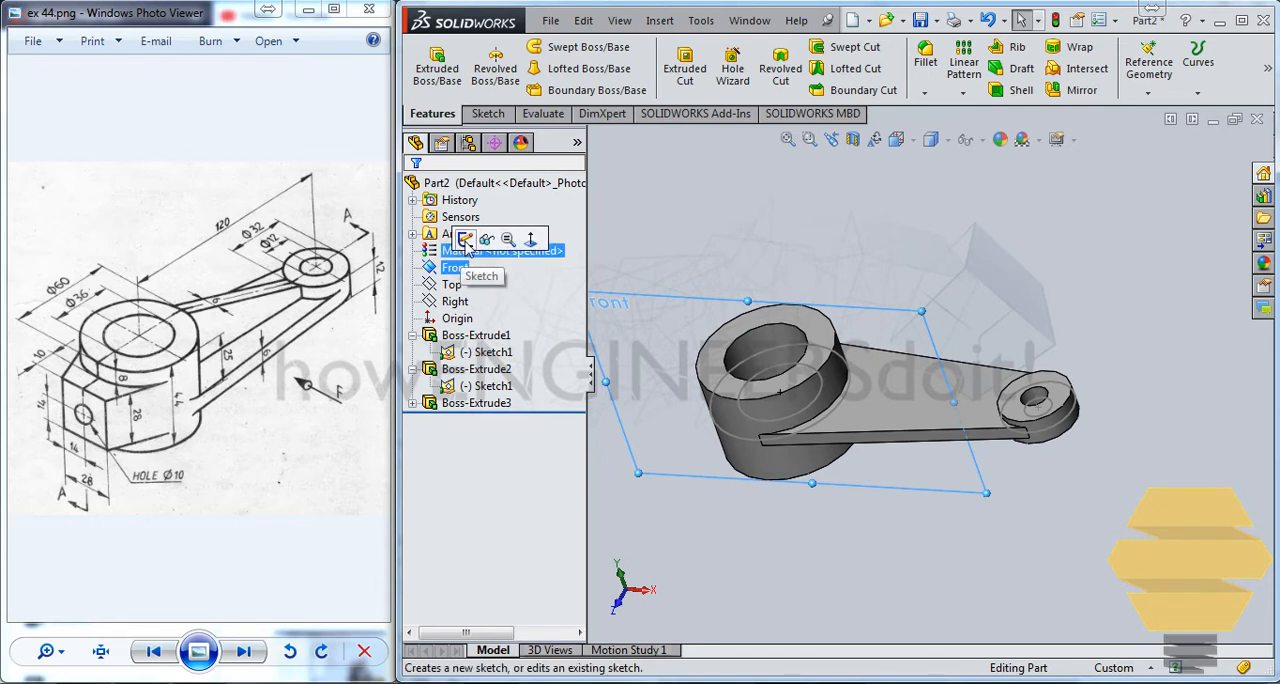
pyautogui.moveTo(488, 240)
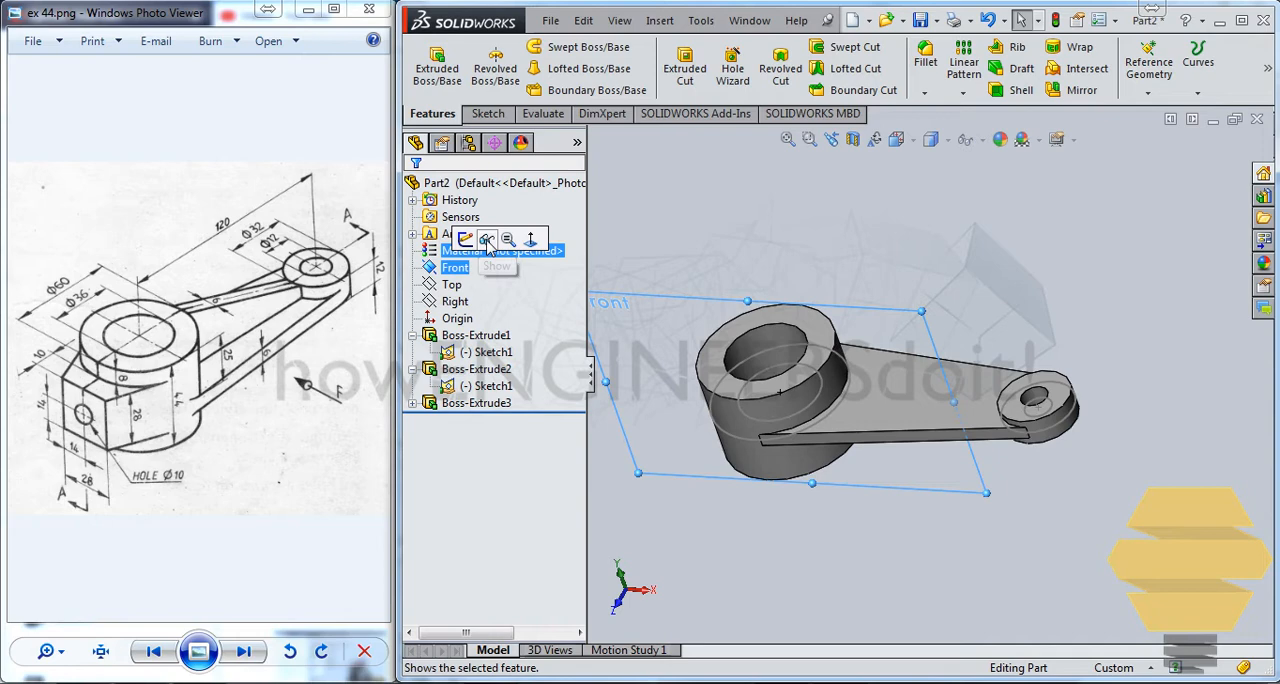
pyautogui.moveTo(466, 240)
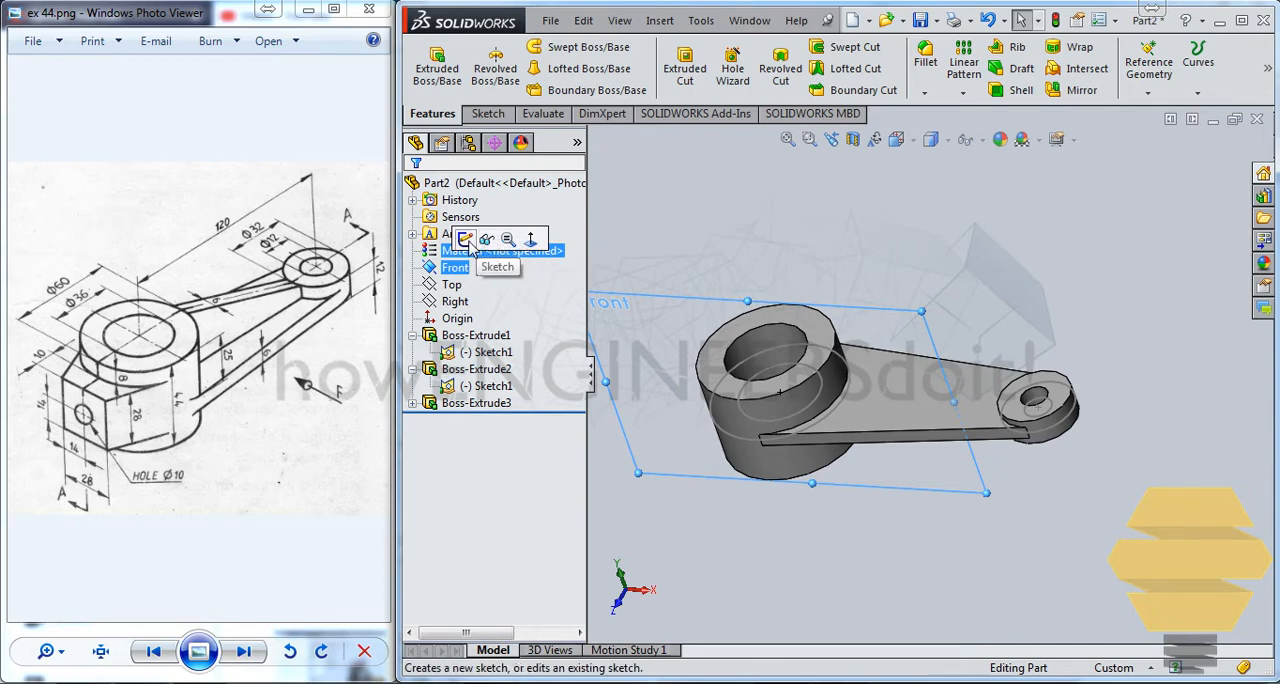
pyautogui.click(468, 240)
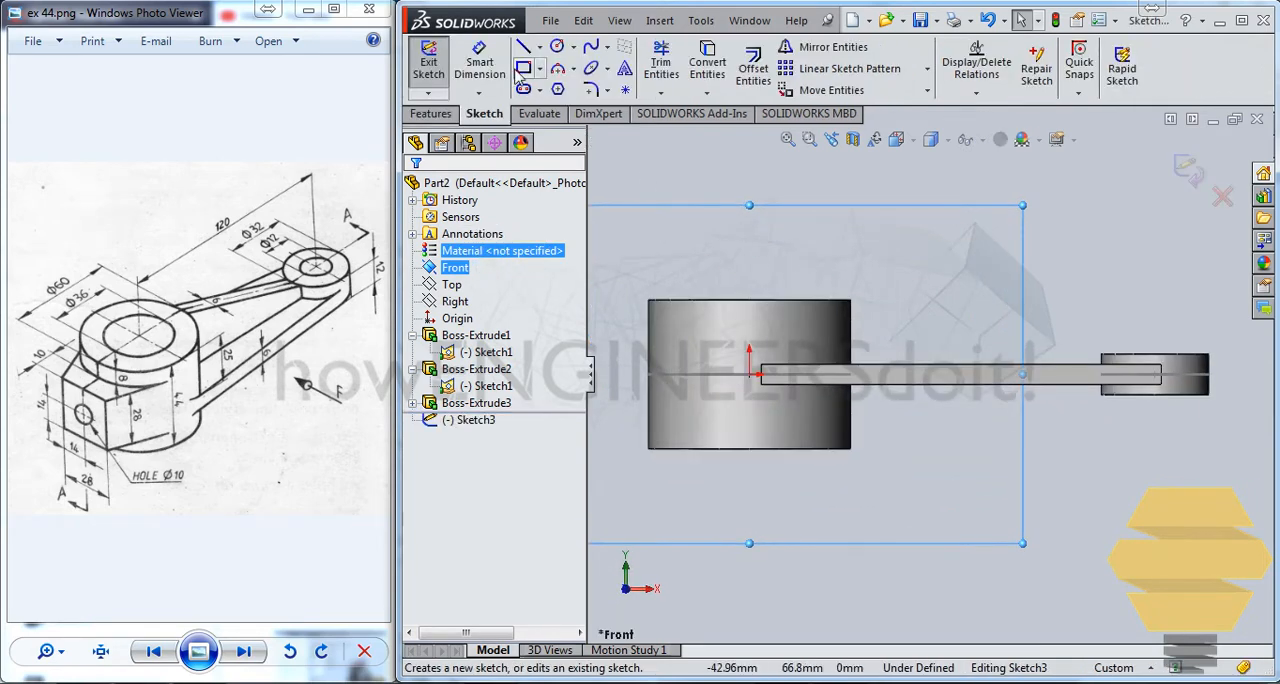
pyautogui.click(524, 48)
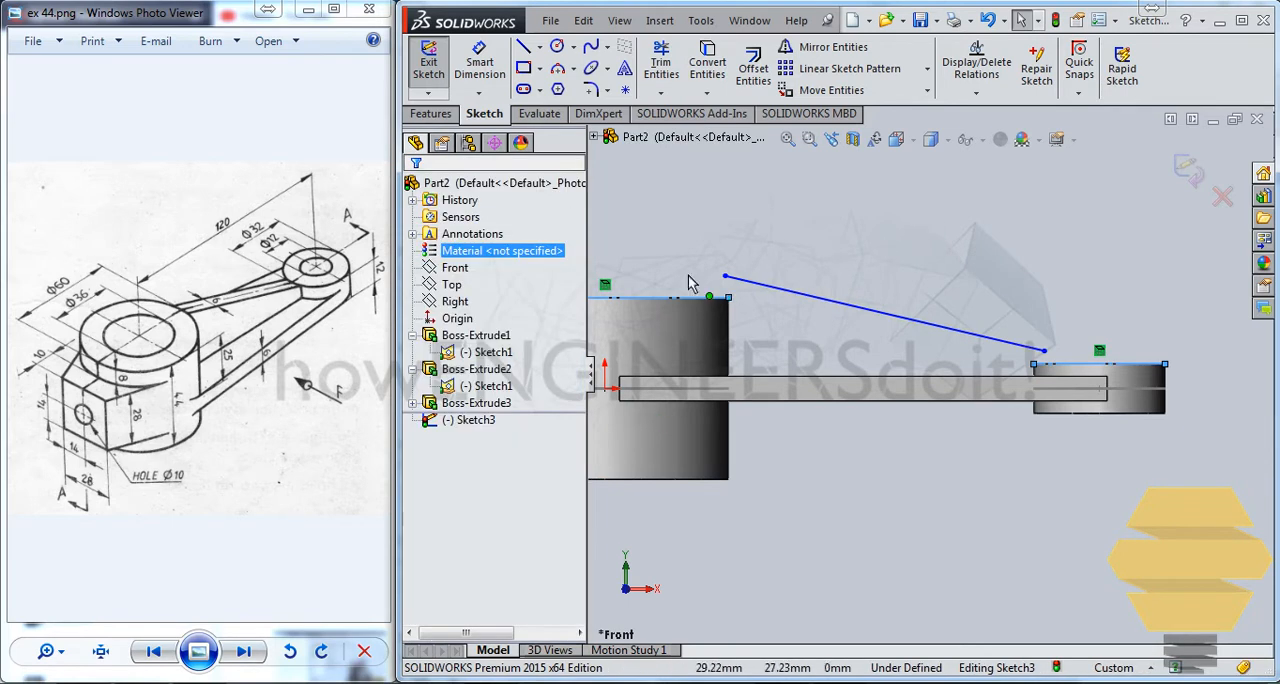
# Step: Merge the line end onto the boss corner and close the rib profile with a short vertical edge
pyautogui.click(724, 276)
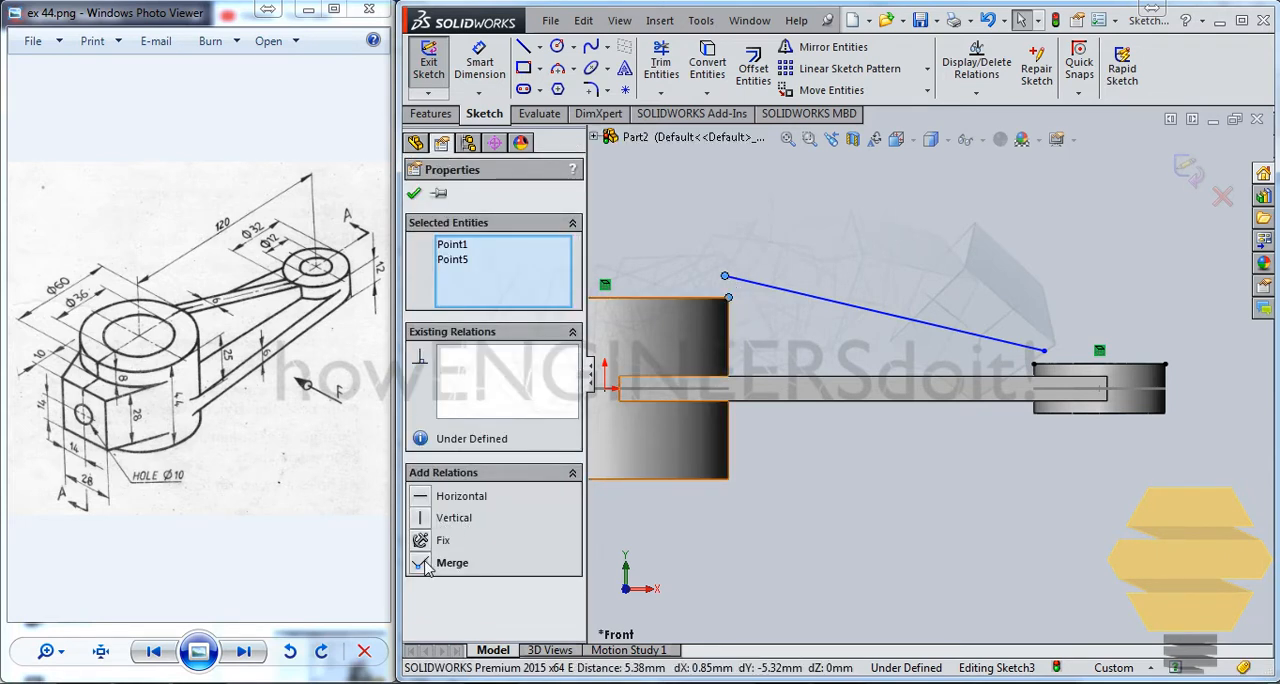
pyautogui.click(452, 562)
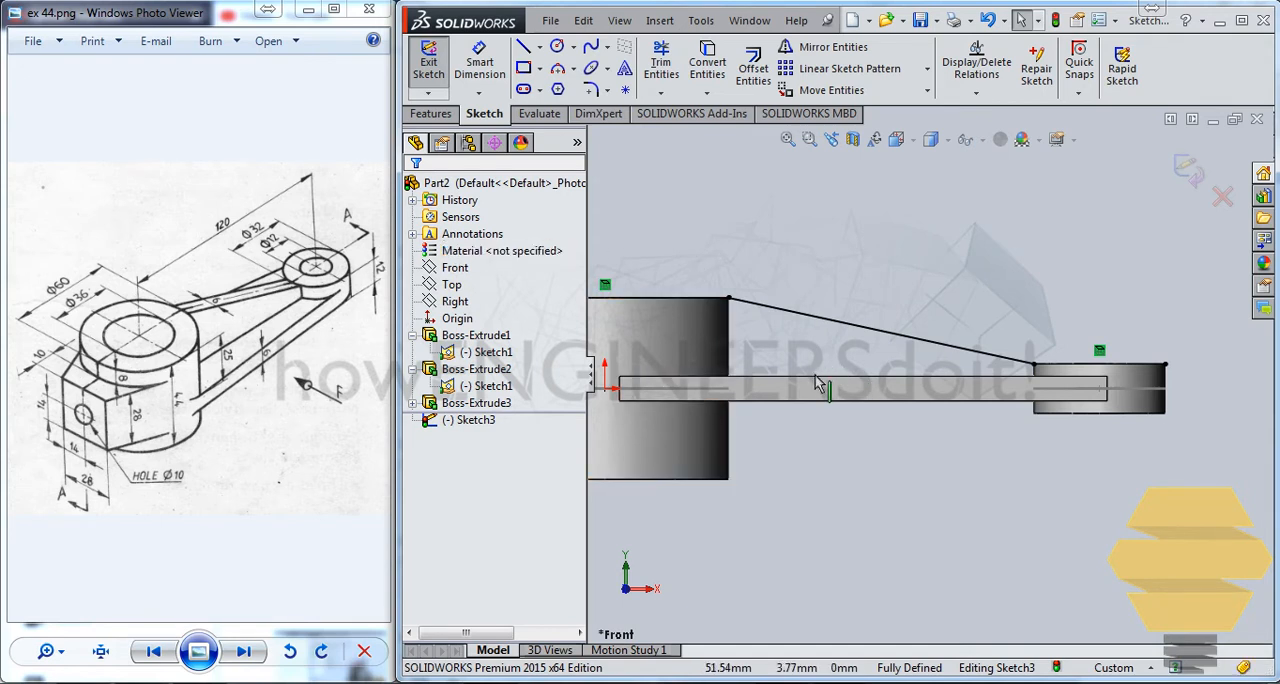
pyautogui.click(706, 62)
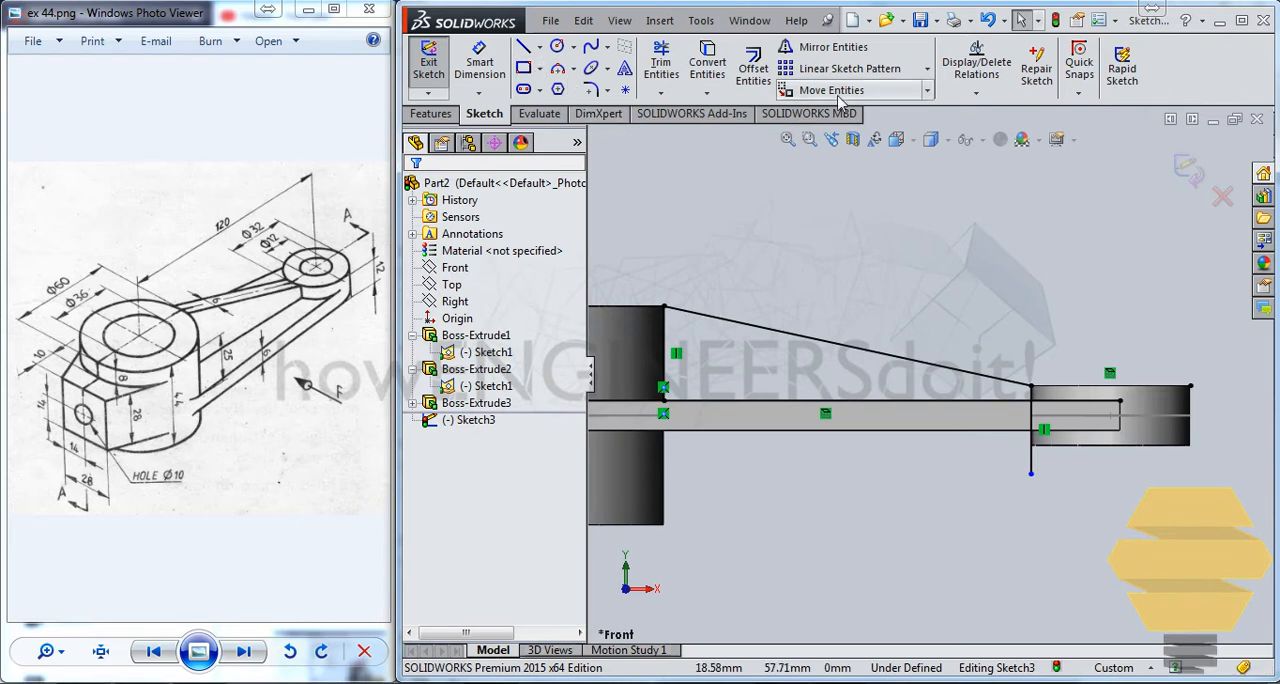
pyautogui.click(660, 62)
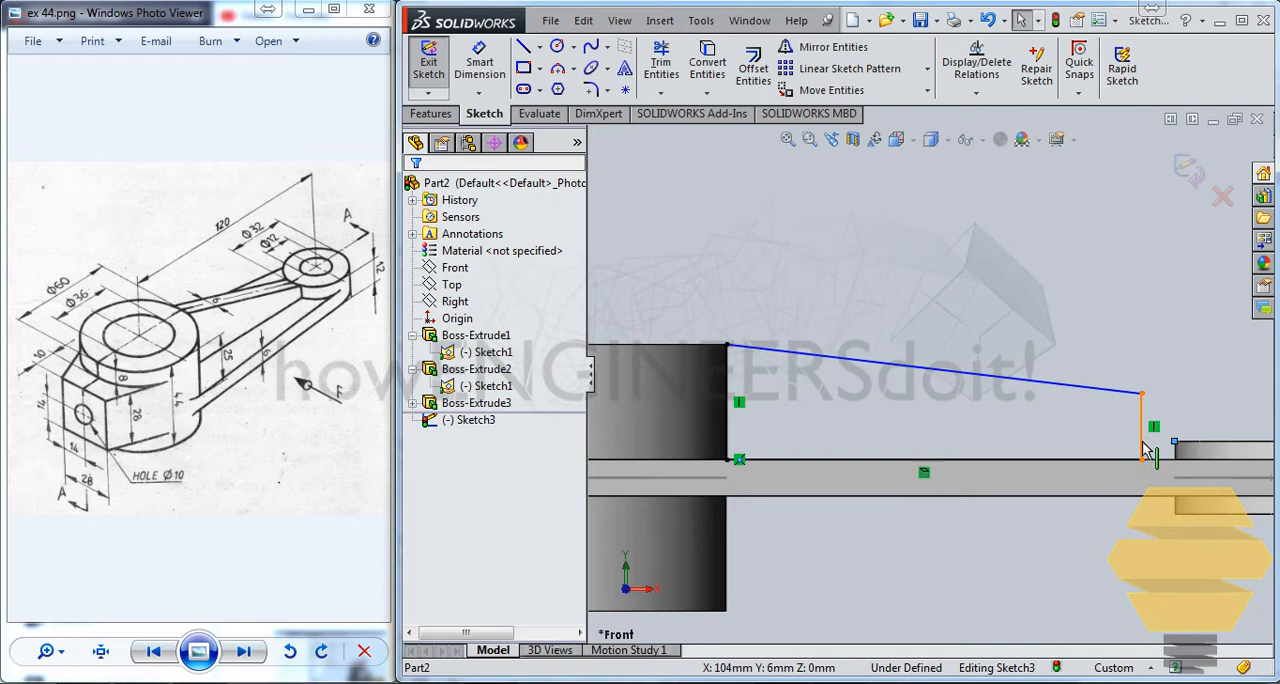
pyautogui.click(1142, 392)
pyautogui.write('3')
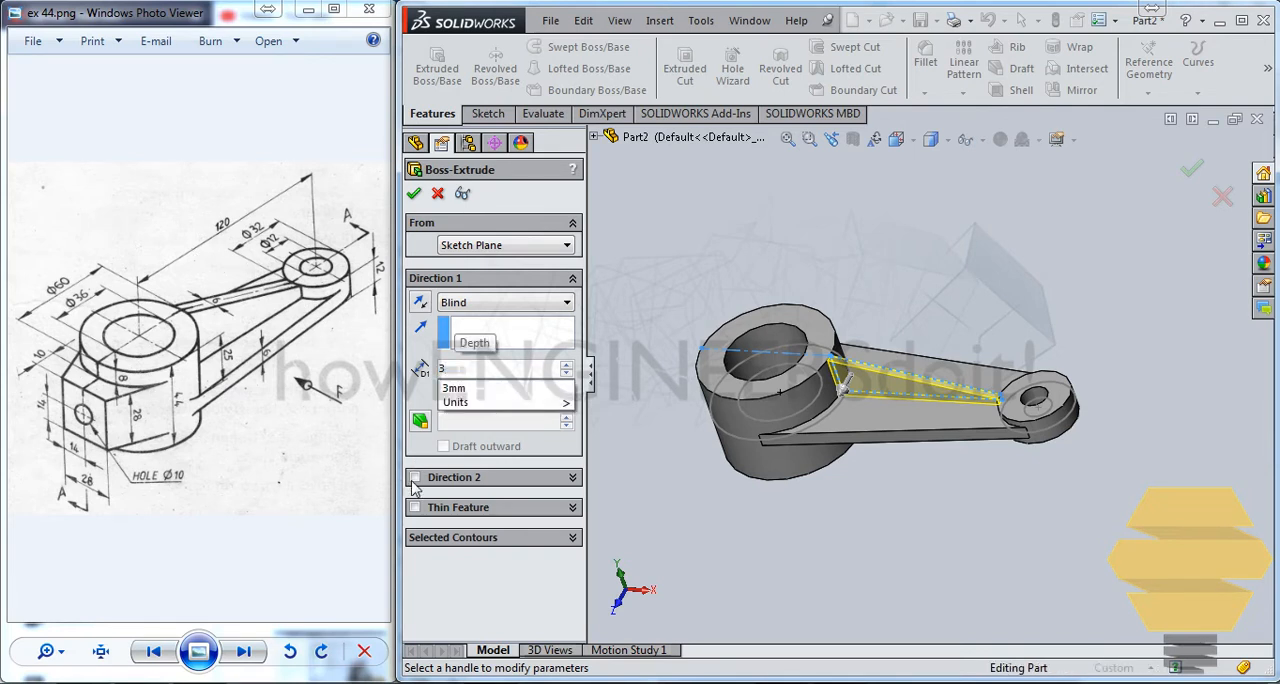
# Step: Attempt a two-direction rib extrusion, then cancel it after the zero-thickness rebuild error
pyautogui.click(414, 476)
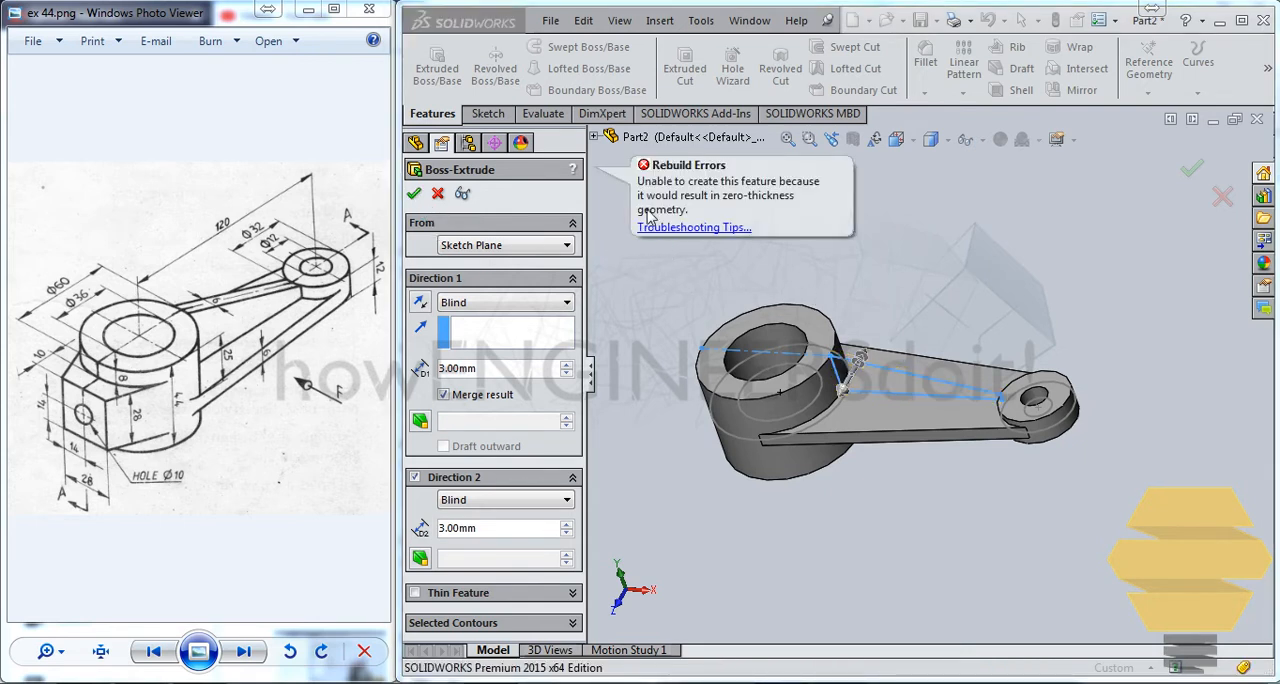
pyautogui.moveTo(762, 196)
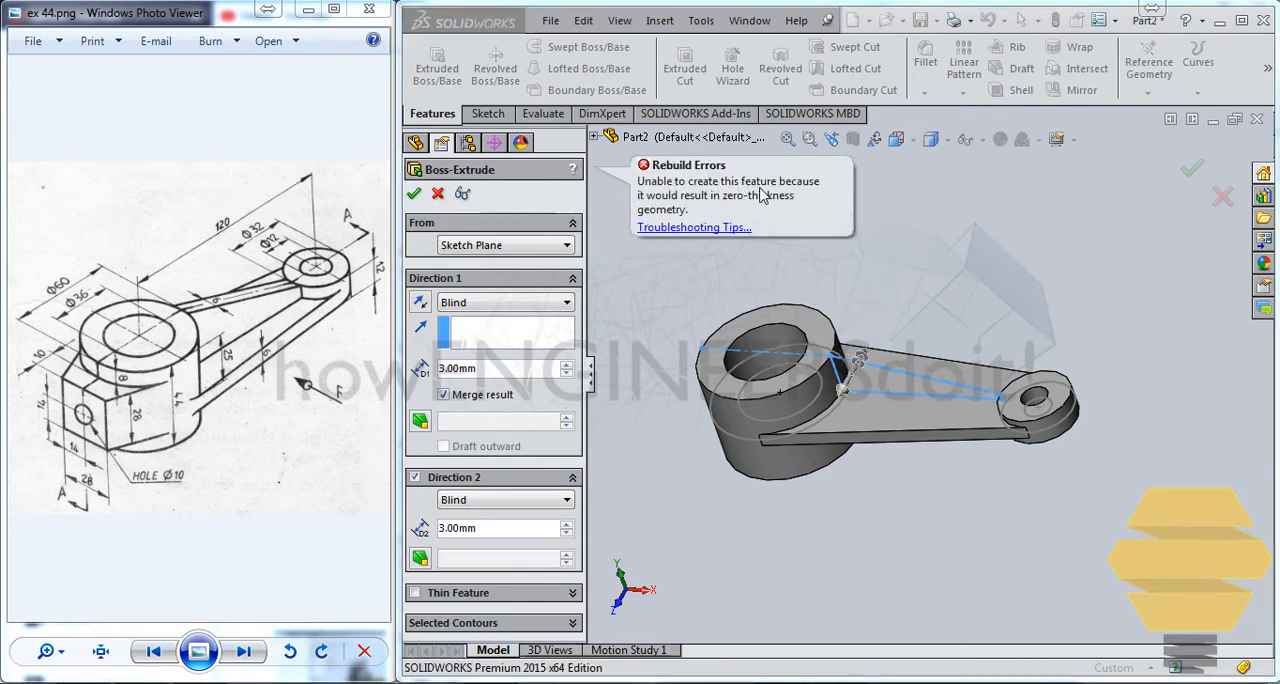
pyautogui.moveTo(790, 284)
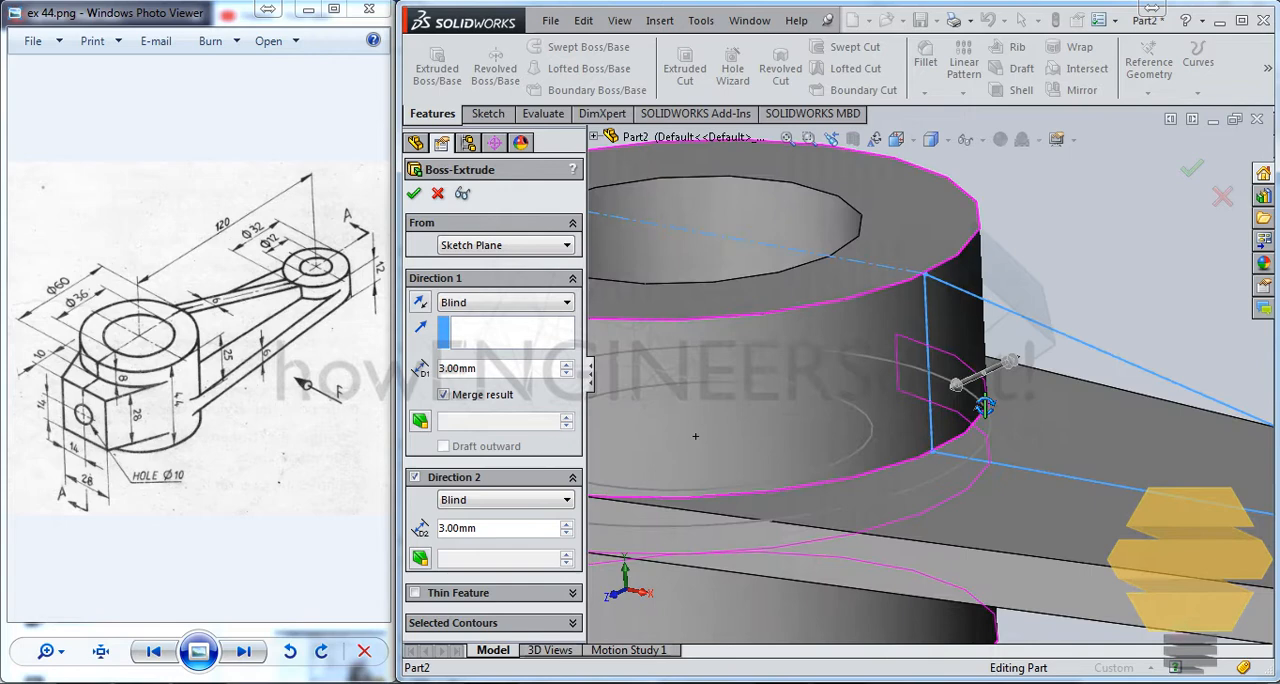
pyautogui.click(414, 194)
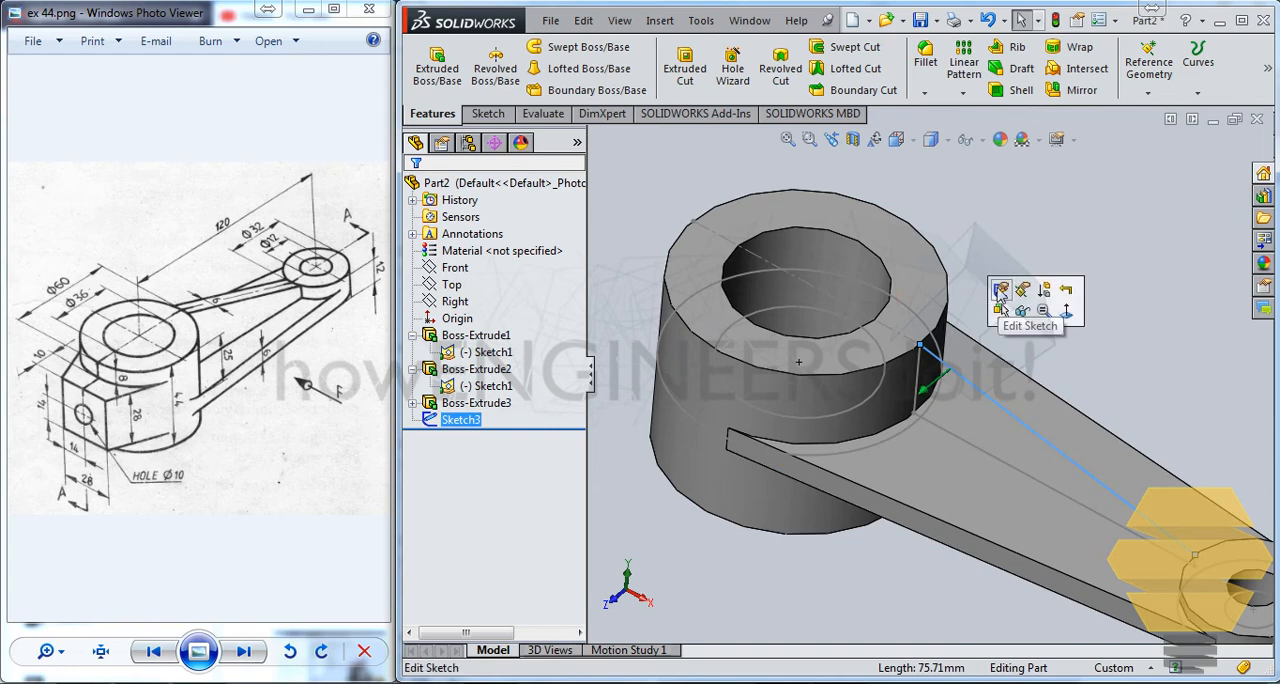
# Step: Edit Sketch3 so the rib's vertical end edges are 3 mm long, then close the sketch
pyautogui.click(1000, 288)
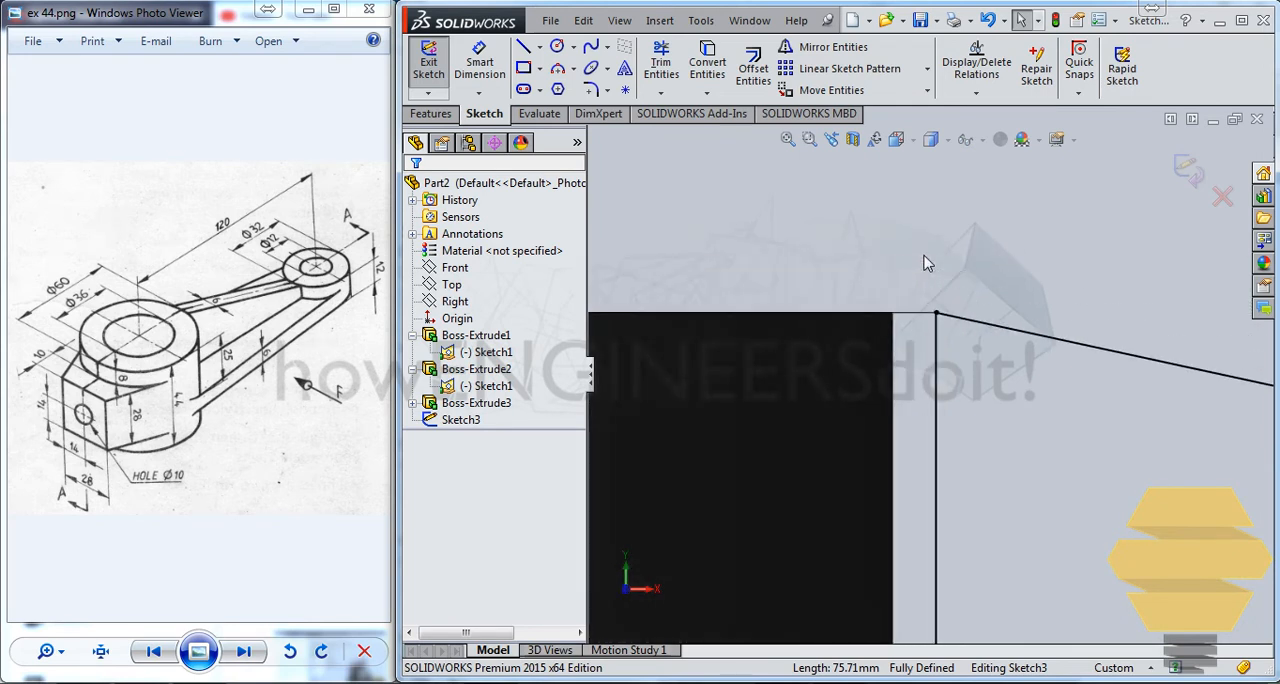
pyautogui.moveTo(912, 270)
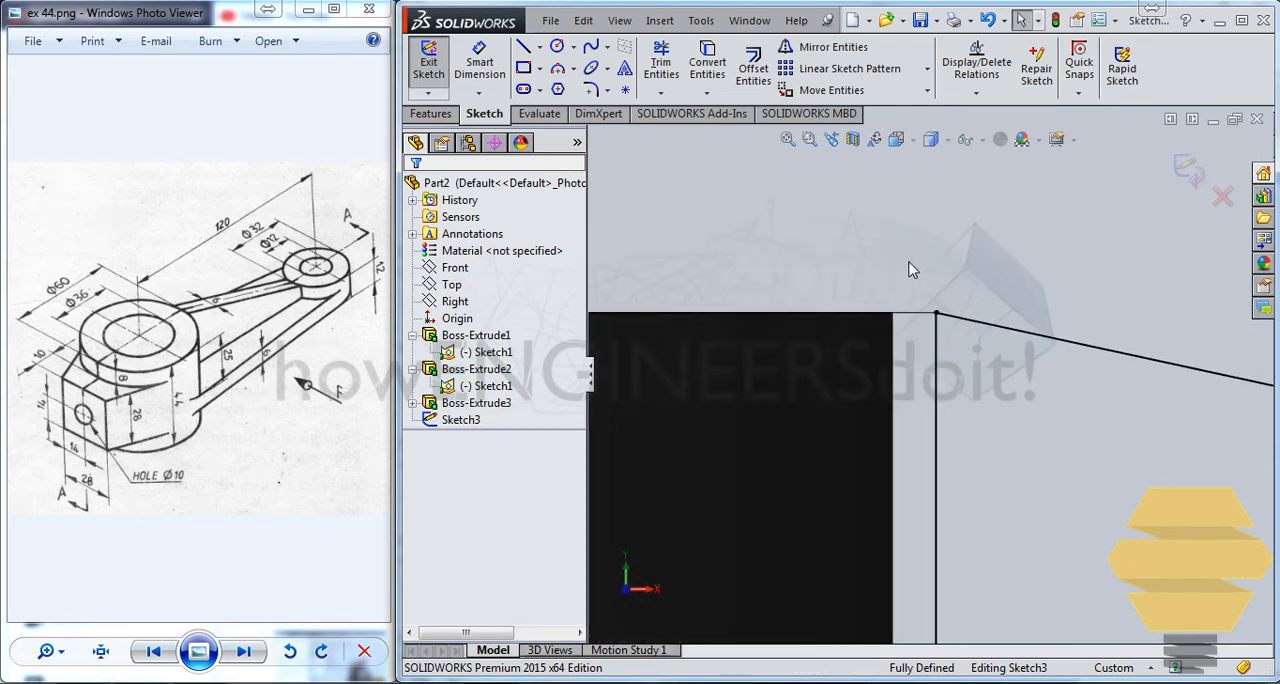
pyautogui.moveTo(936, 298)
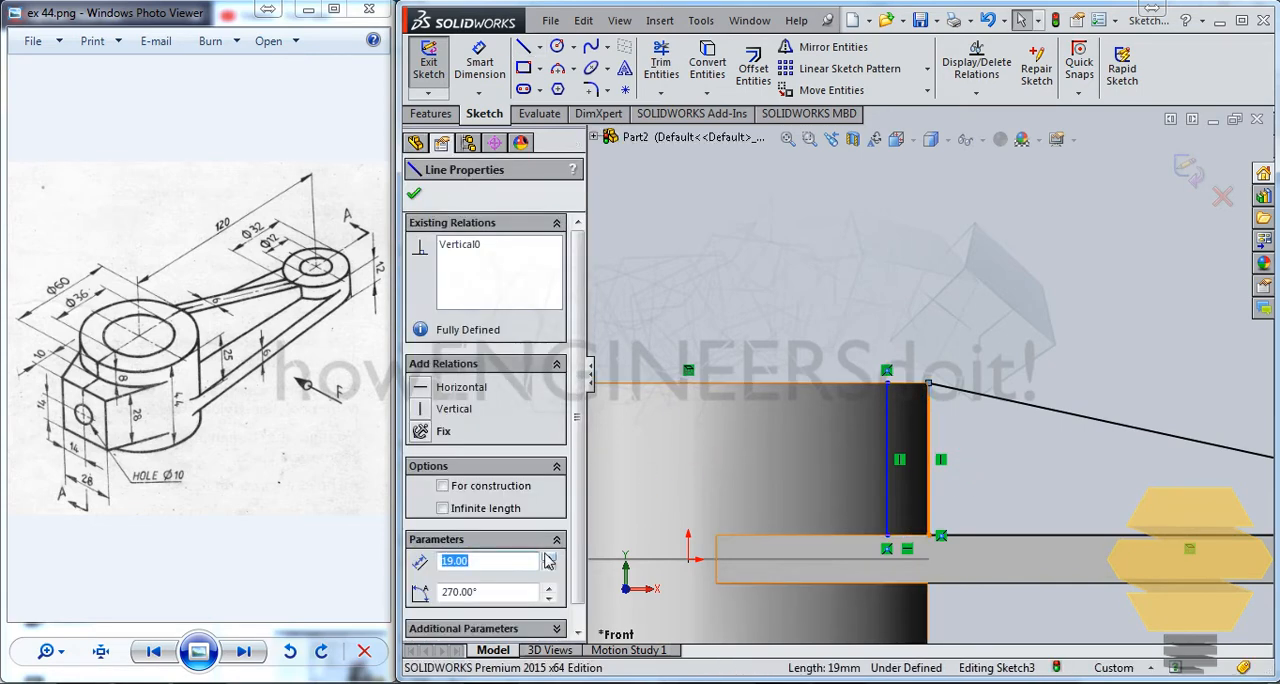
pyautogui.click(442, 484)
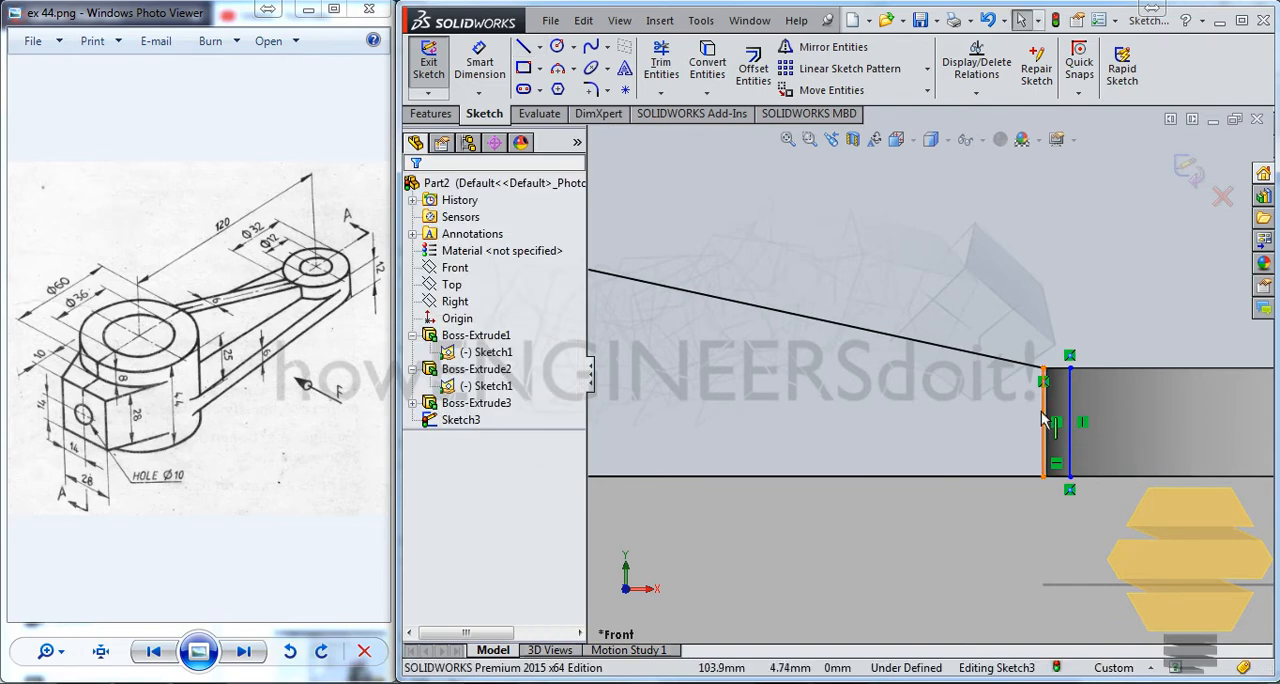
pyautogui.click(1044, 420)
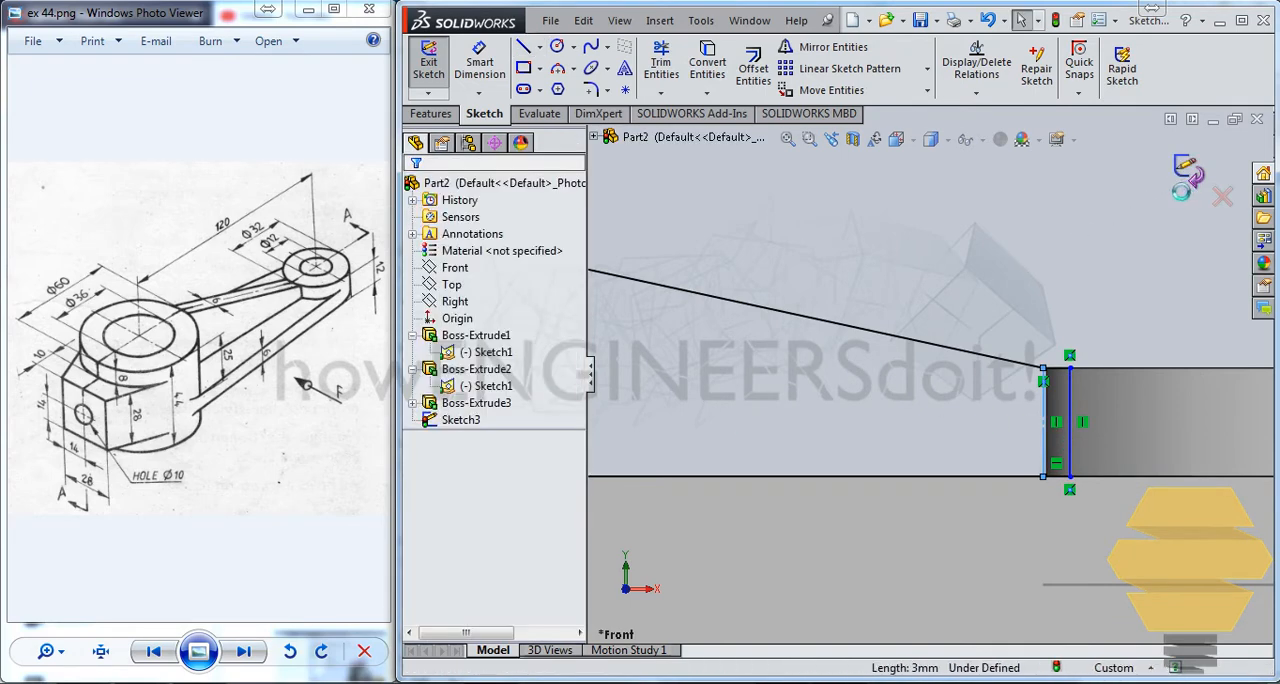
pyautogui.click(428, 62)
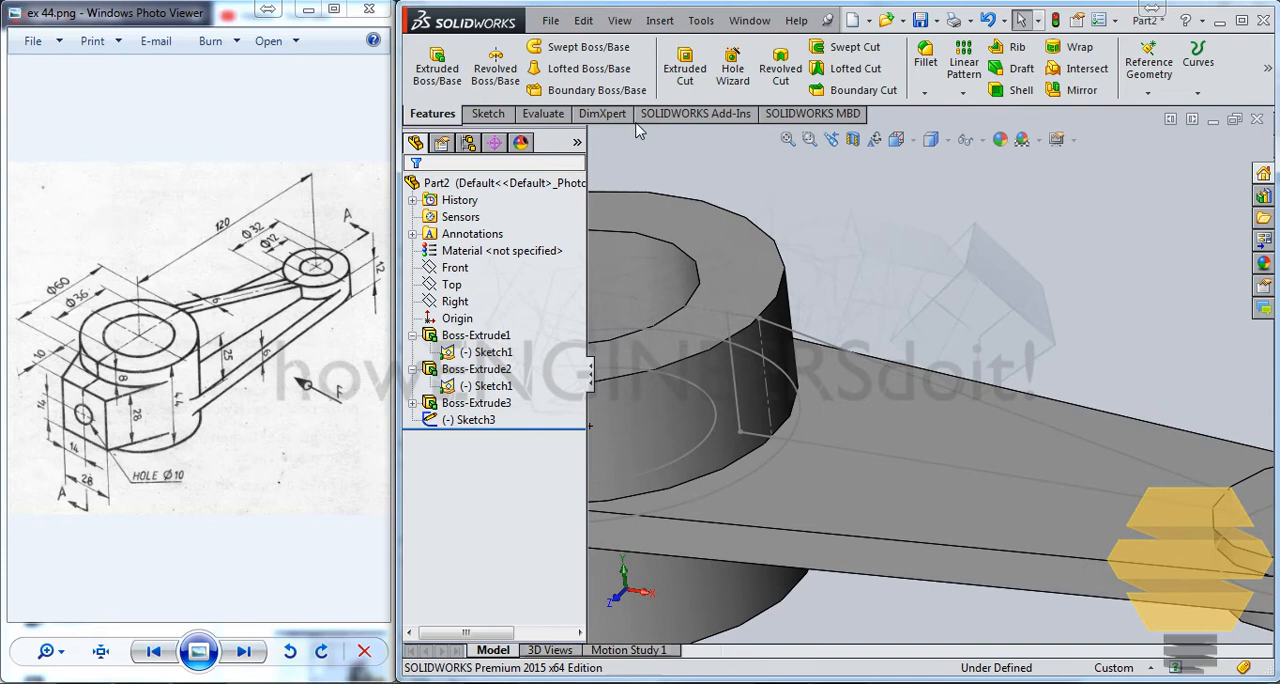
pyautogui.moveTo(816, 348)
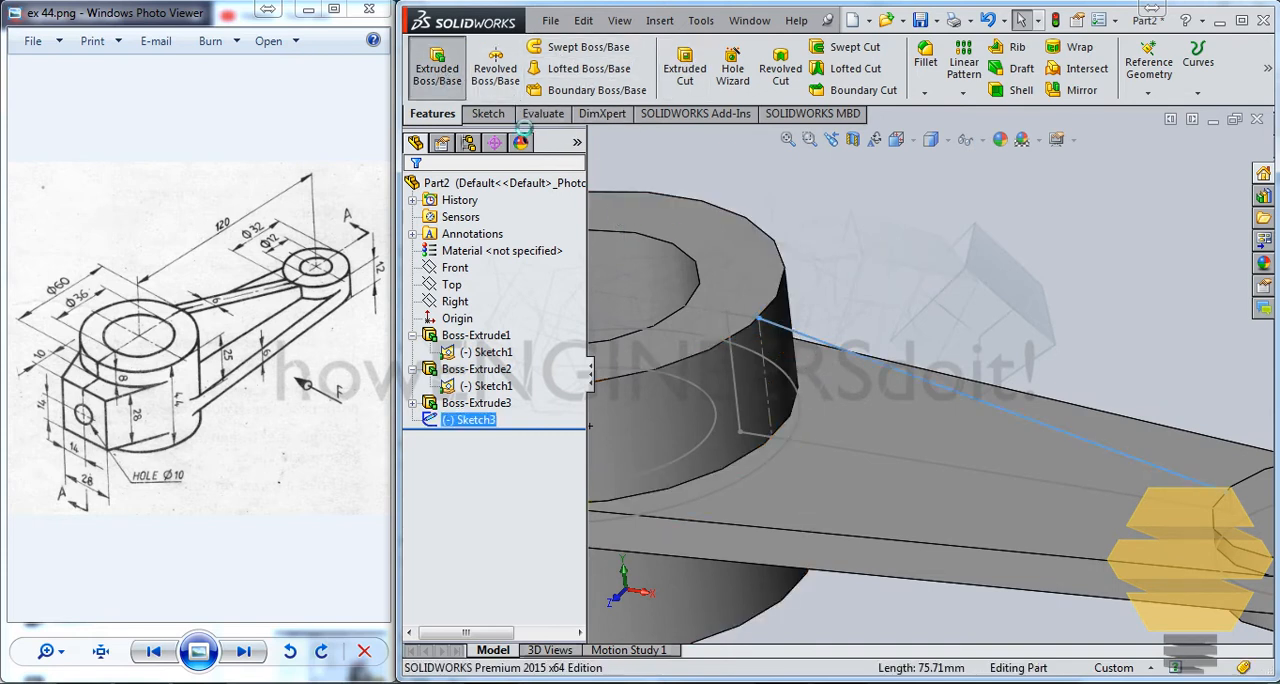
# Step: Extrude Sketch3 as the rib, Blind 3 mm in Direction 1 and 3 mm in Direction 2
pyautogui.click(436, 64)
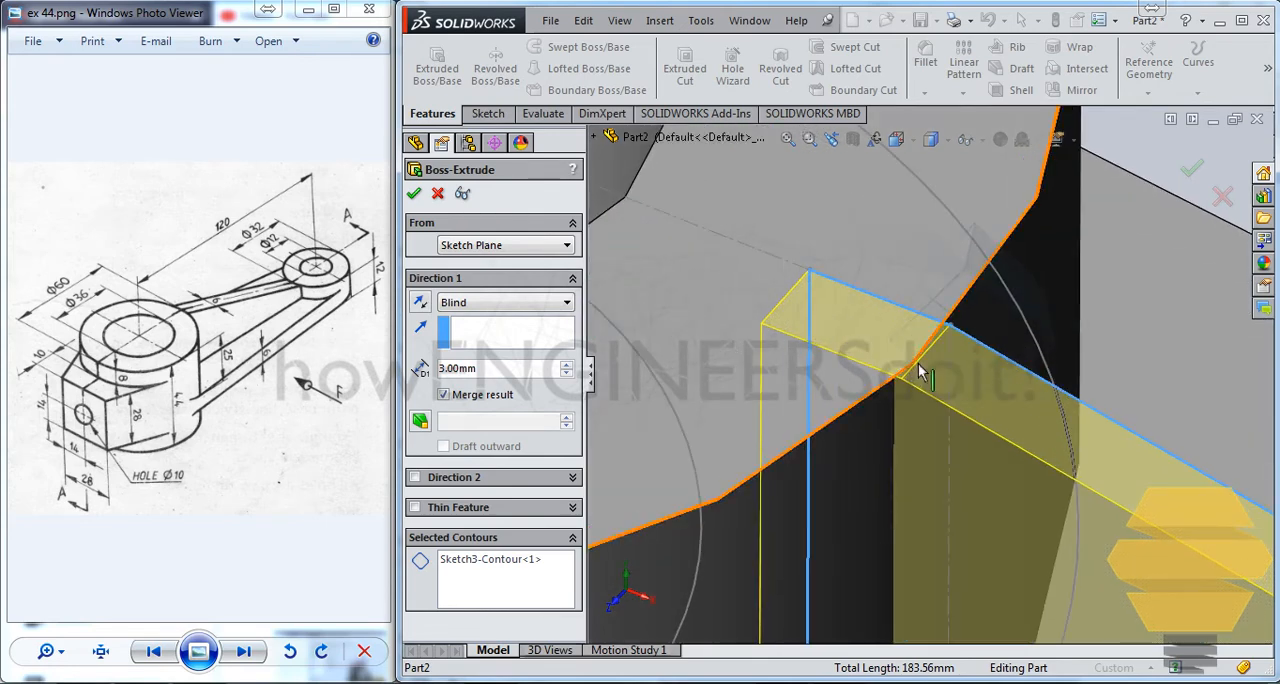
pyautogui.moveTo(904, 382)
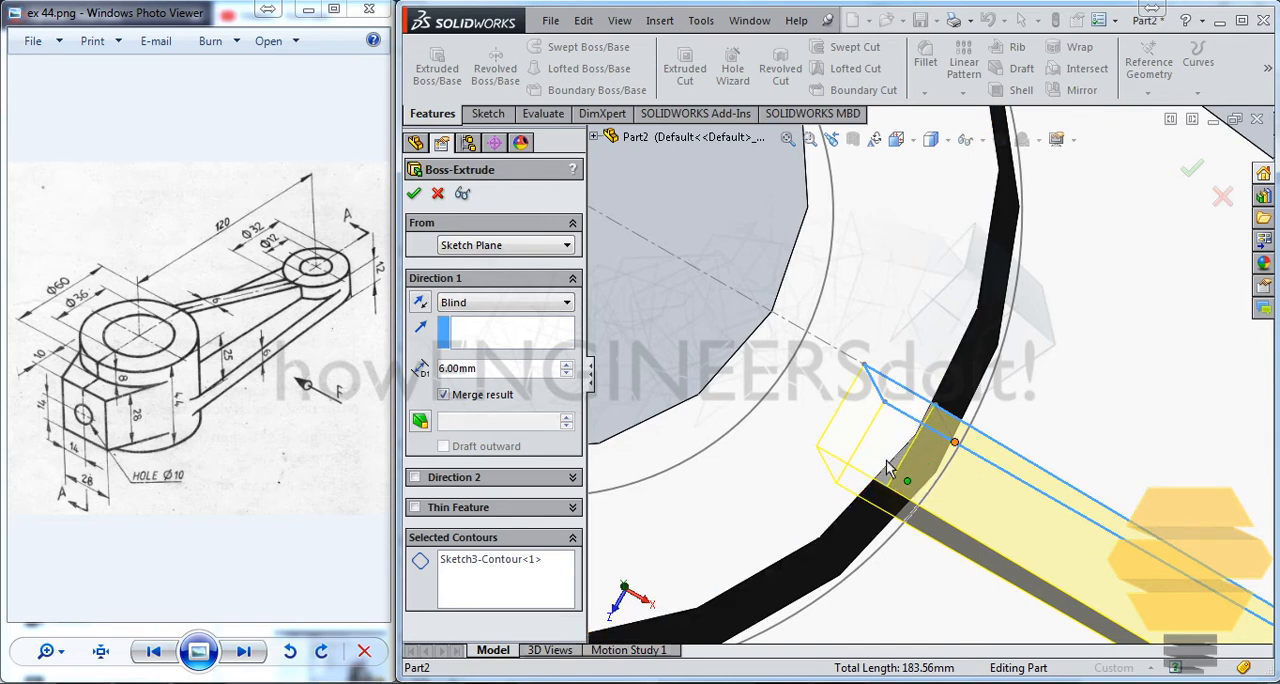
pyautogui.moveTo(884, 430)
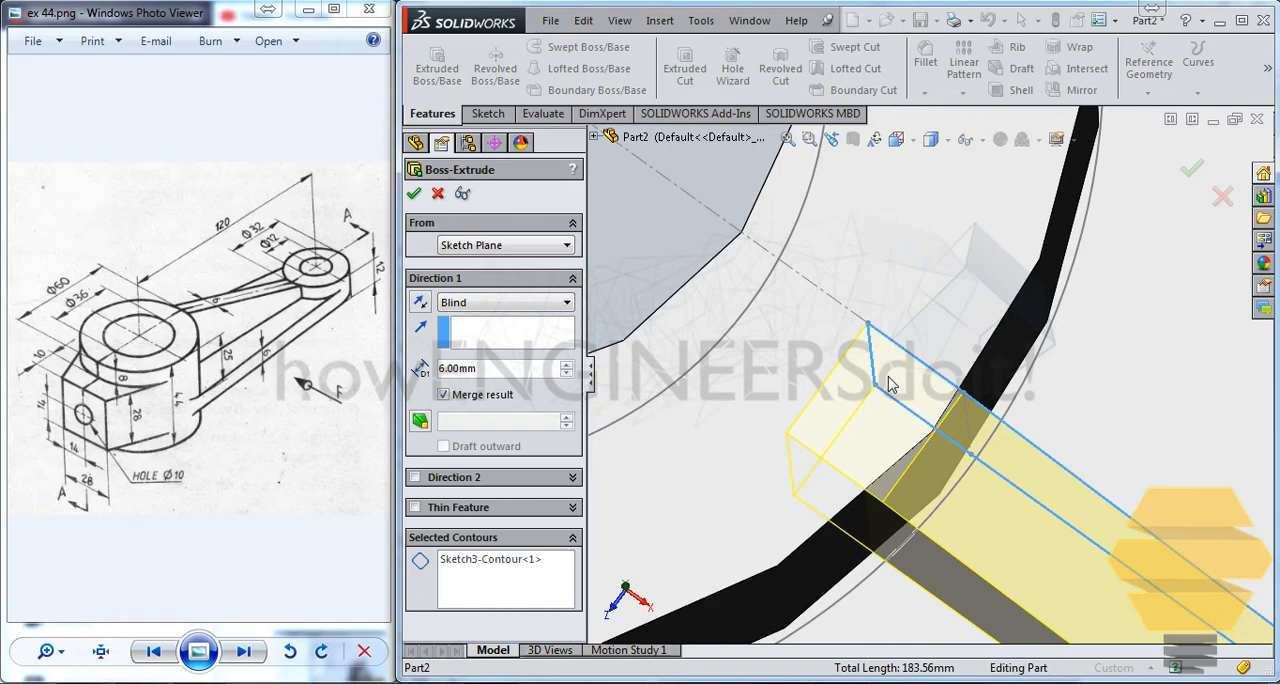
pyautogui.moveTo(888, 484)
pyautogui.write('3')
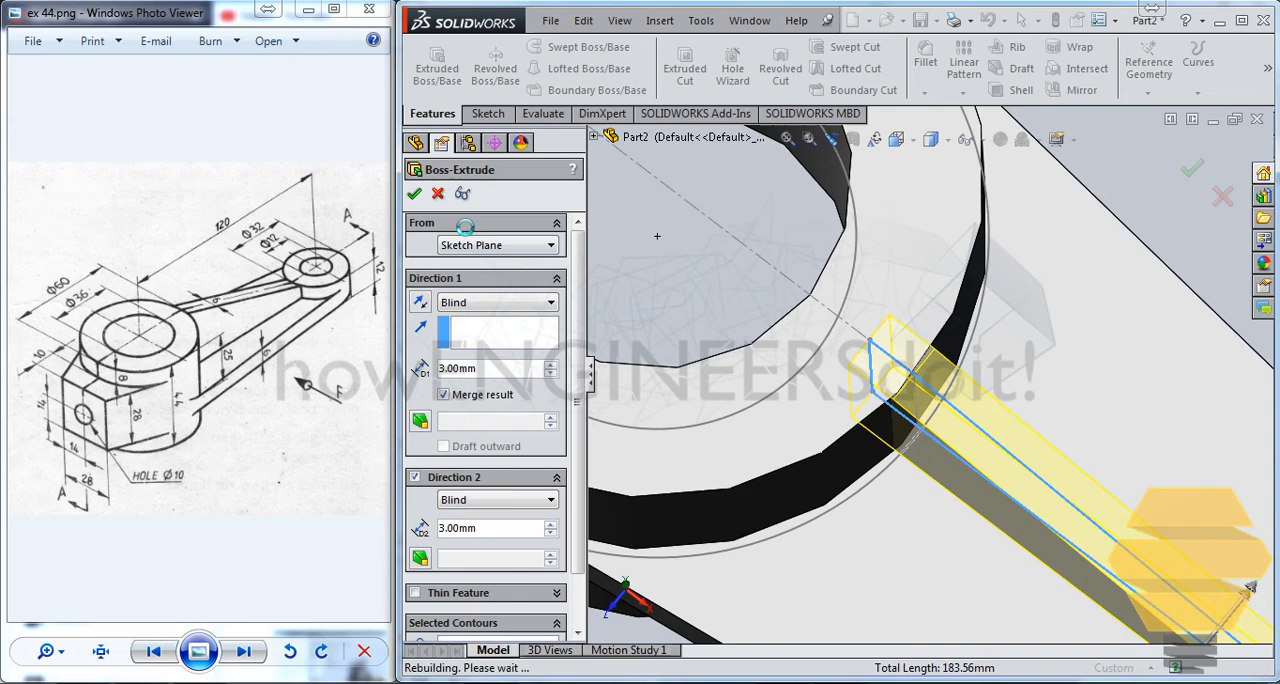
pyautogui.click(416, 194)
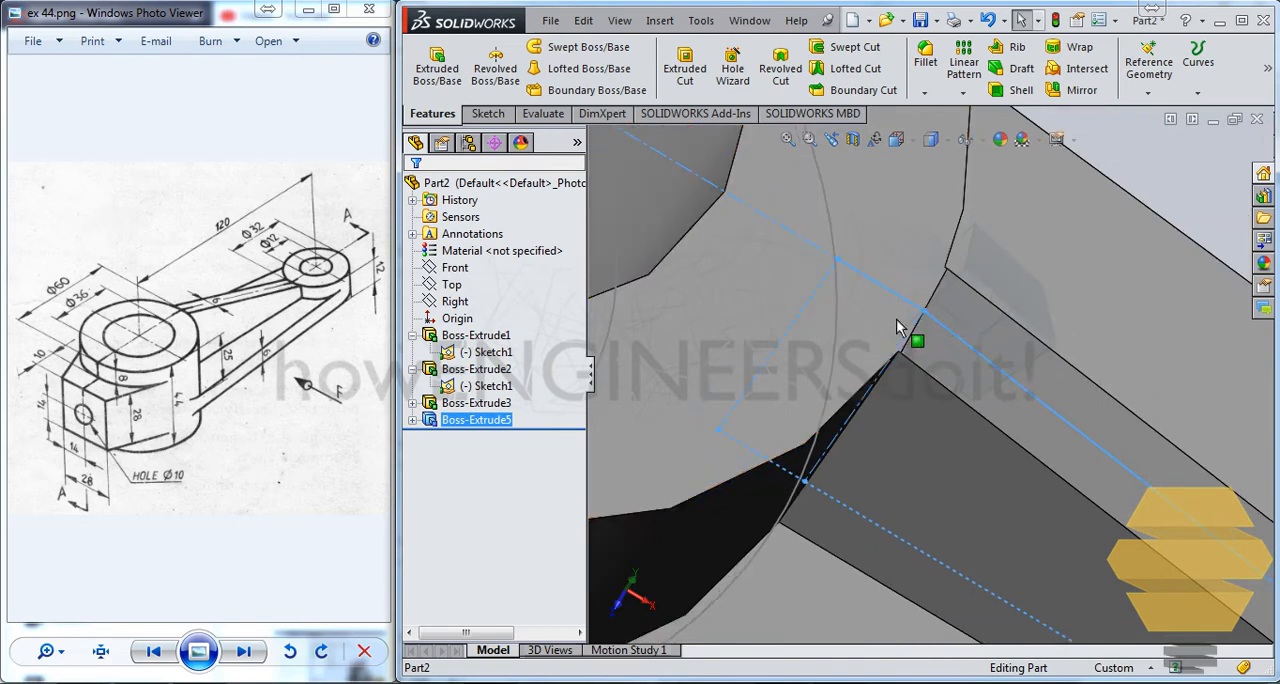
pyautogui.moveTo(884, 336)
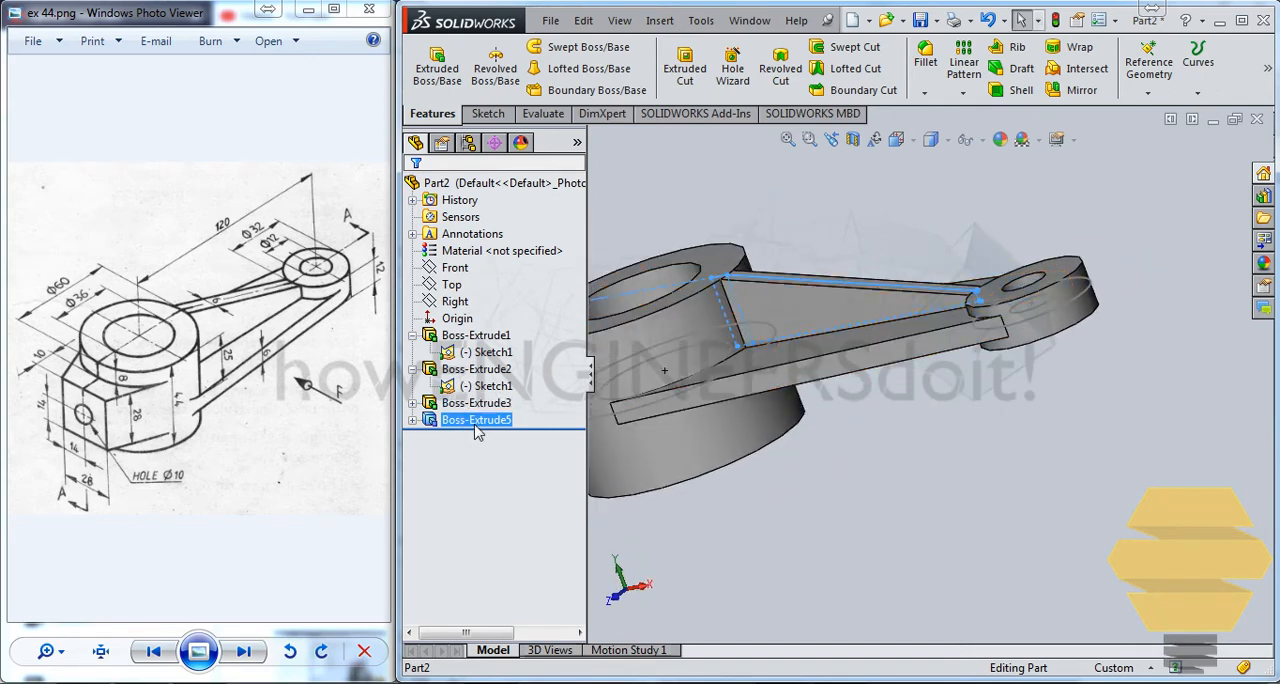
# Step: Mirror the rib feature Boss-Extrude5 about the Top plane as Mirror1 and inspect the result
pyautogui.doubleClick(476, 420)
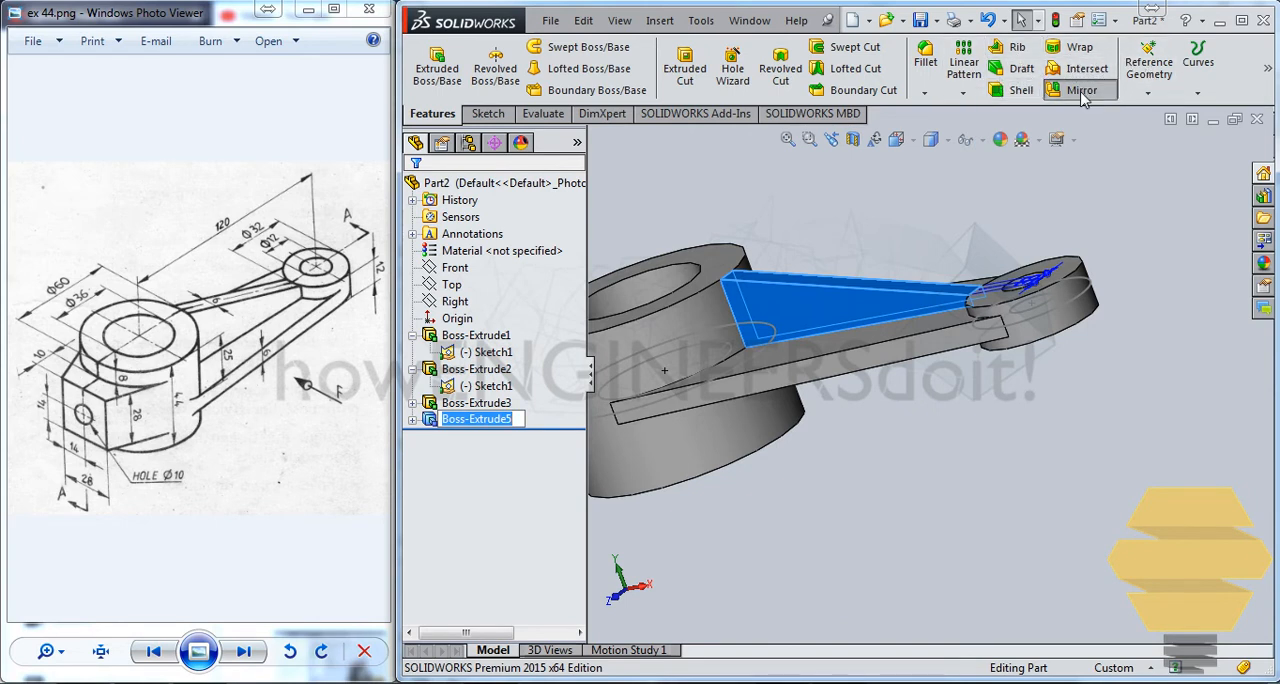
pyautogui.click(1080, 90)
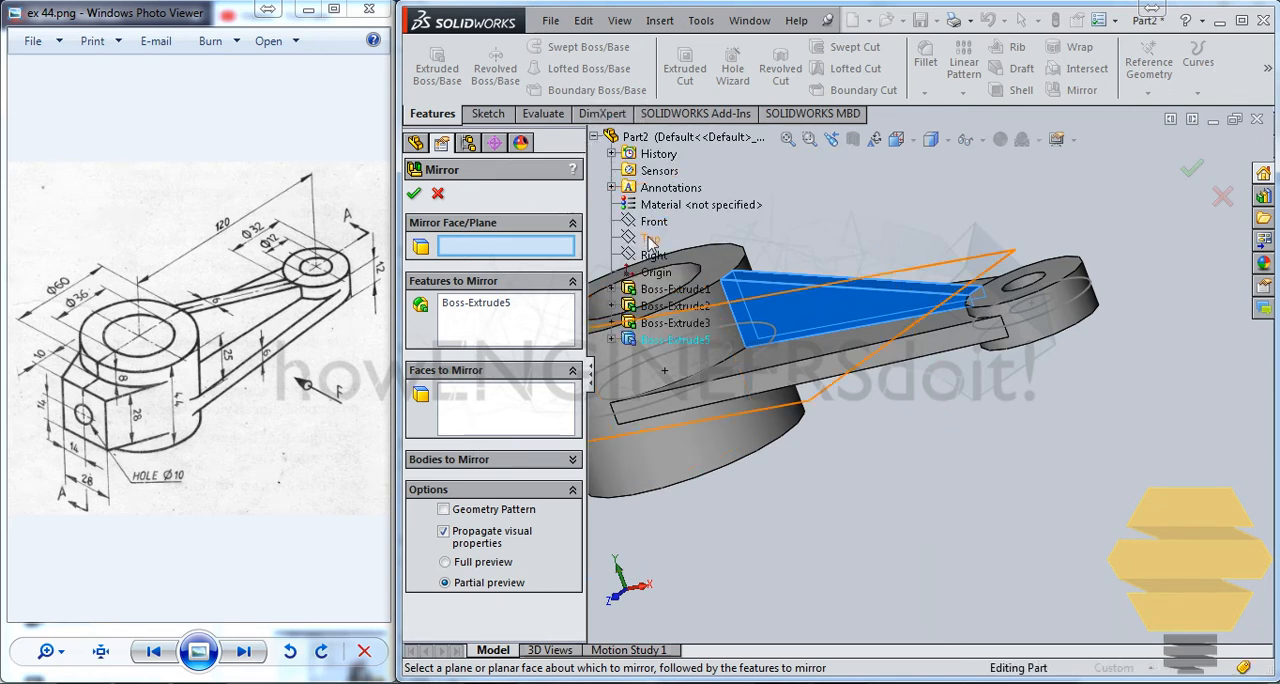
pyautogui.click(652, 238)
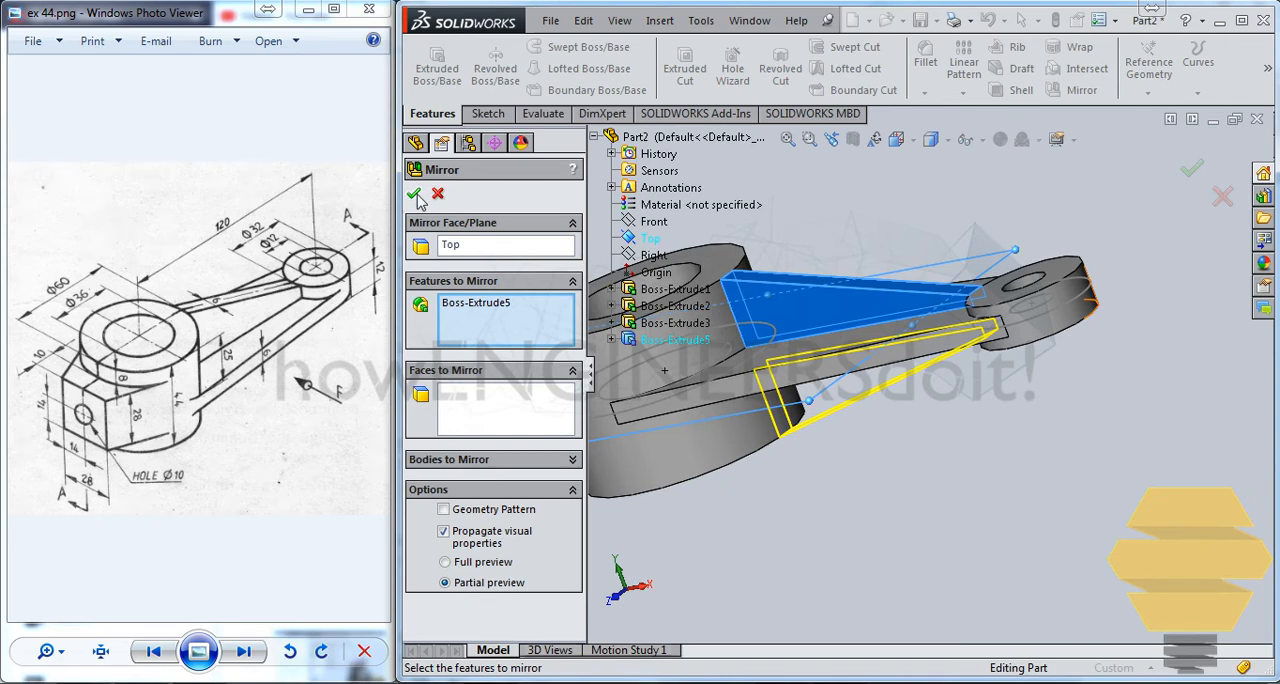
pyautogui.click(416, 194)
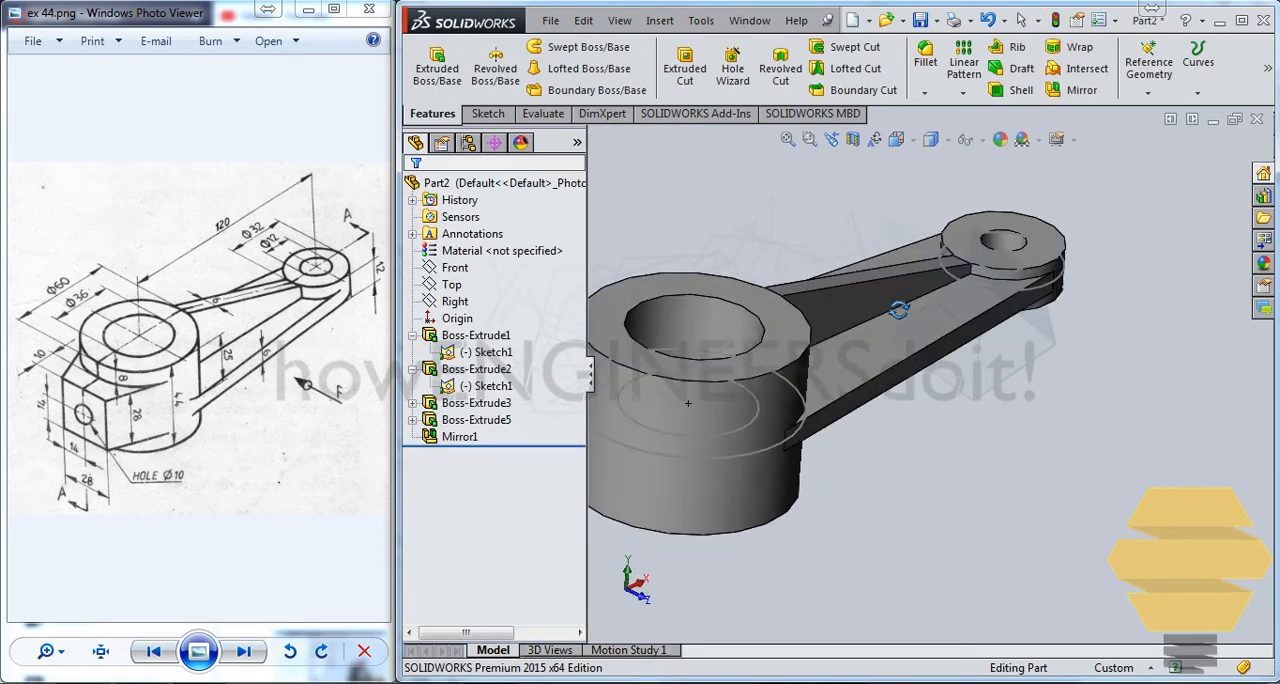
pyautogui.moveTo(896, 310); pyautogui.dragTo(790, 364)
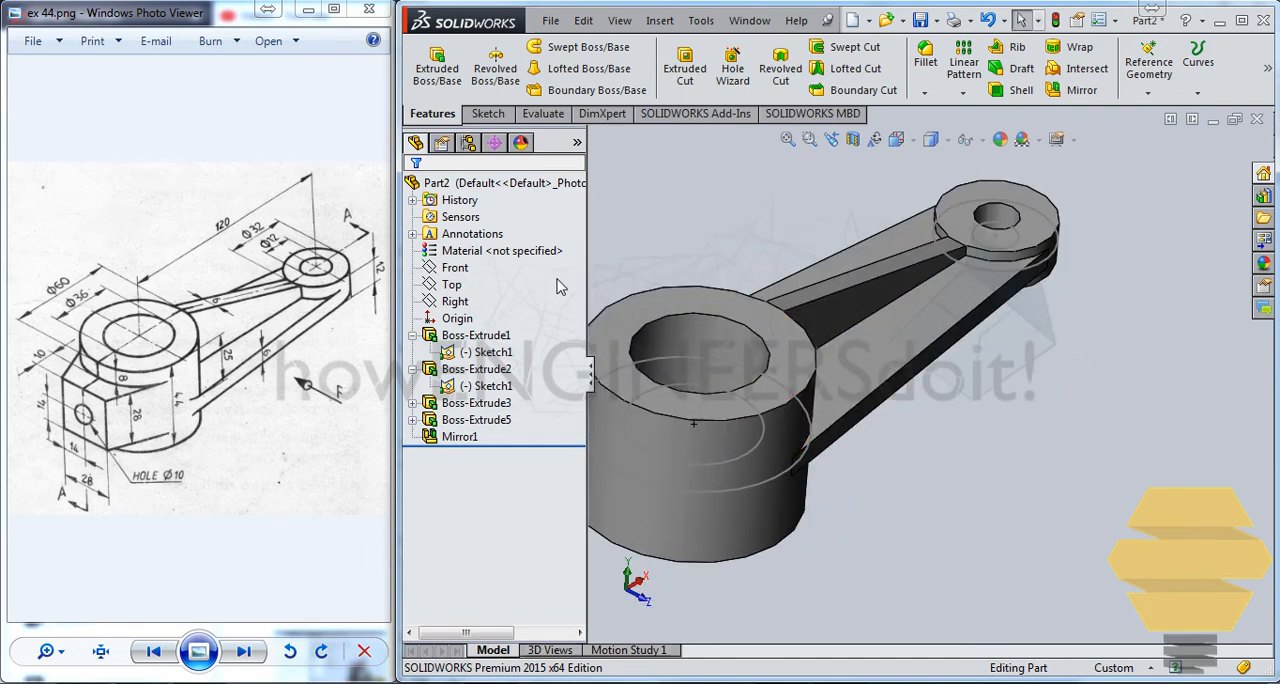
pyautogui.click(688, 430)
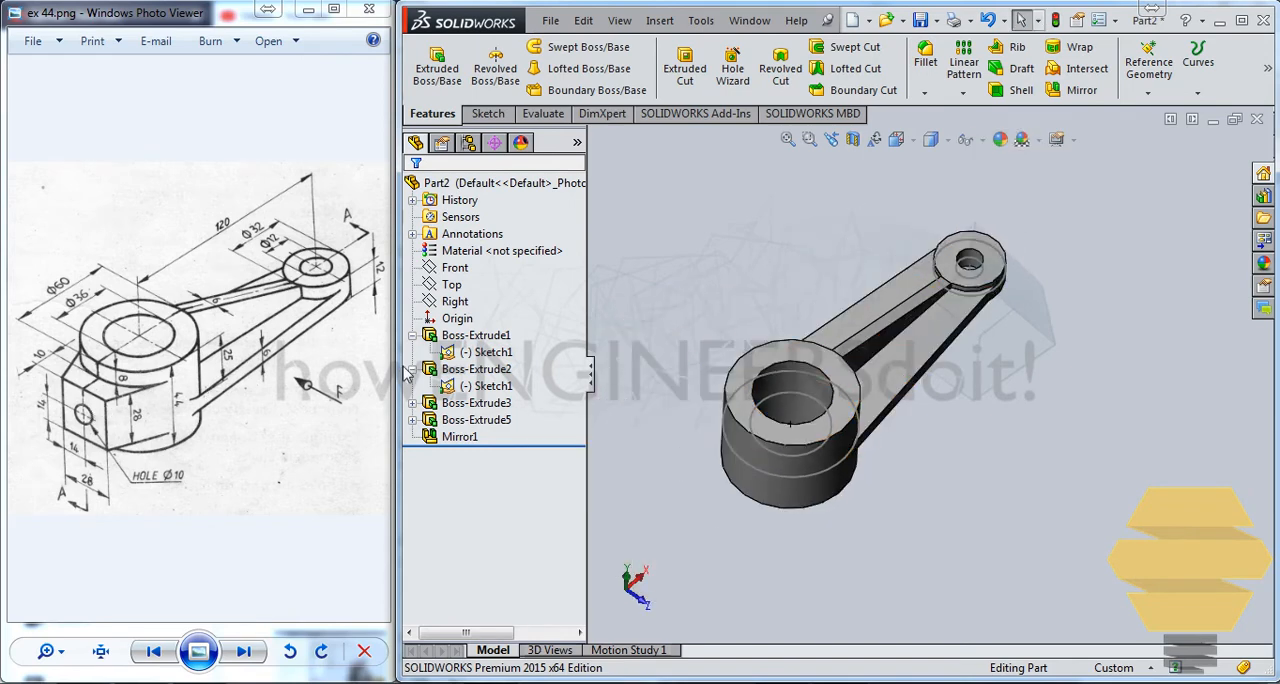
pyautogui.moveTo(110, 396)
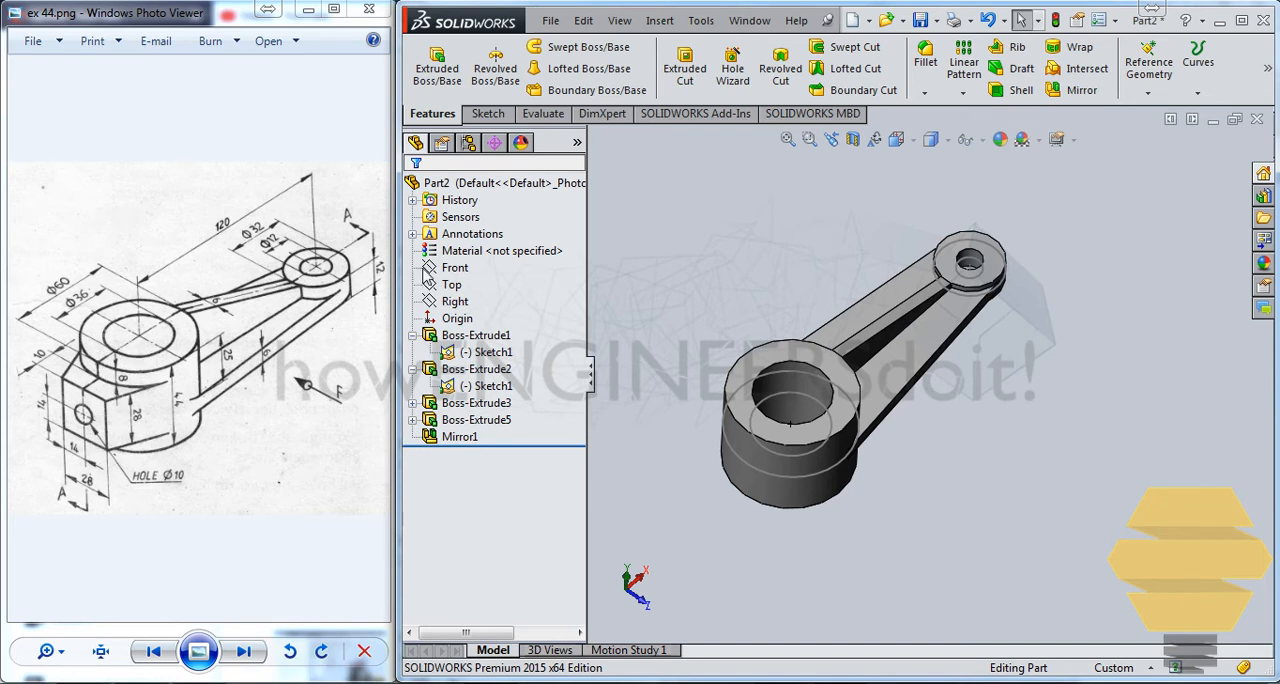
# Step: Sketch the end-block lines on the Top plane, make them tangent to the boss circle, and start trimming
pyautogui.click(452, 284)
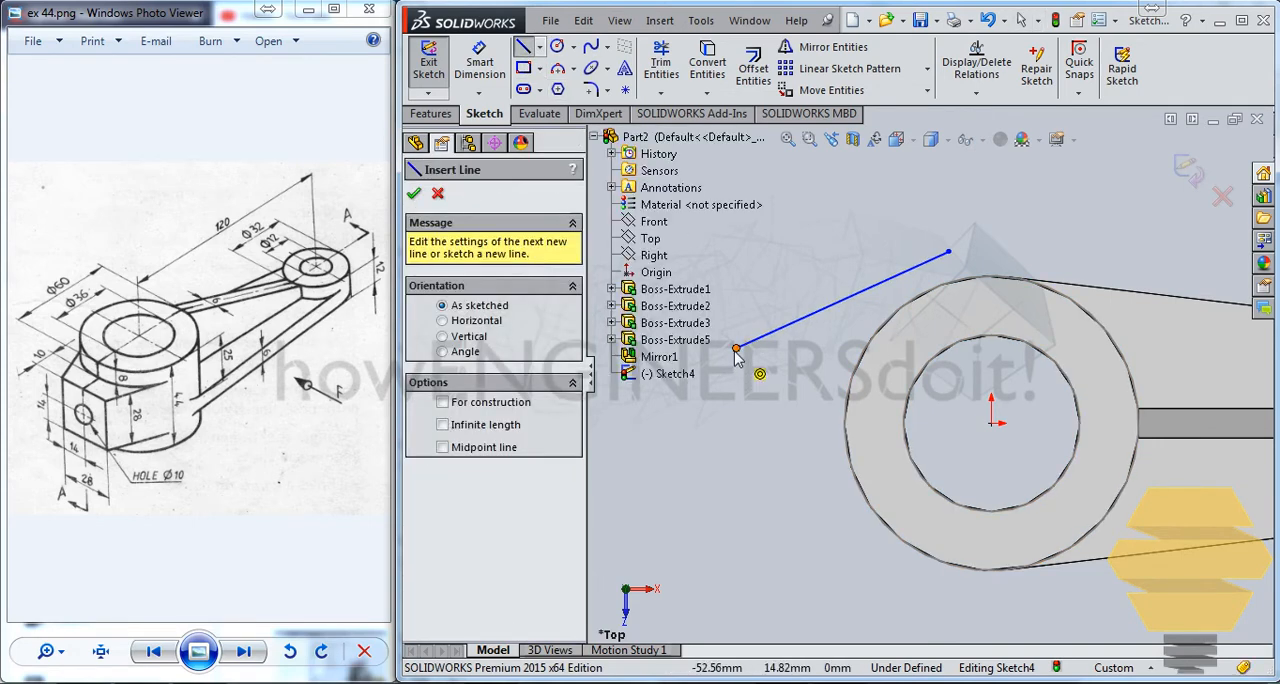
pyautogui.moveTo(736, 352); pyautogui.dragTo(762, 488)
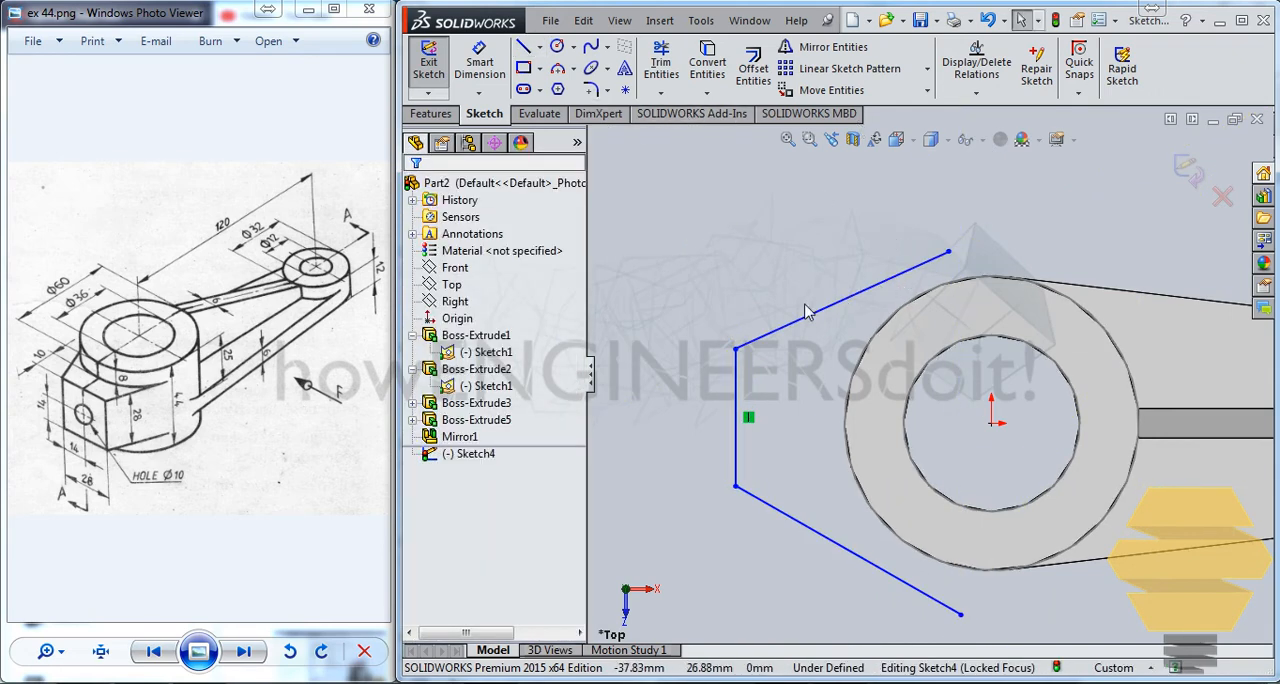
pyautogui.click(984, 284)
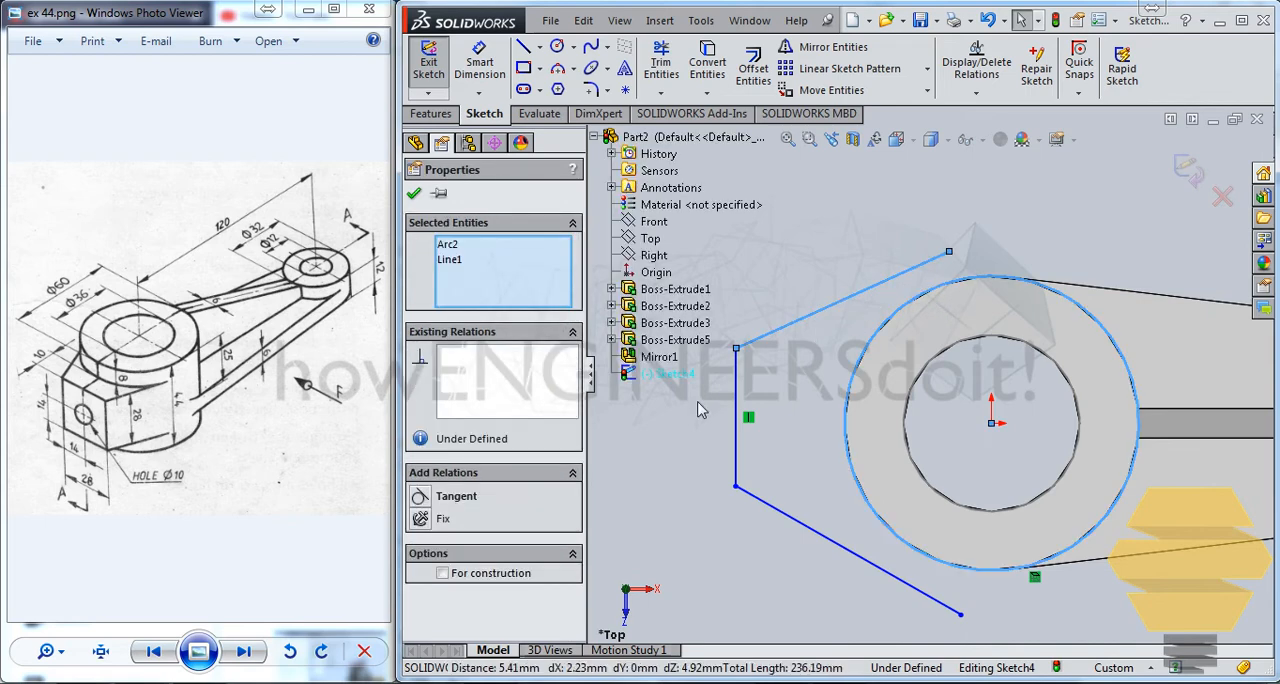
pyautogui.click(420, 496)
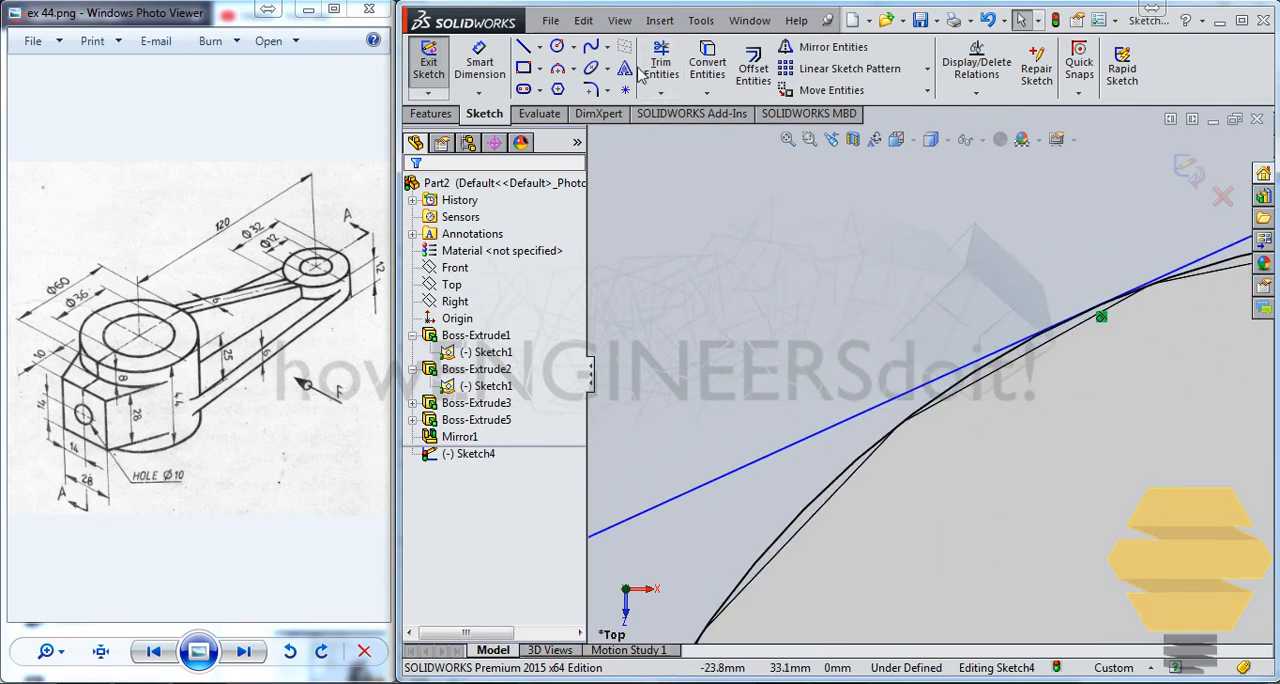
pyautogui.click(660, 64)
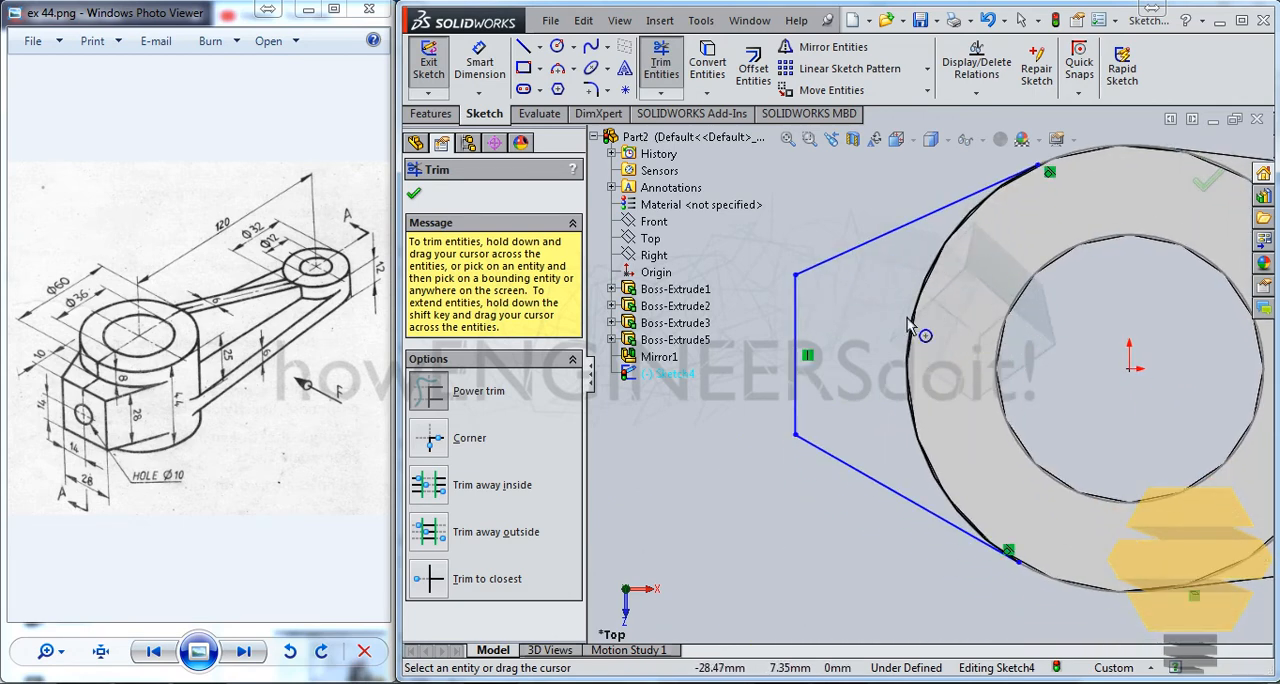
pyautogui.moveTo(310, 164)
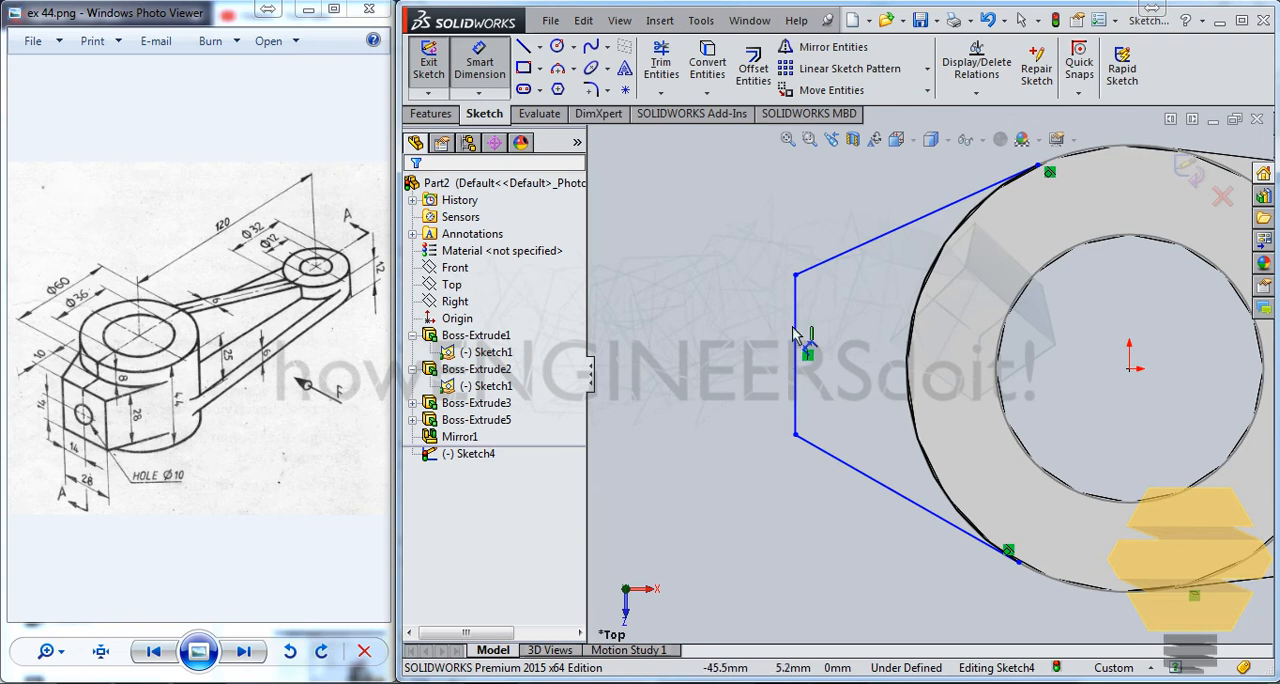
# Step: Dimension the block's vertical edge 28 mm and add a centreline for symmetry
pyautogui.click(796, 356)
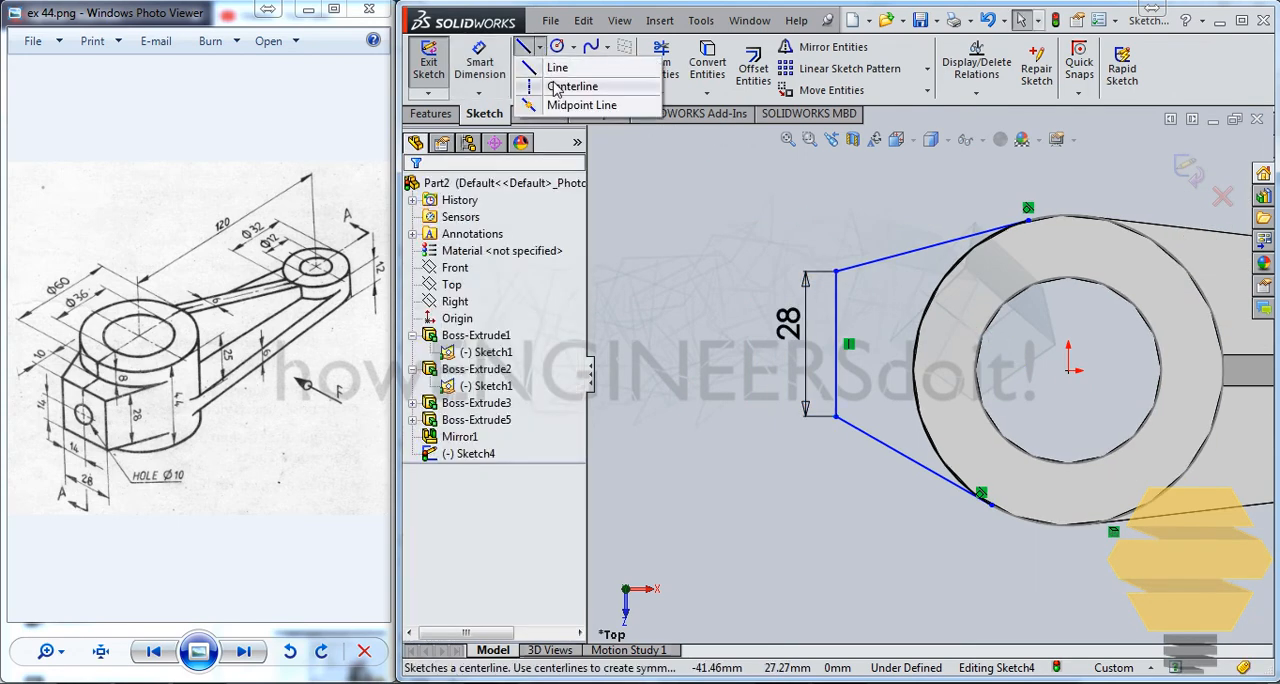
pyautogui.click(574, 84)
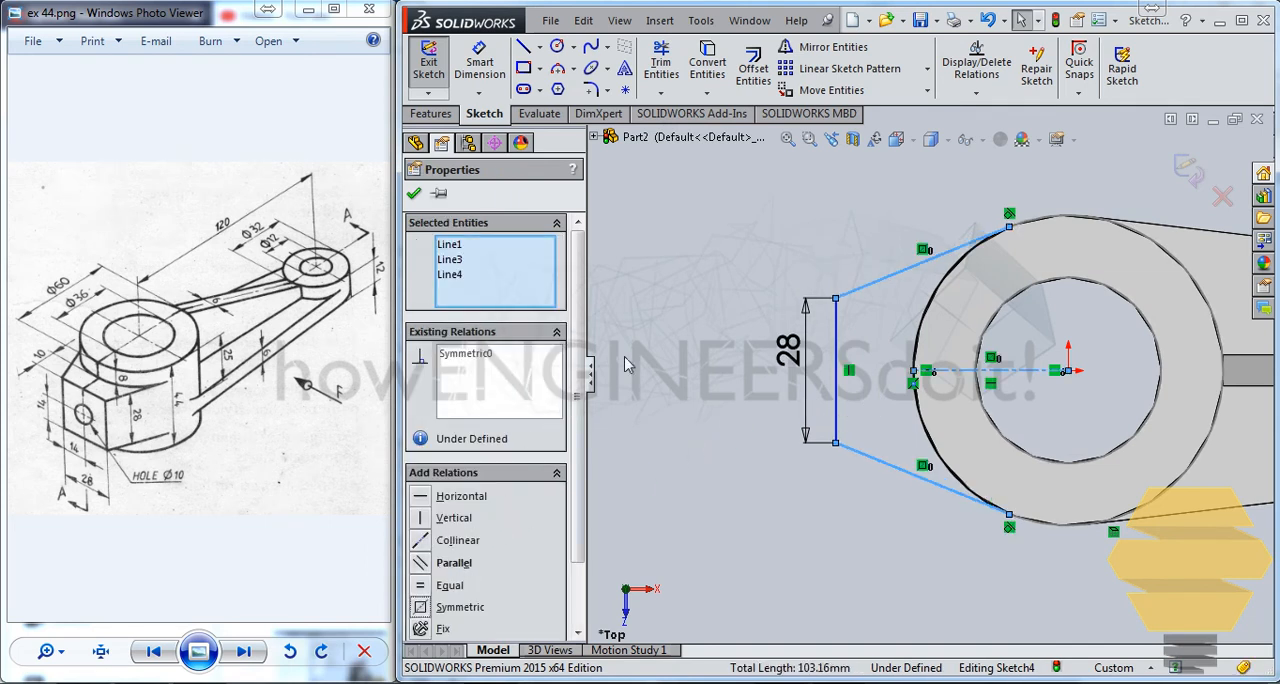
pyautogui.moveTo(576, 192)
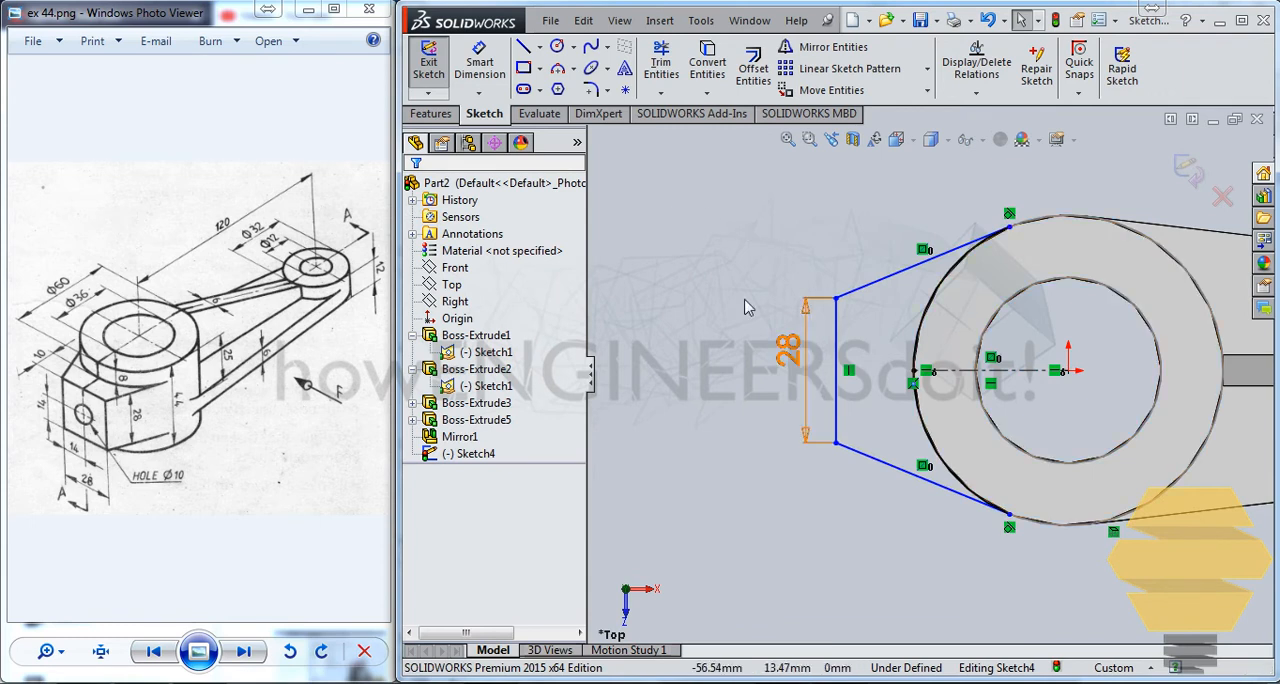
pyautogui.moveTo(350, 330)
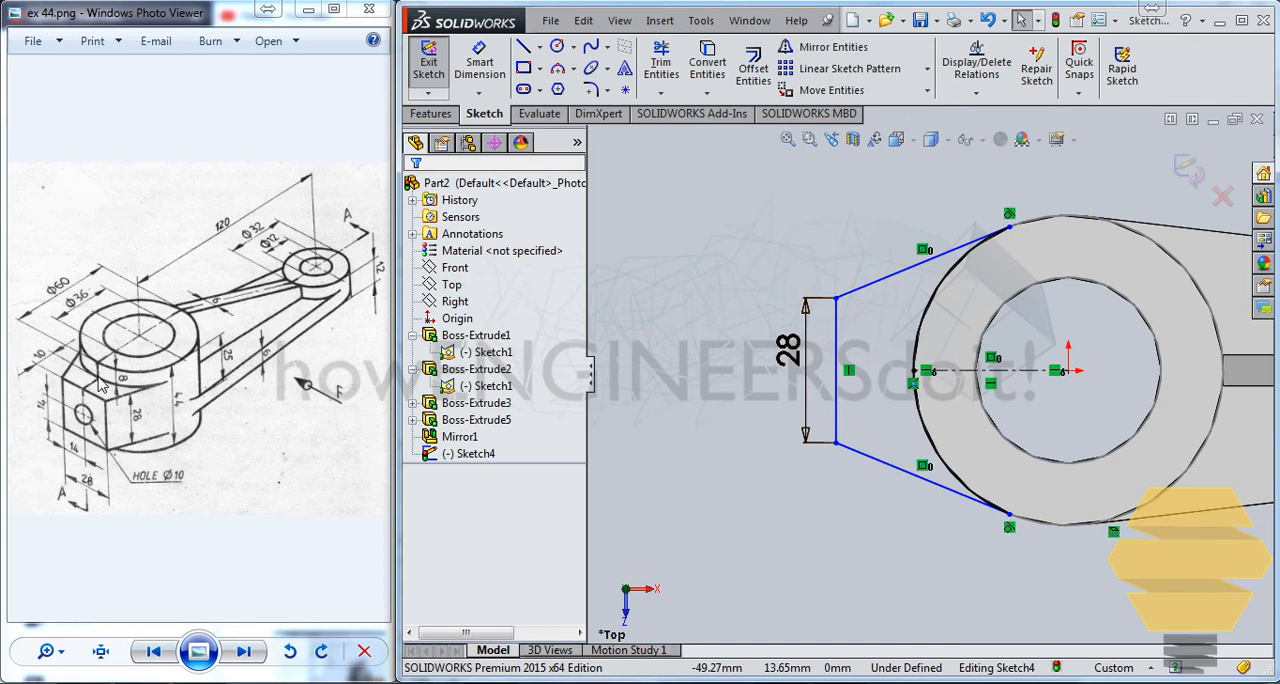
pyautogui.moveTo(82, 394)
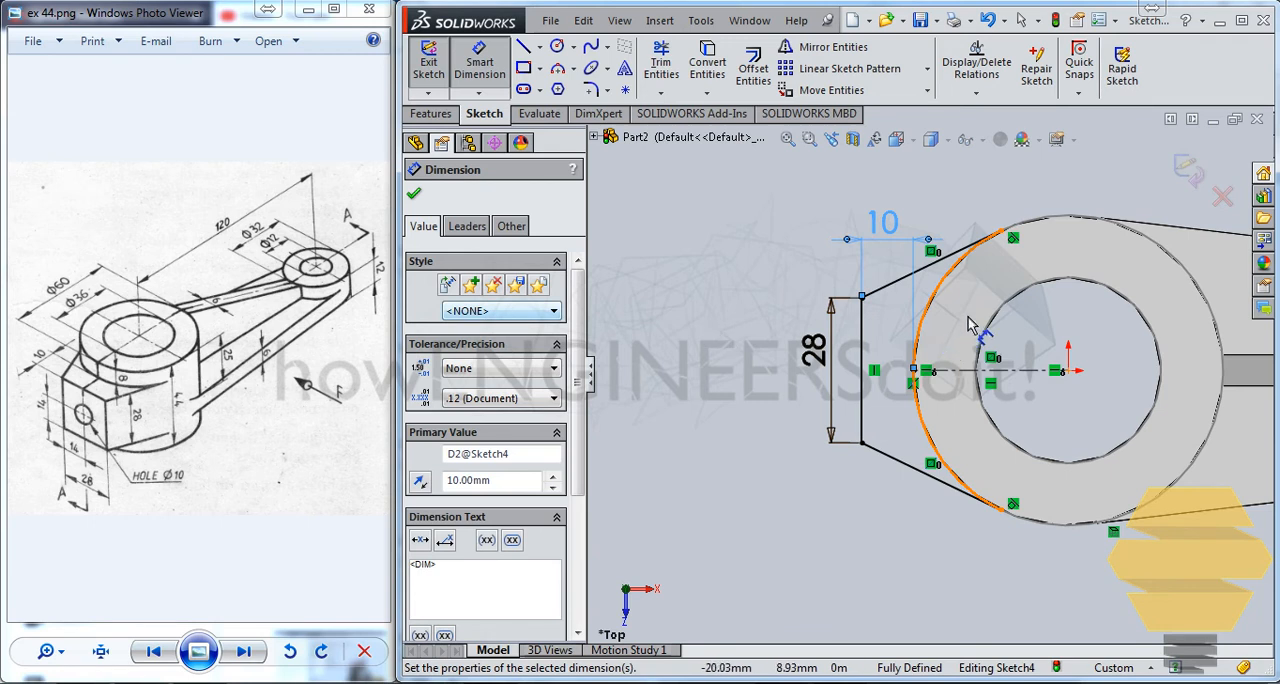
pyautogui.moveTo(936, 410)
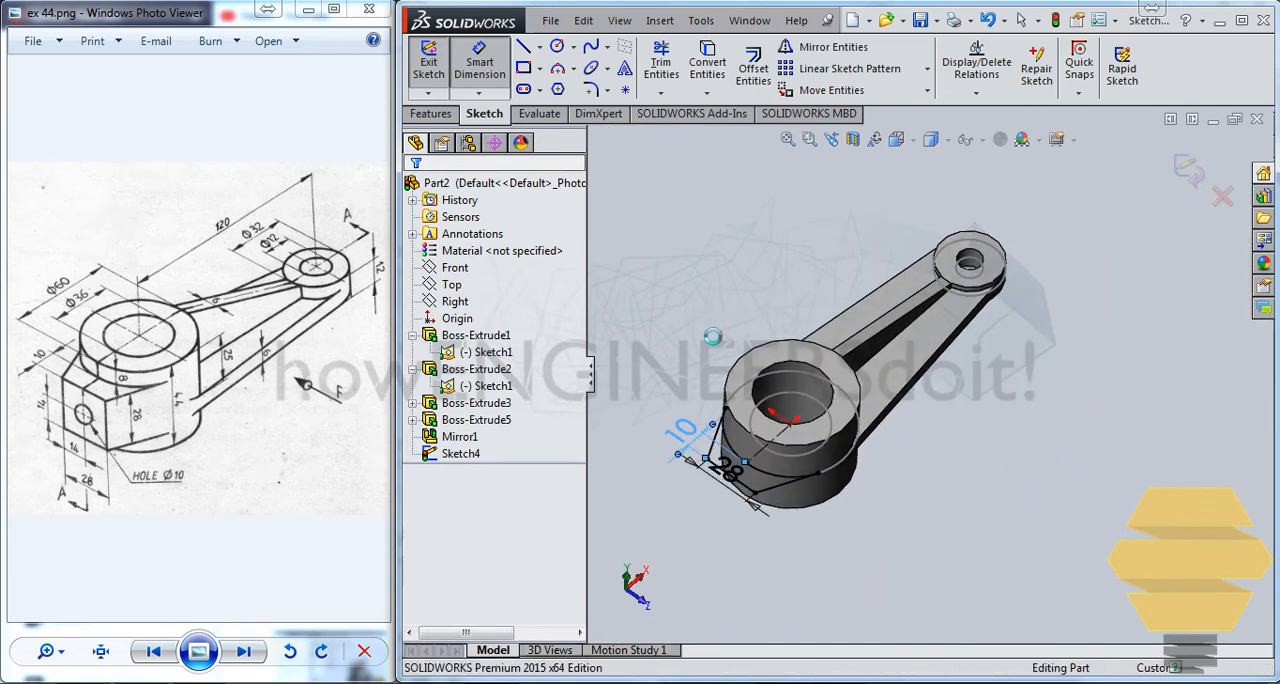
# Step: Extrude Sketch4 as the end block, Blind 14 mm in both directions
pyautogui.click(428, 64)
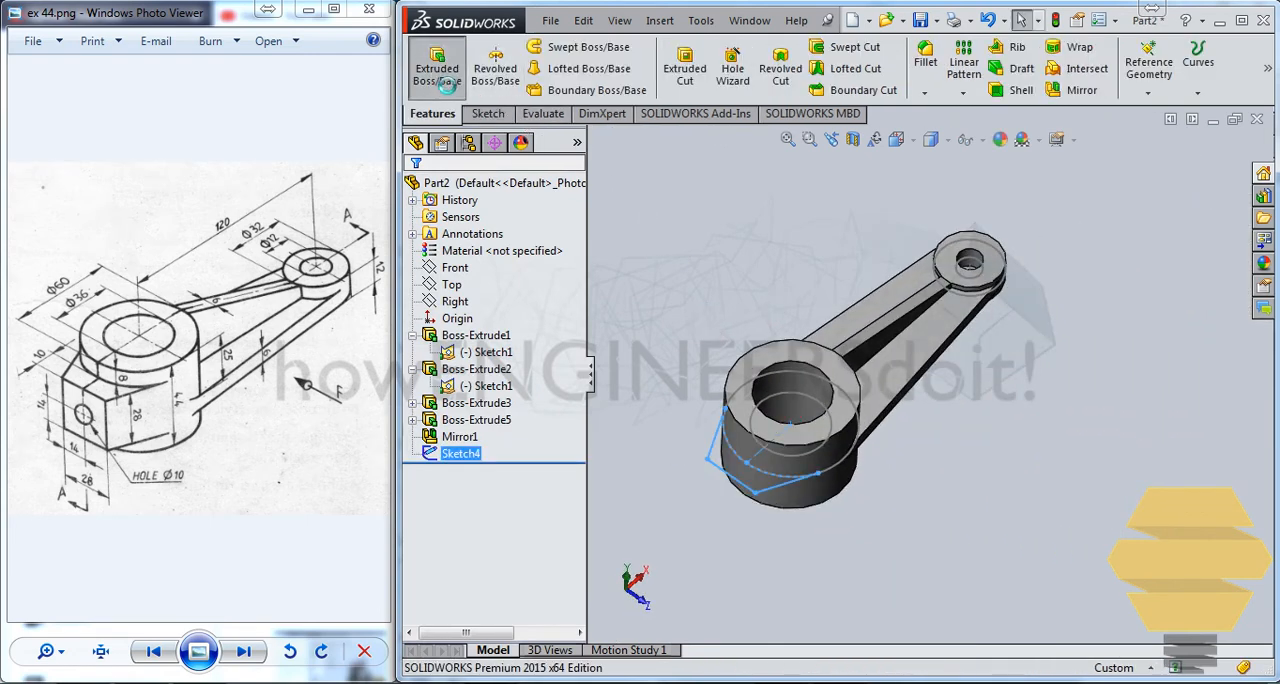
pyautogui.click(436, 68)
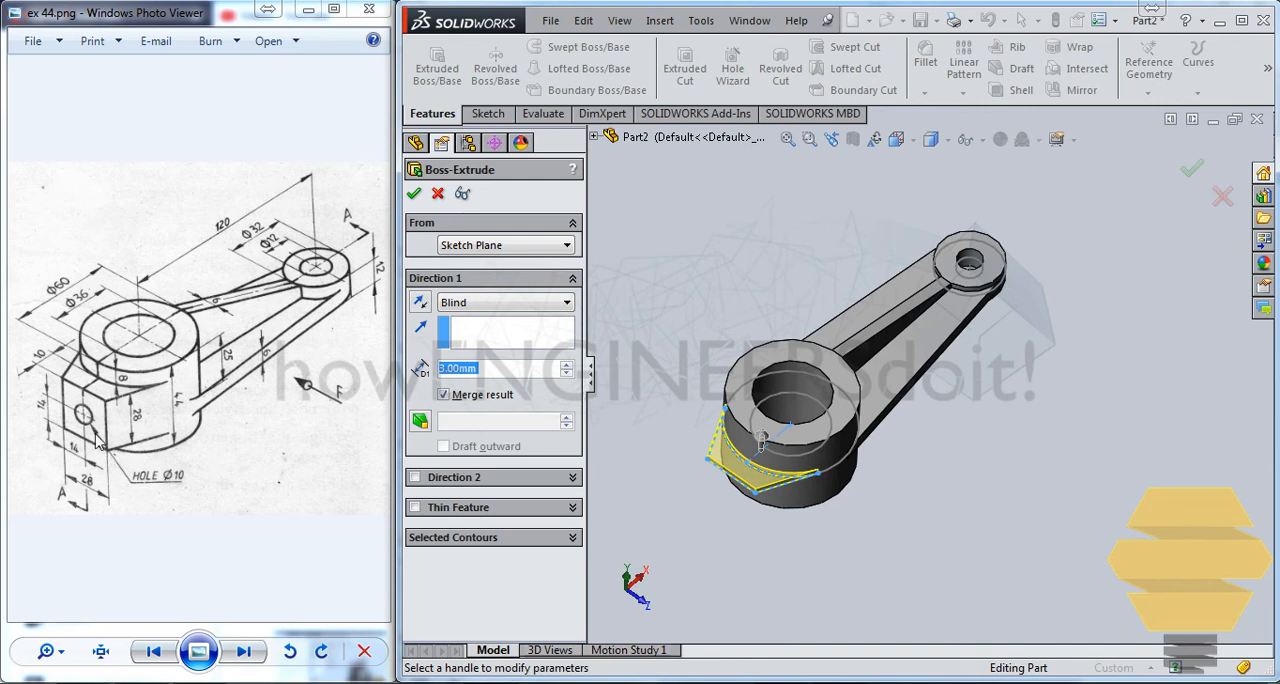
pyautogui.moveTo(76, 392)
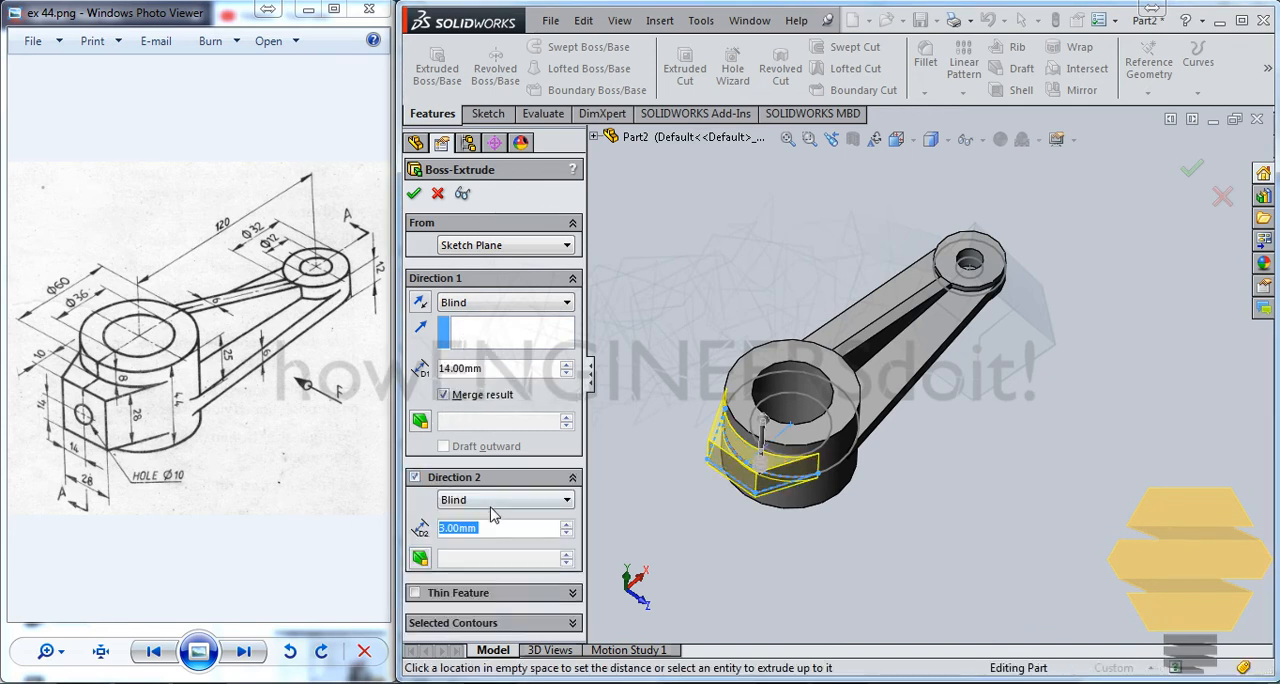
pyautogui.write('14')
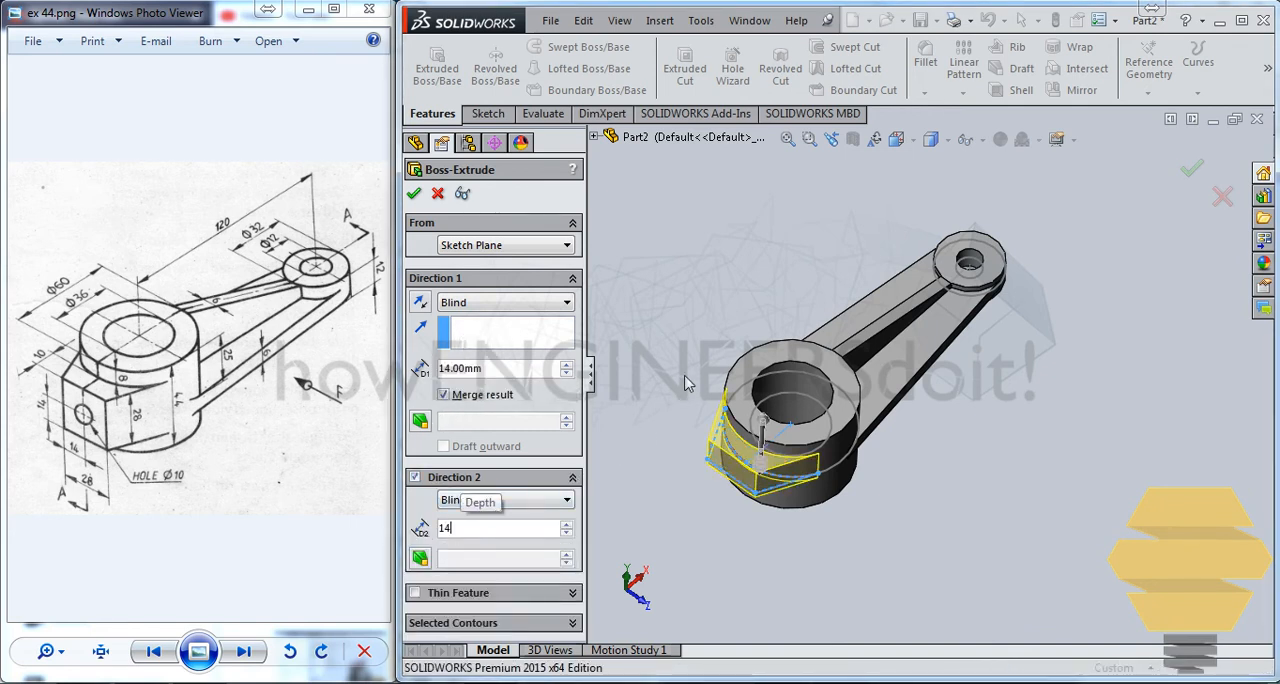
pyautogui.click(414, 194)
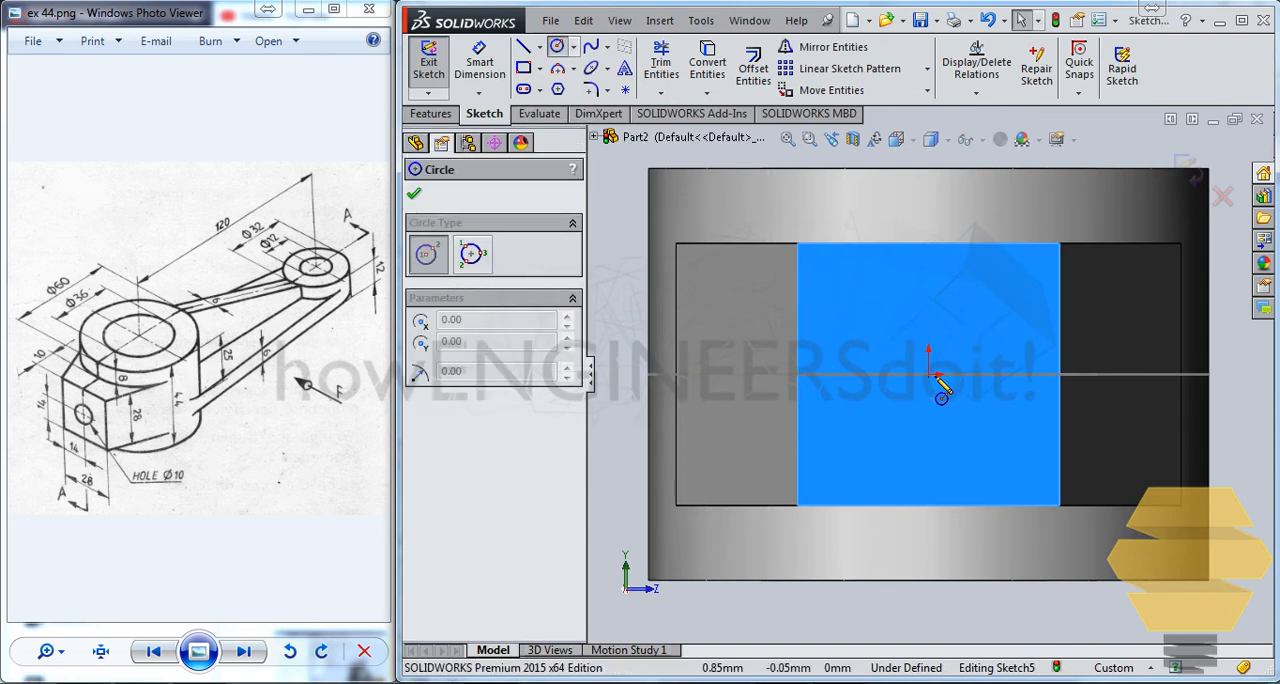
# Step: Sketch a Ø10 circle on the block face and cut it as a hole Up To Next
pyautogui.moveTo(936, 372); pyautogui.dragTo(976, 336)
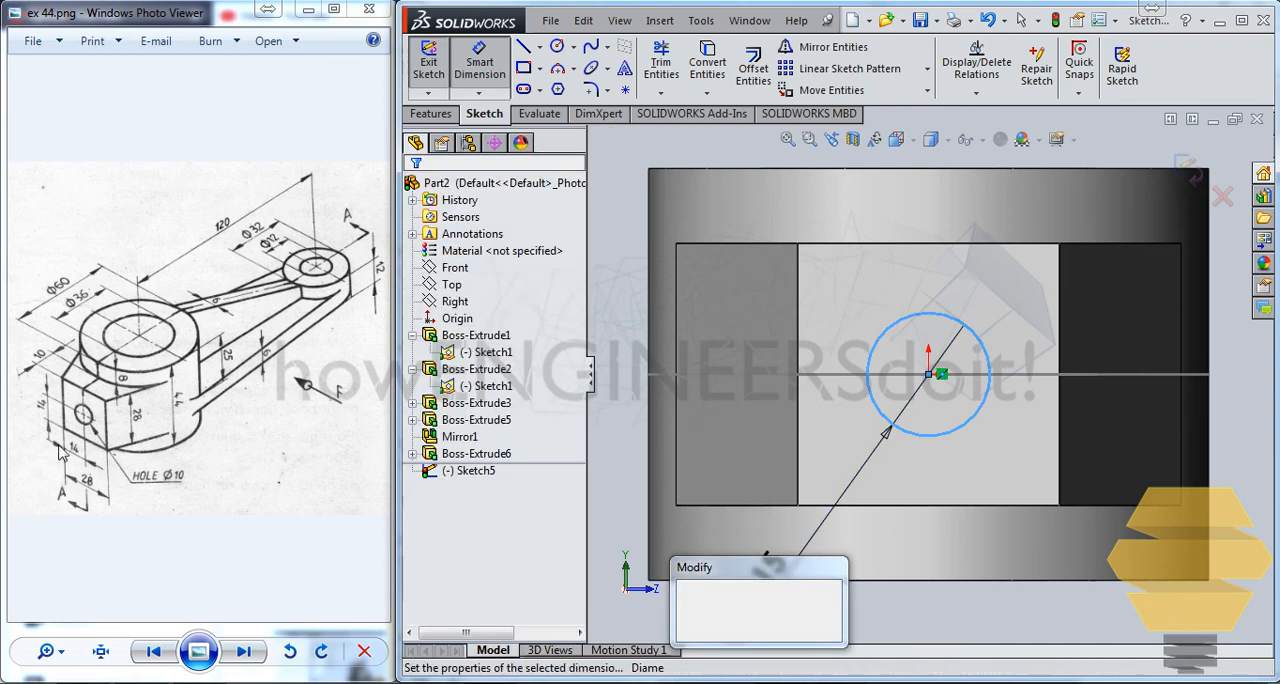
pyautogui.write('10')
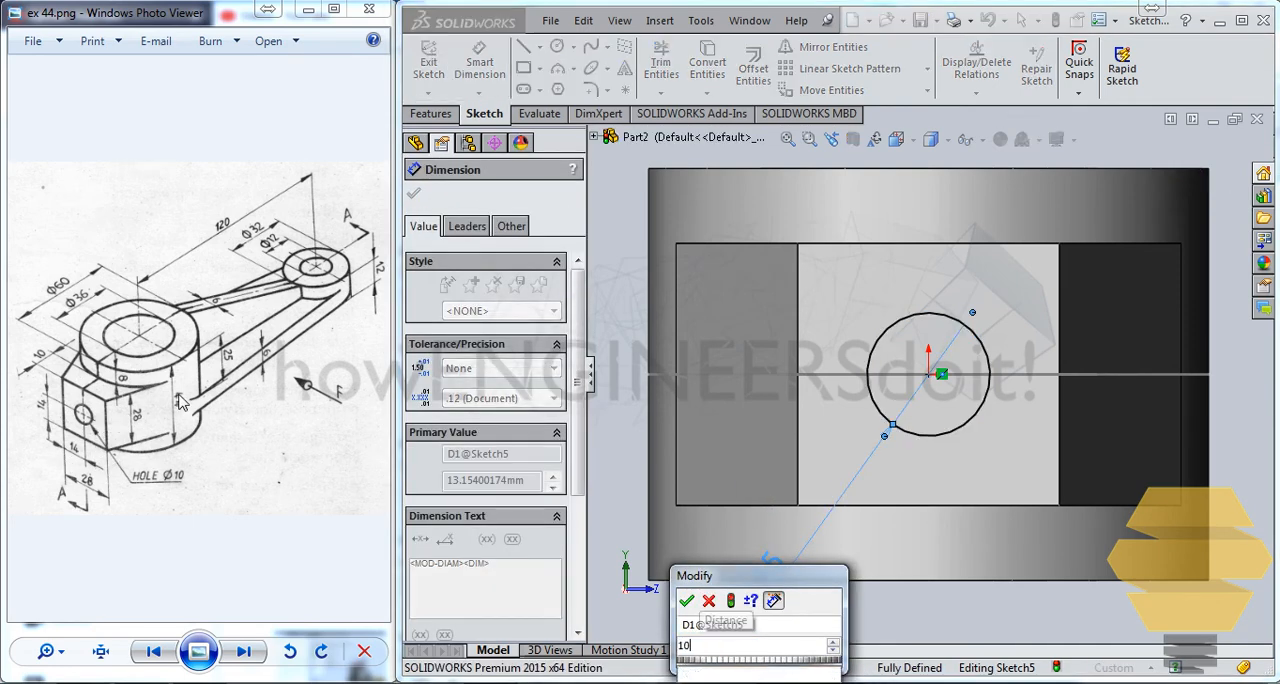
pyautogui.click(688, 600)
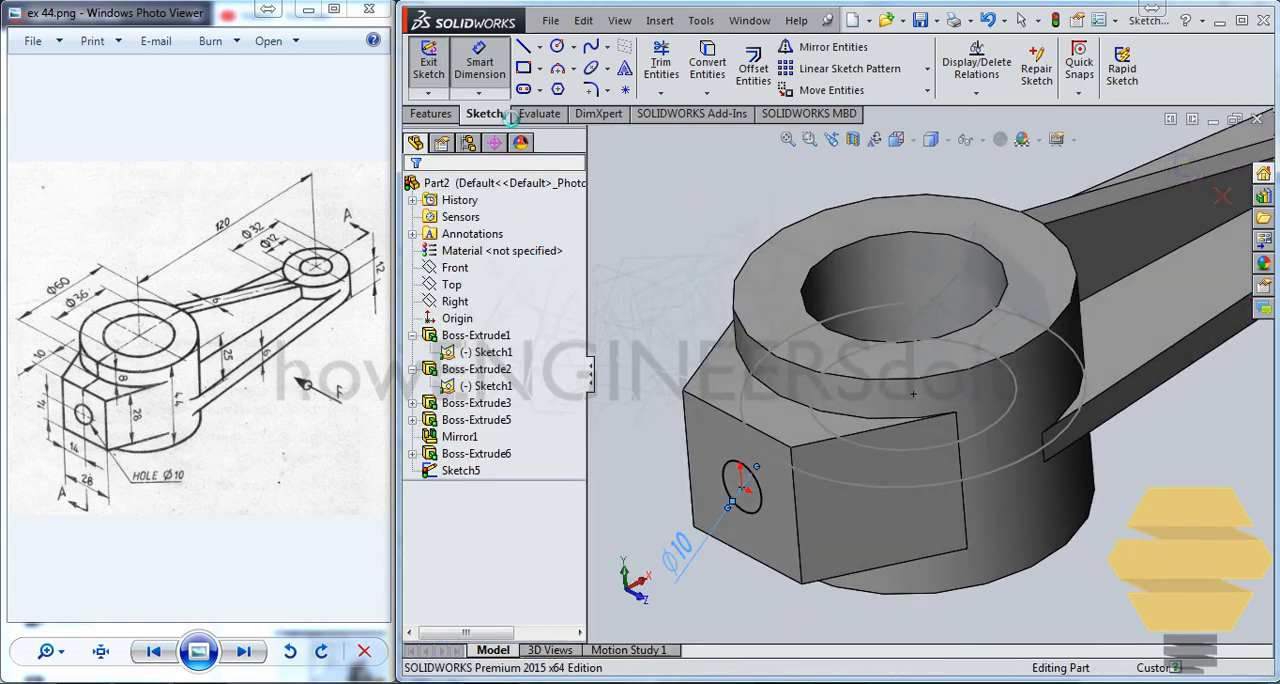
pyautogui.click(432, 112)
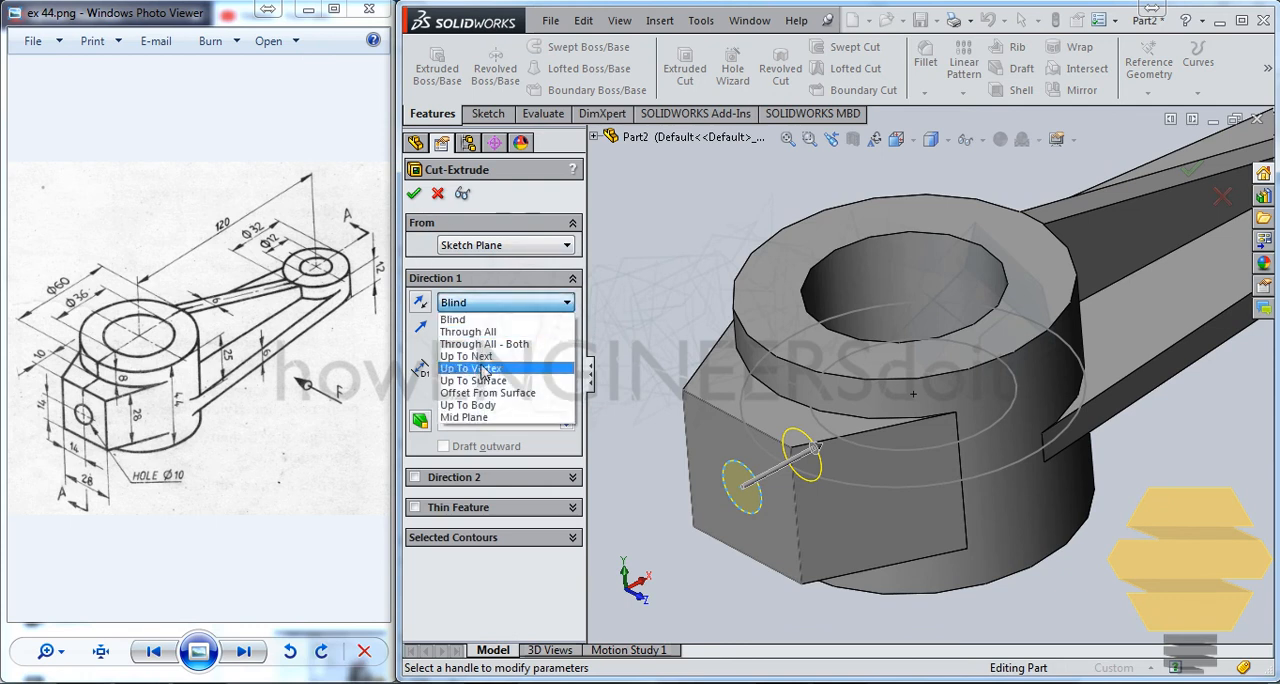
pyautogui.click(466, 356)
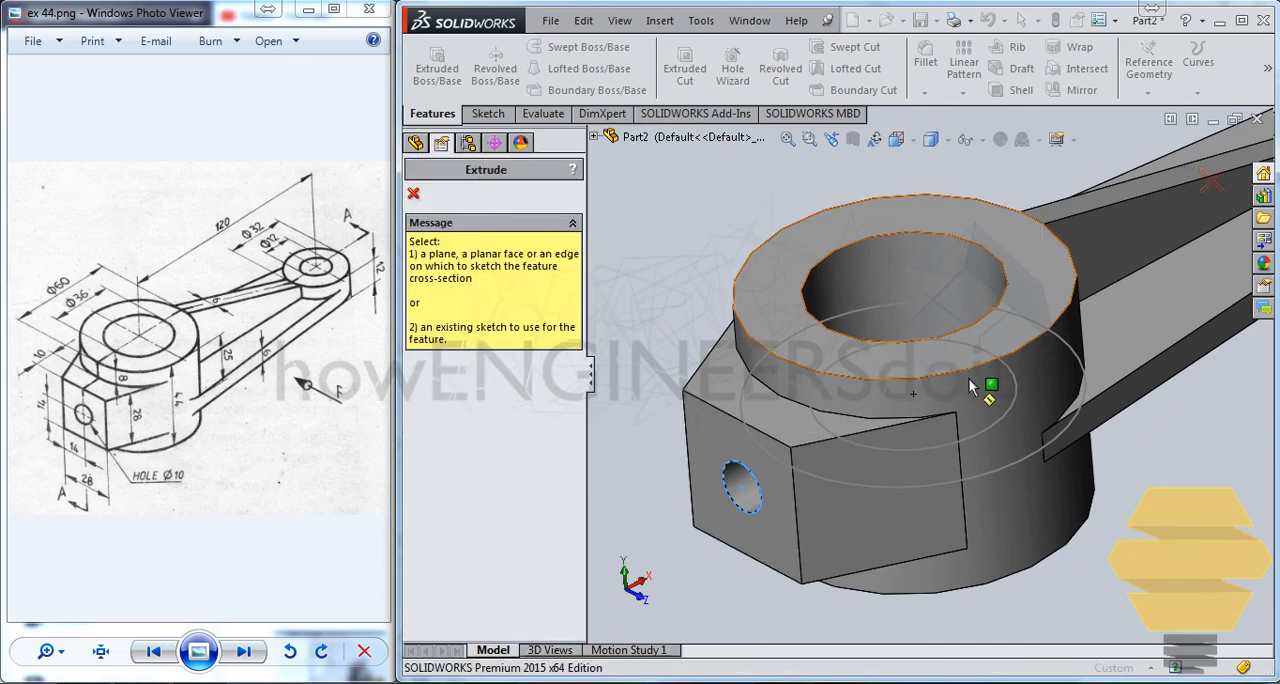
pyautogui.moveTo(970, 390); pyautogui.dragTo(976, 490)
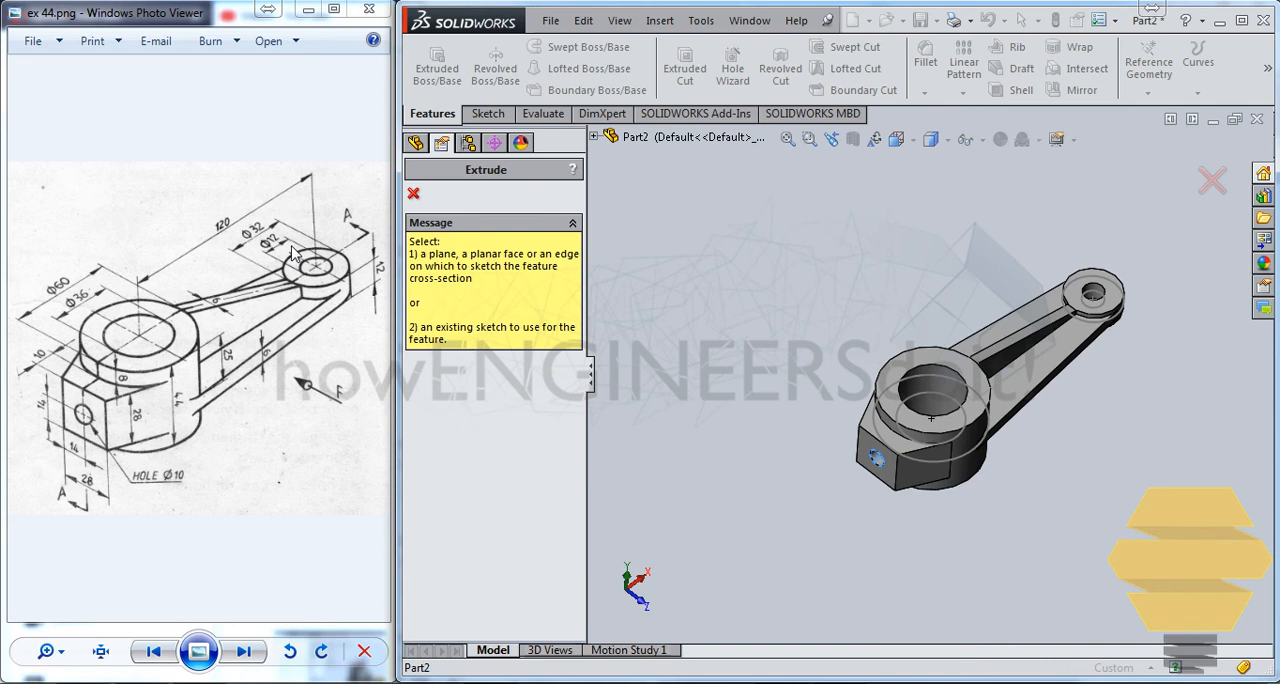
pyautogui.moveTo(292, 250)
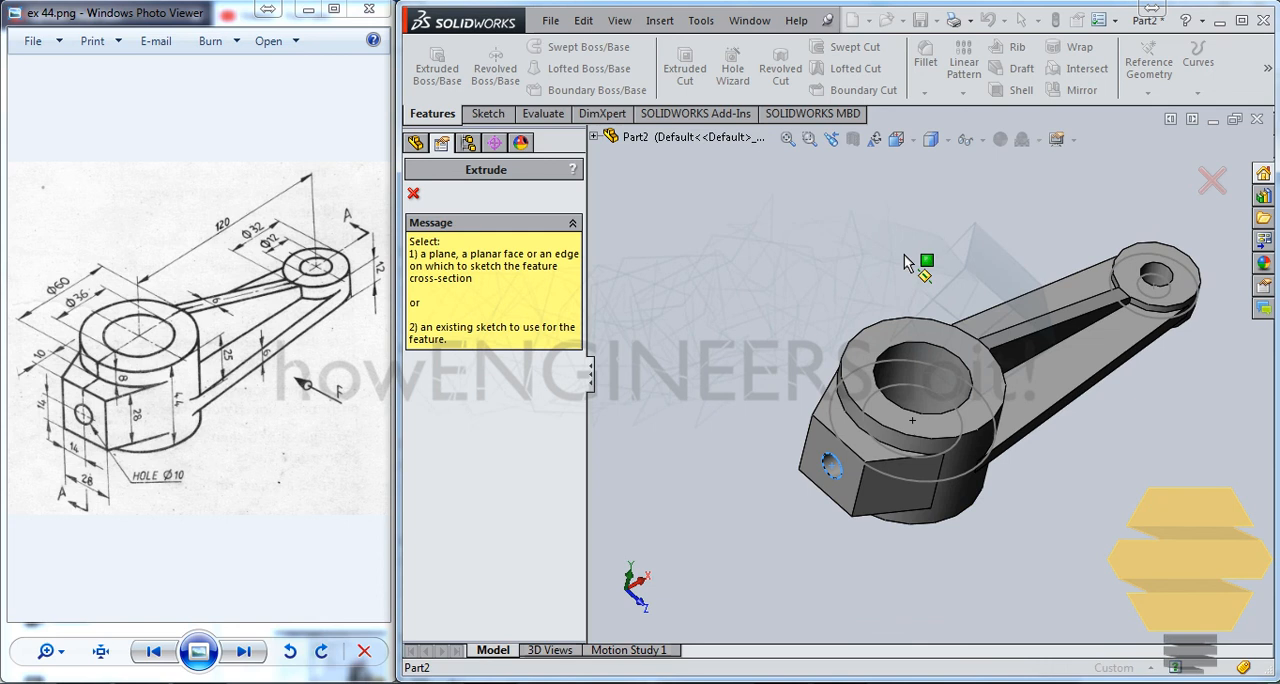
pyautogui.moveTo(908, 258)
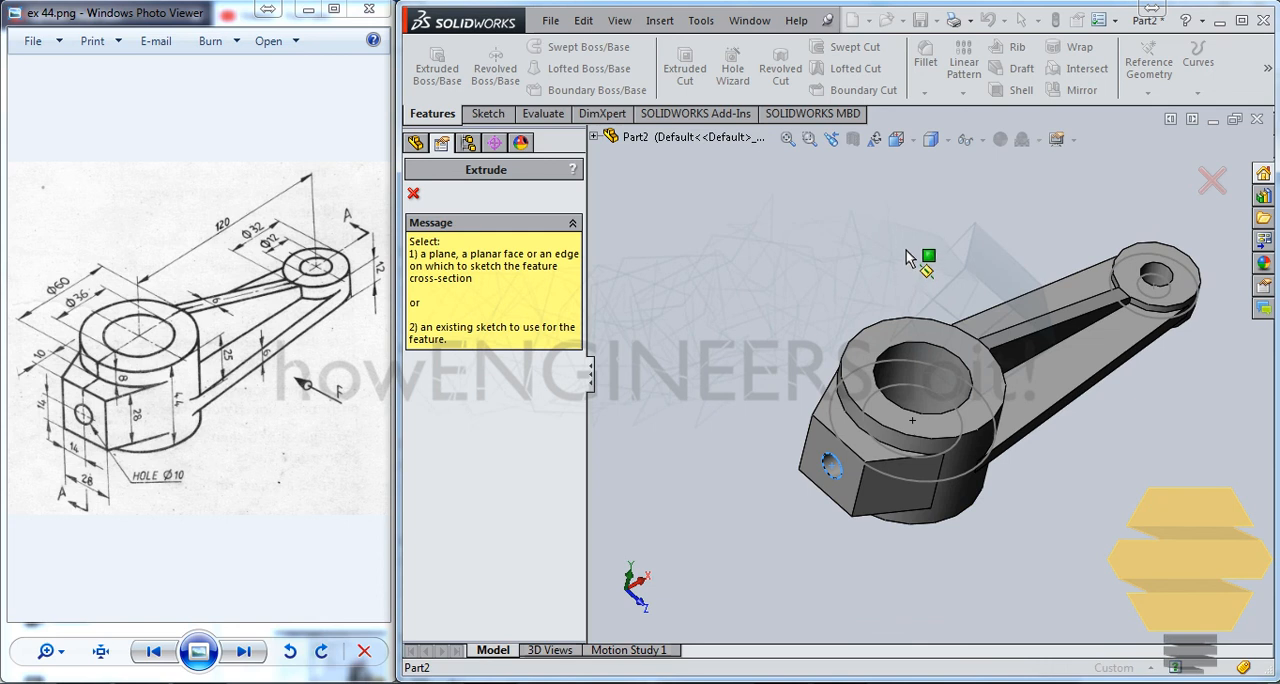
pyautogui.moveTo(950, 290)
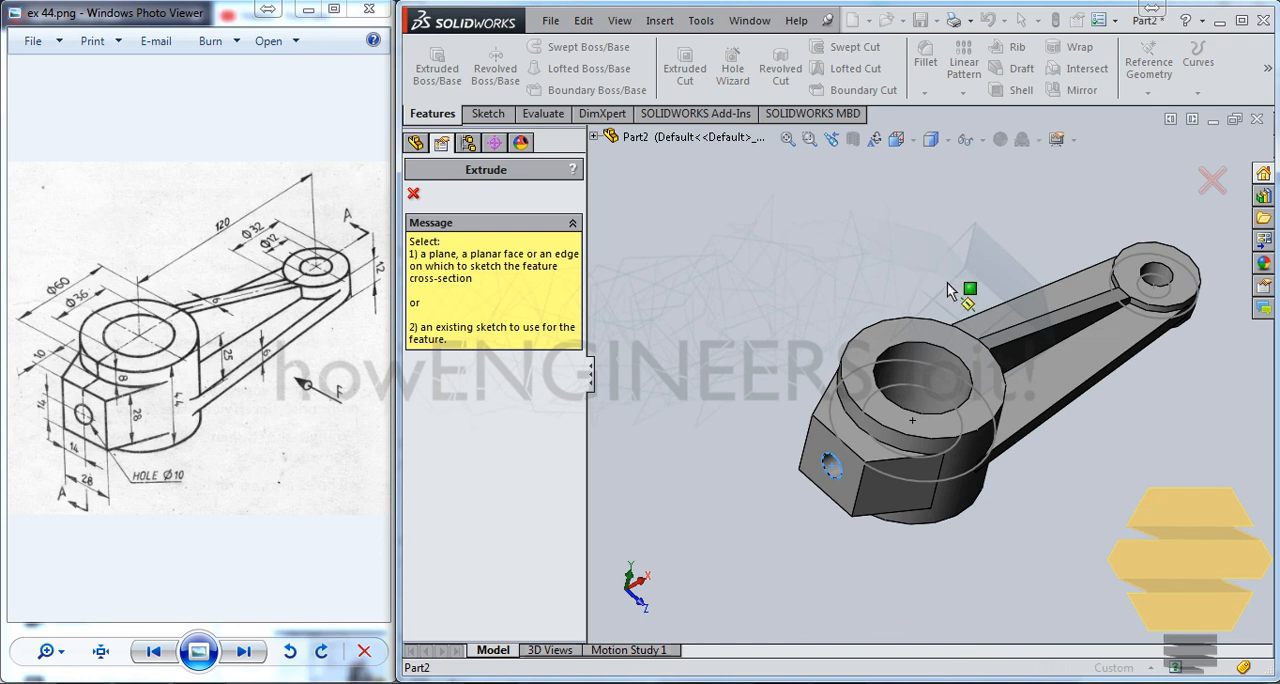
pyautogui.moveTo(952, 290)
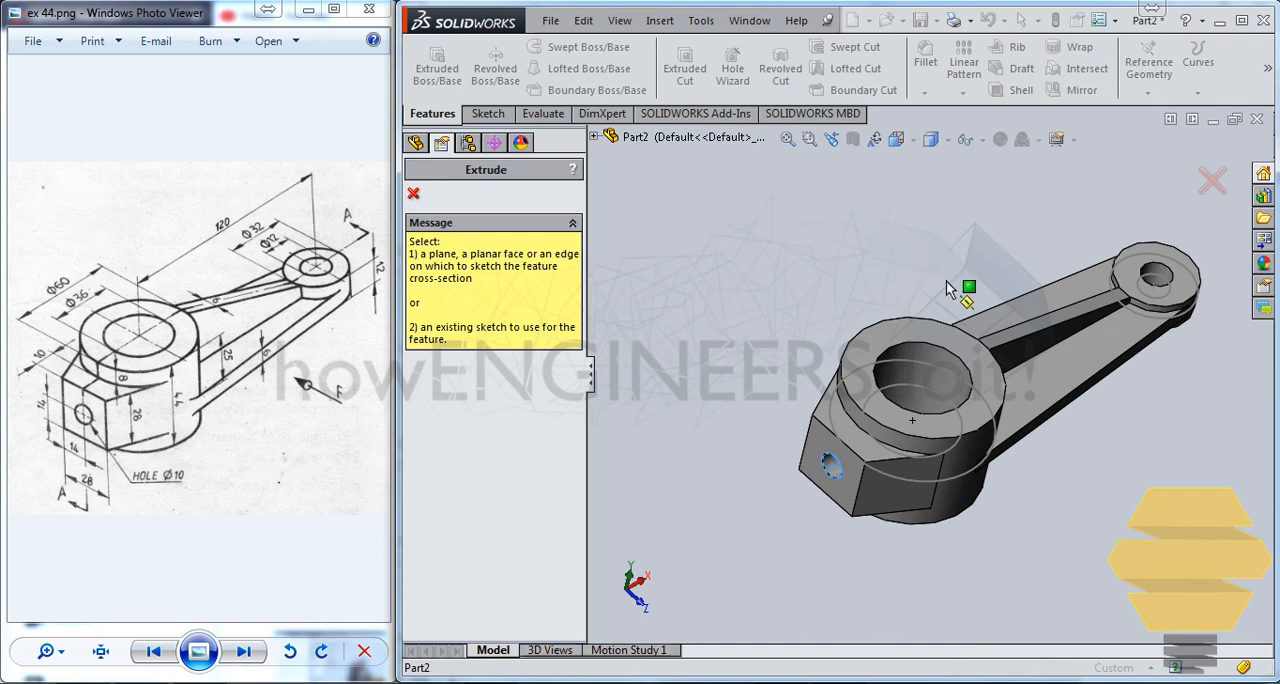